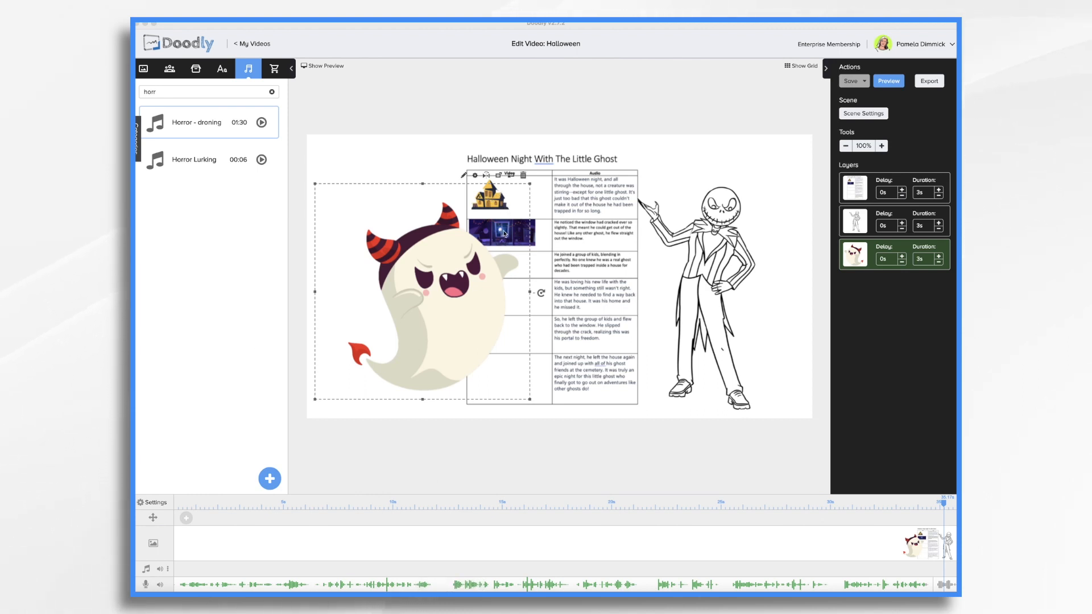
mouse_move(434, 308)
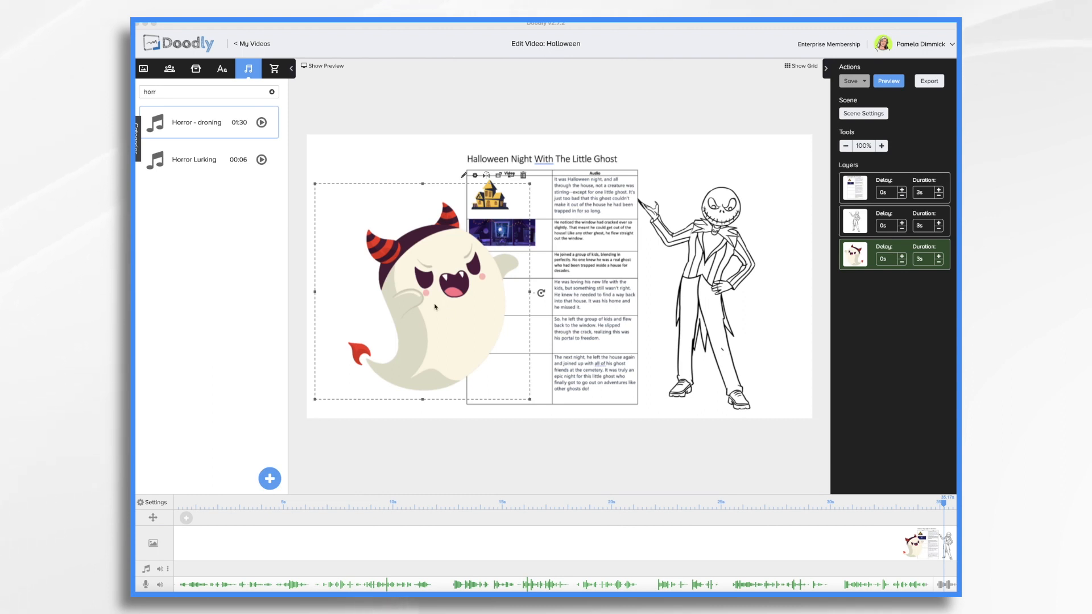
mouse_move(444, 333)
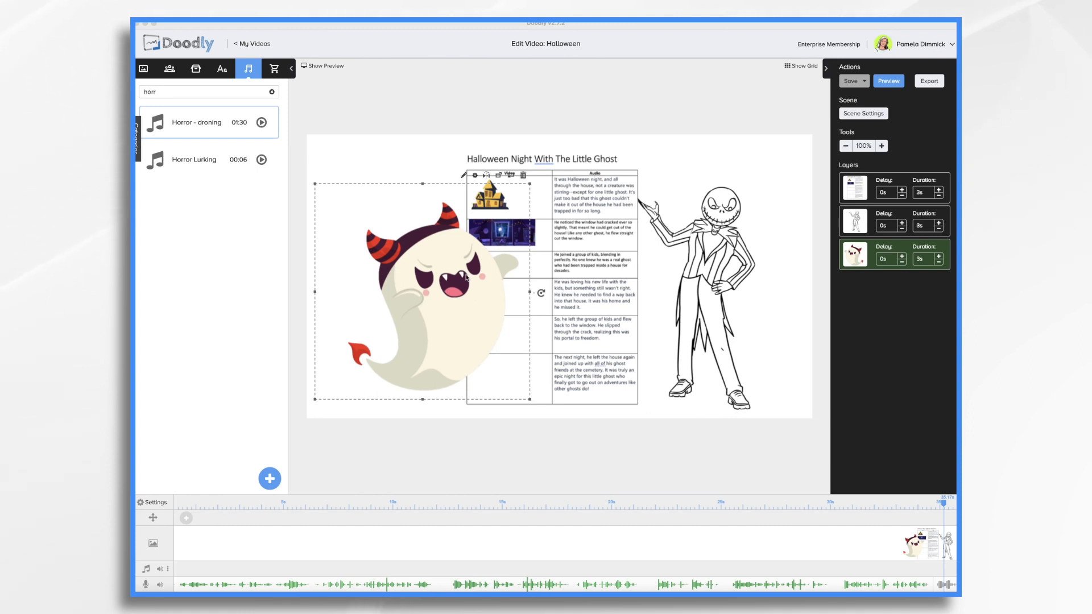
mouse_move(460, 311)
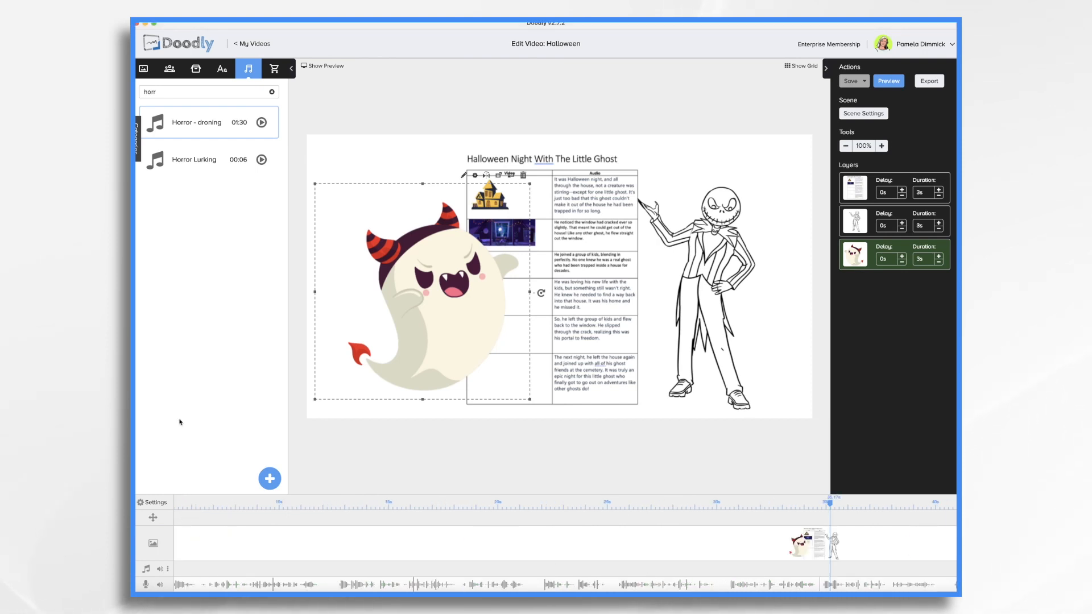
- Pick Horror - droning from the audio search and set it as background music
click(188, 122)
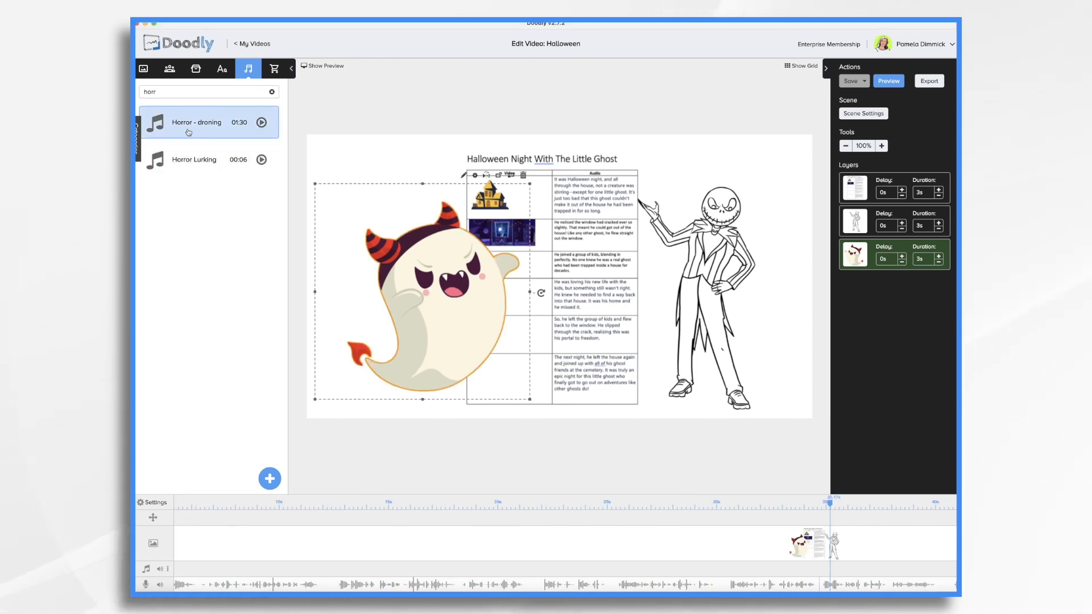
mouse_move(216, 123)
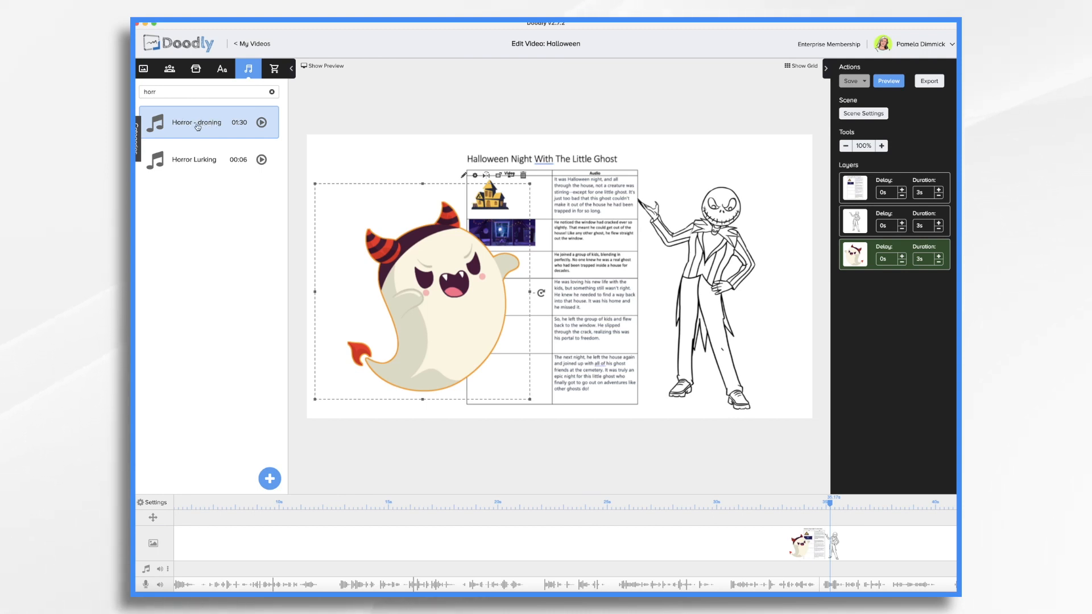
click(209, 122)
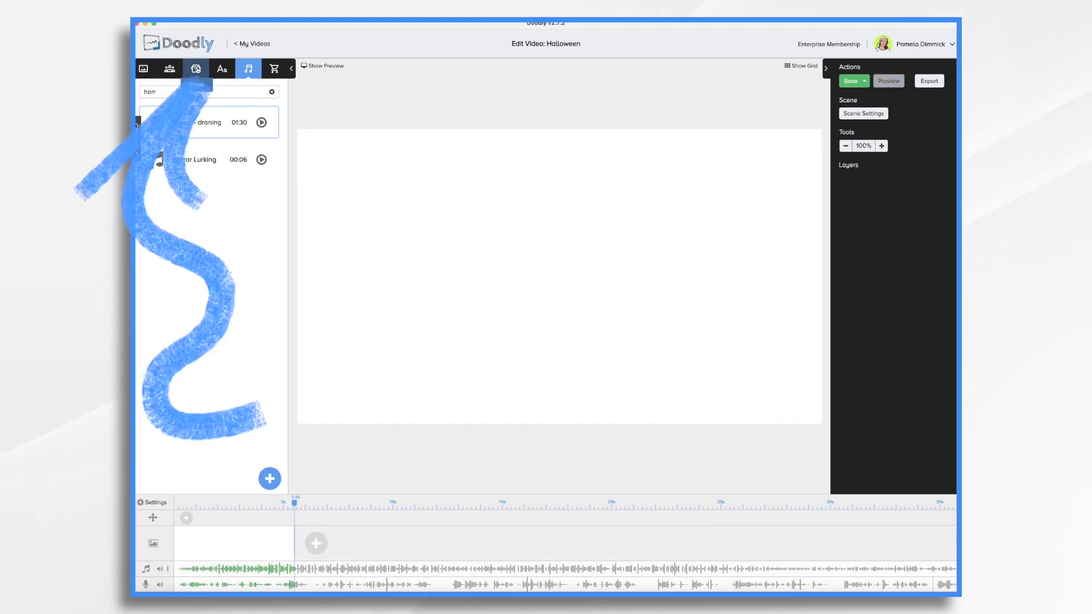
- Import both Haunted House images, place the house on the scene, and browse fonts
click(195, 69)
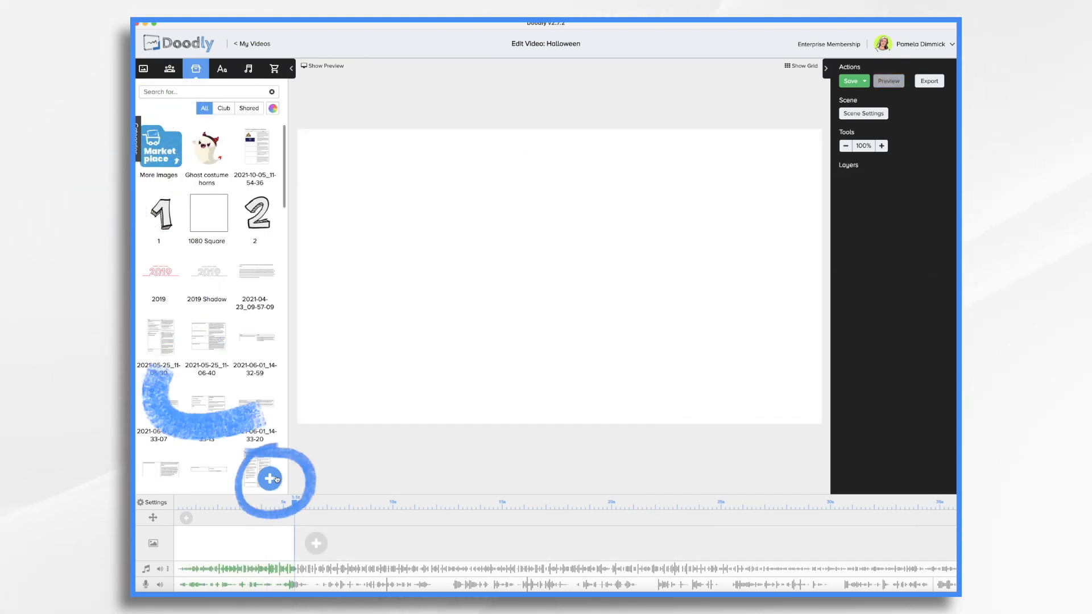
click(270, 478)
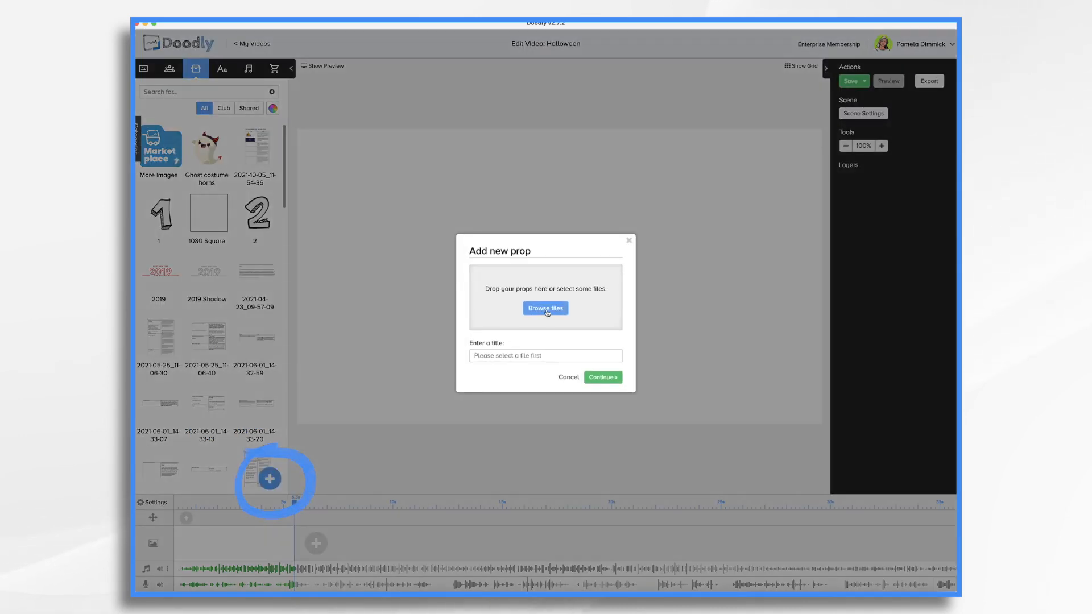
click(545, 308)
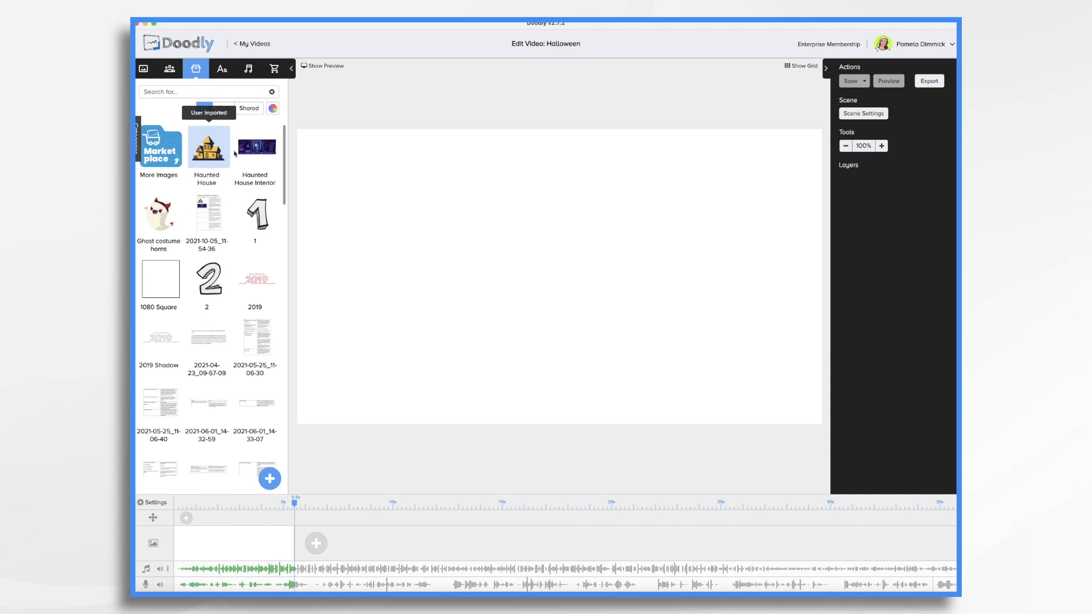
click(207, 147)
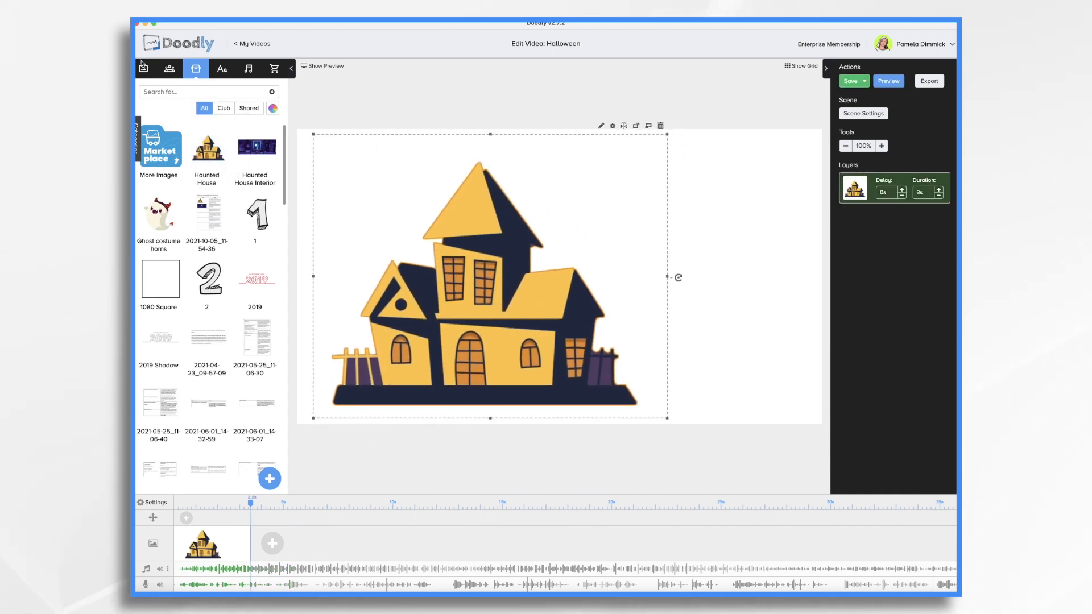
click(221, 69)
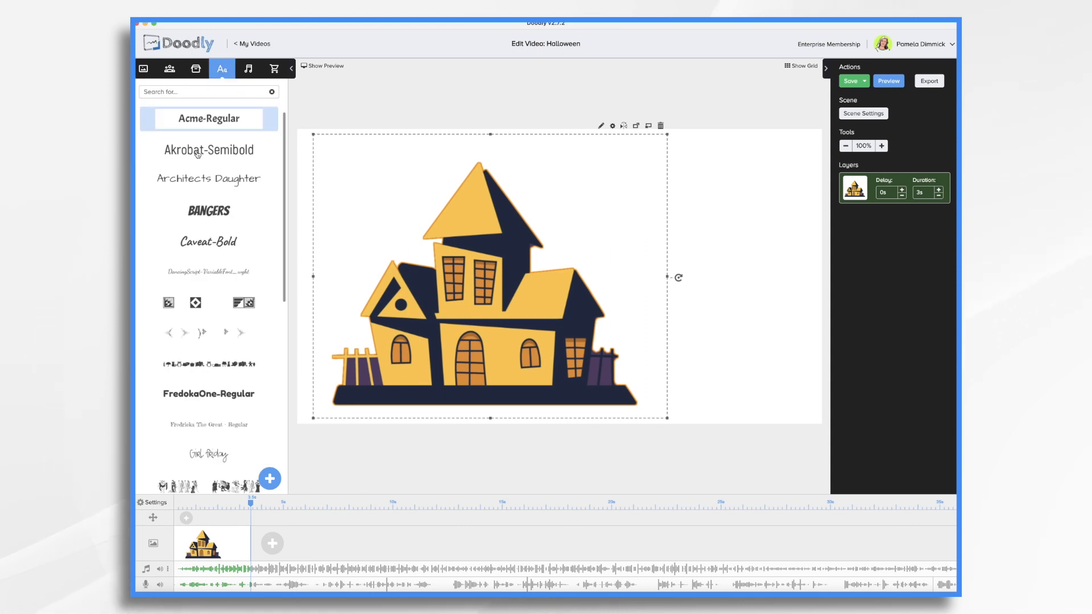
scroll(down, 3)
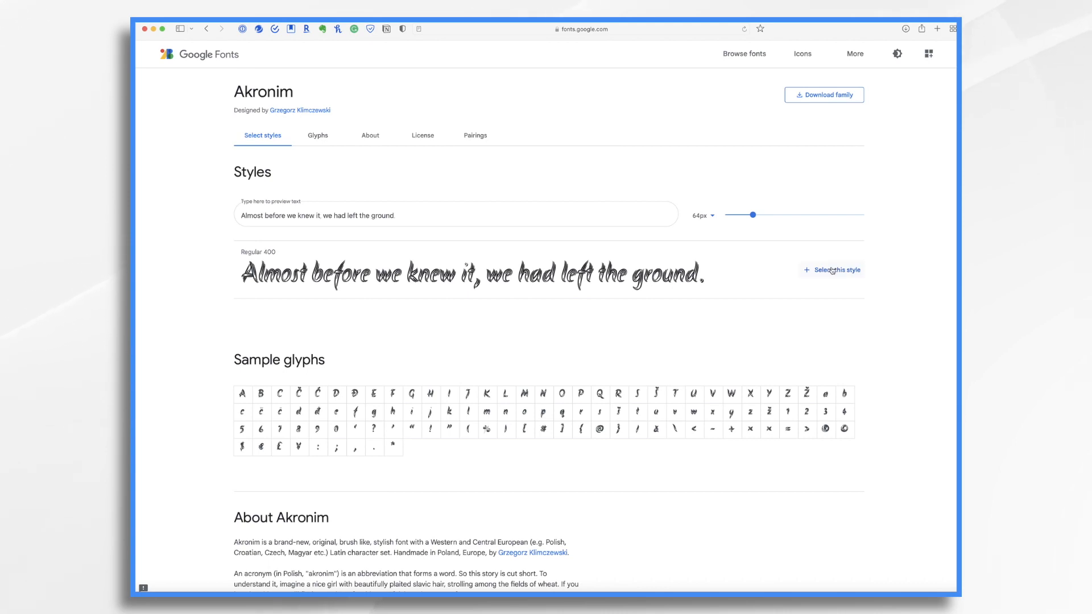
- Select the Akronim Regular 400 style for download in Google Fonts
click(835, 270)
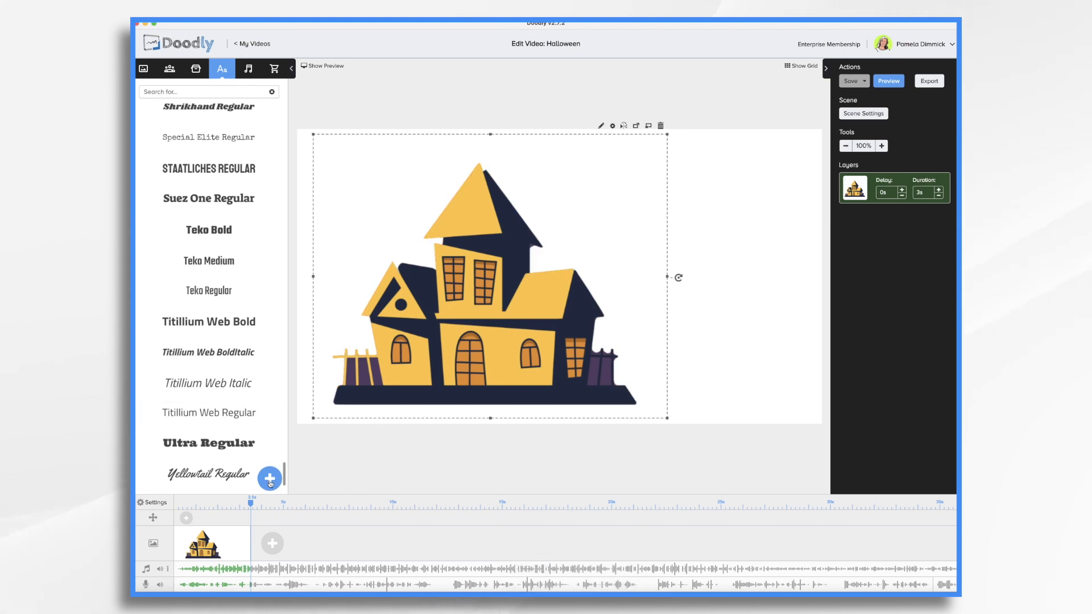
- Import Akronim-Regular.ttf and add the title 'Halloween Night With The Little Ghost' in it
click(270, 478)
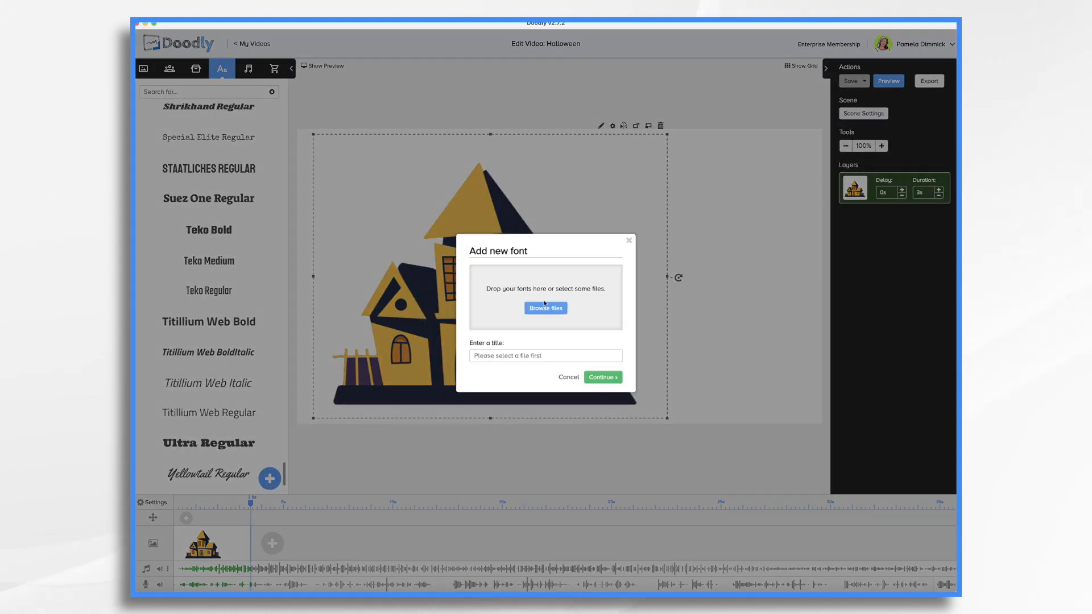
click(545, 308)
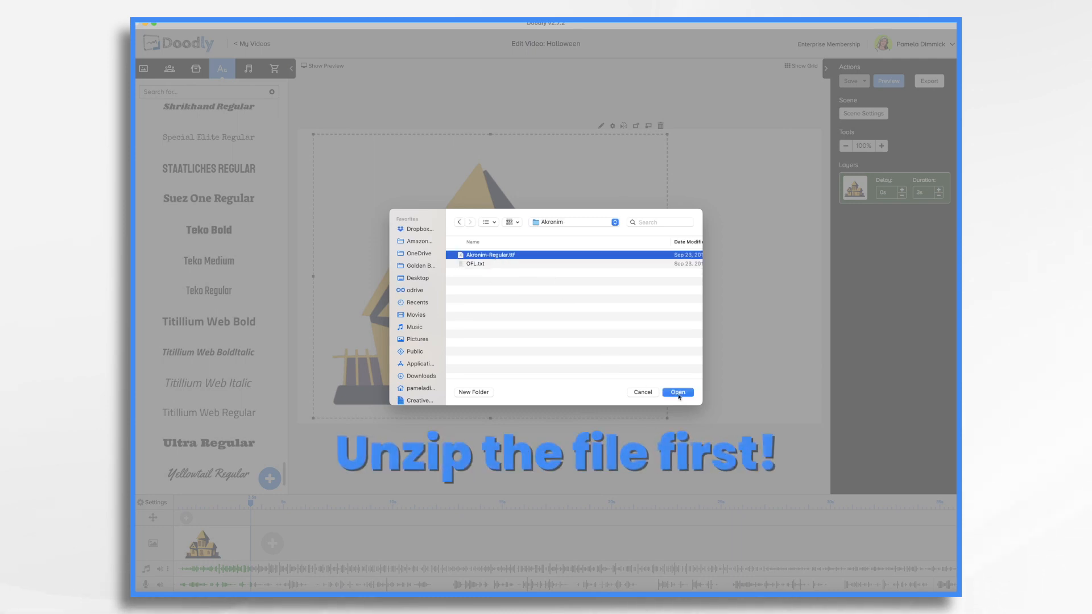
click(677, 392)
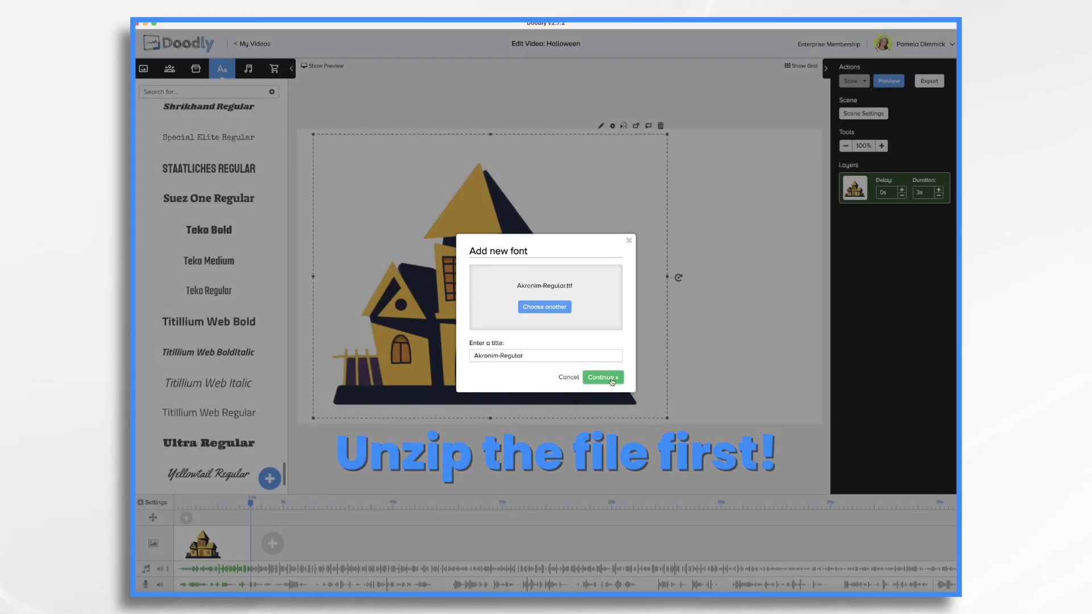
click(601, 377)
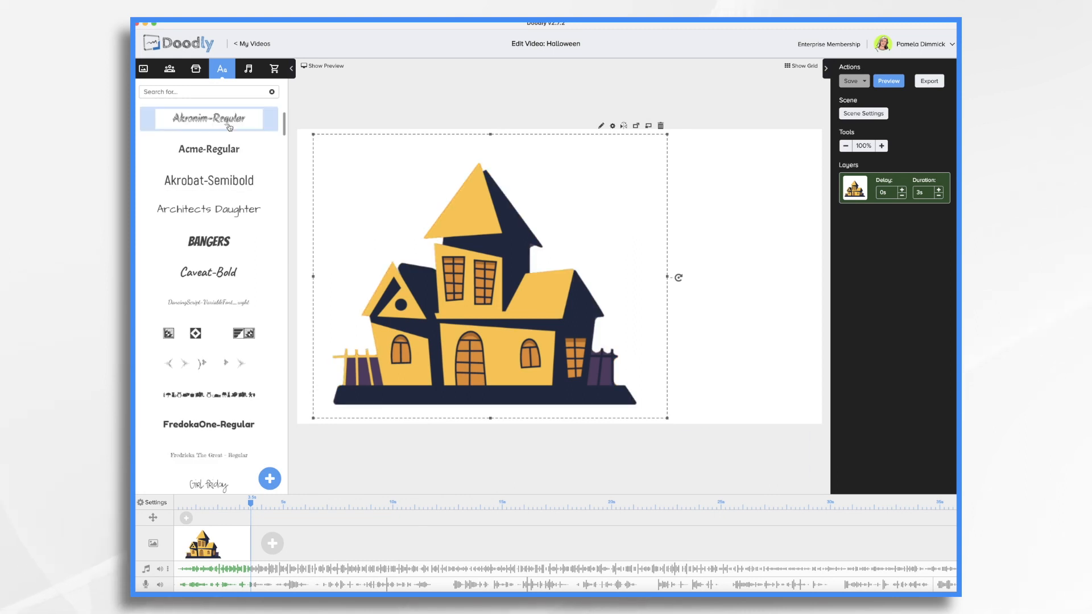
drag(208, 118, 686, 206)
text(Halloween Night With The Little Ghost)
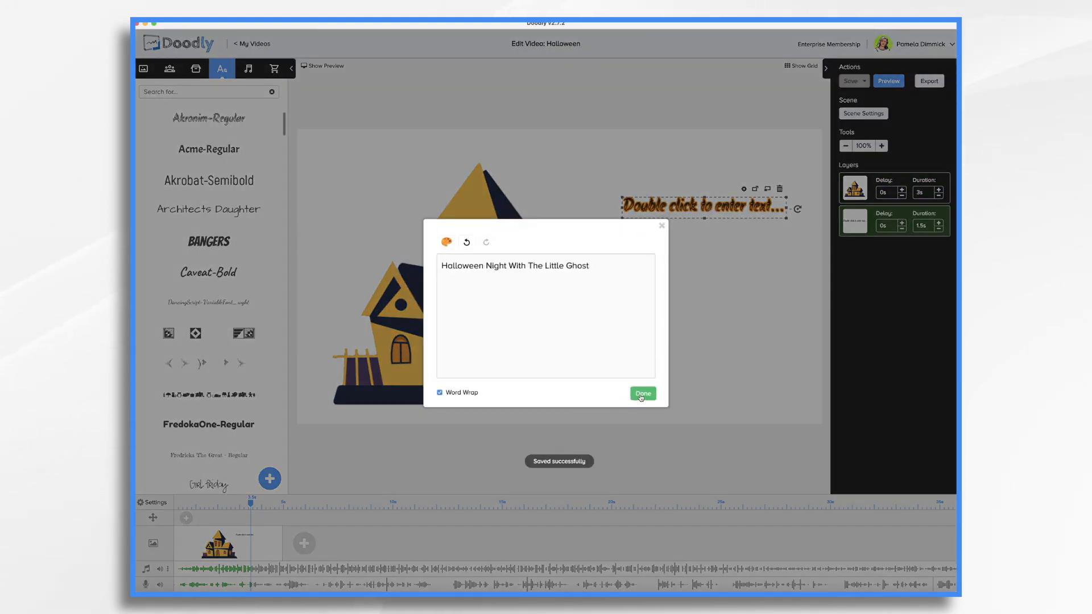
click(642, 394)
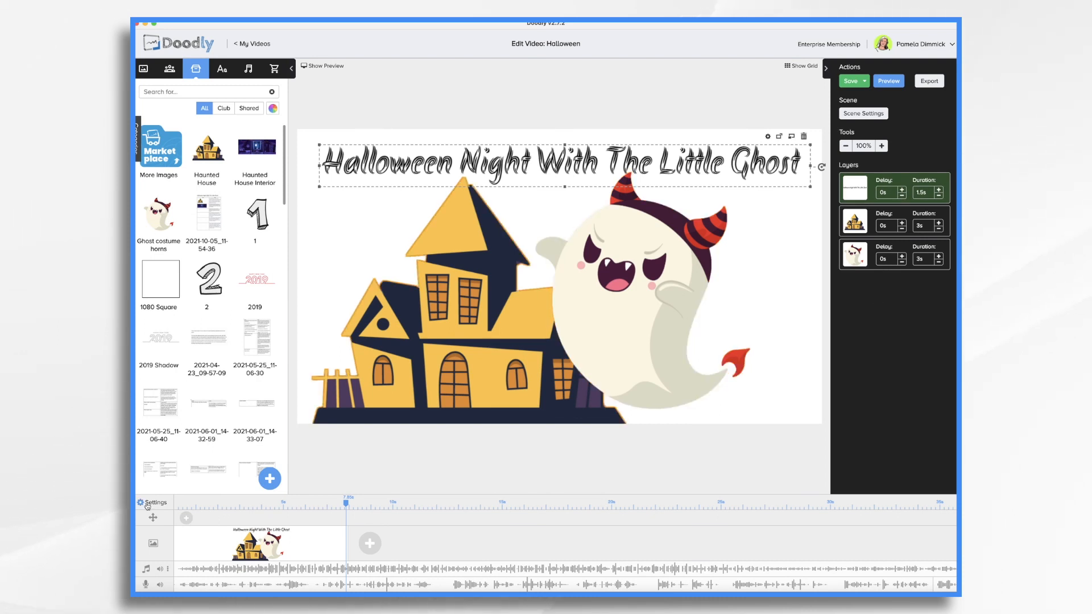
- Apply the video settings and adjust layer durations, giving the house a 2.5-second draw
click(154, 502)
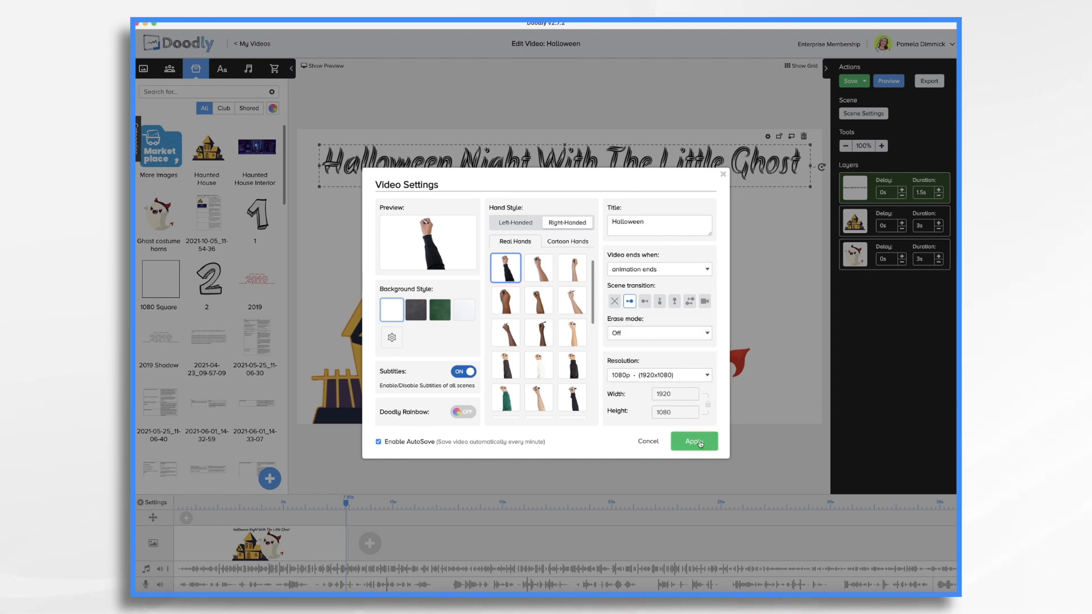
click(694, 441)
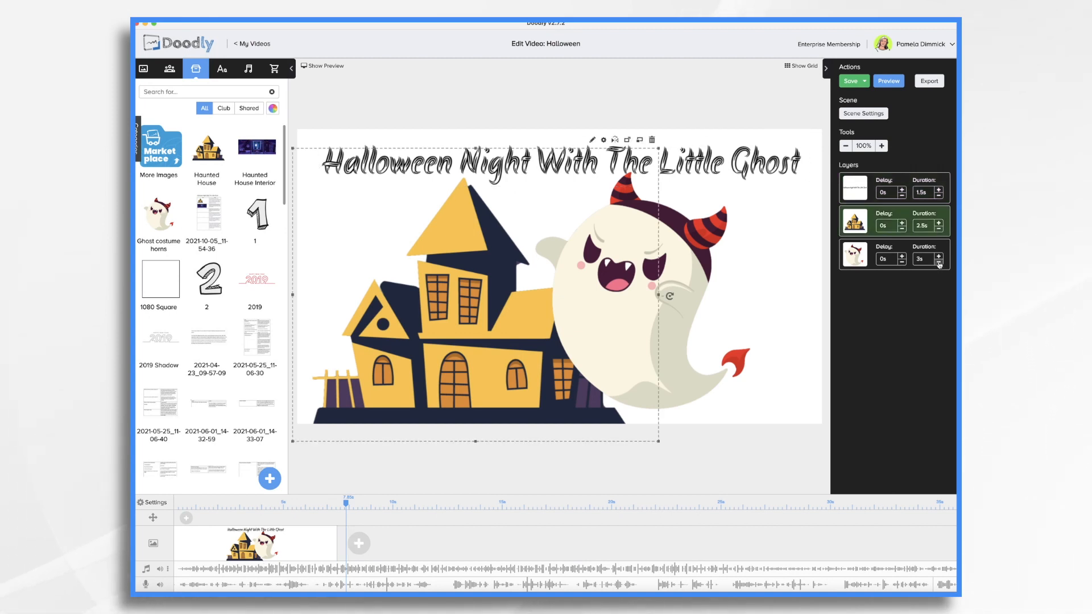
click(939, 264)
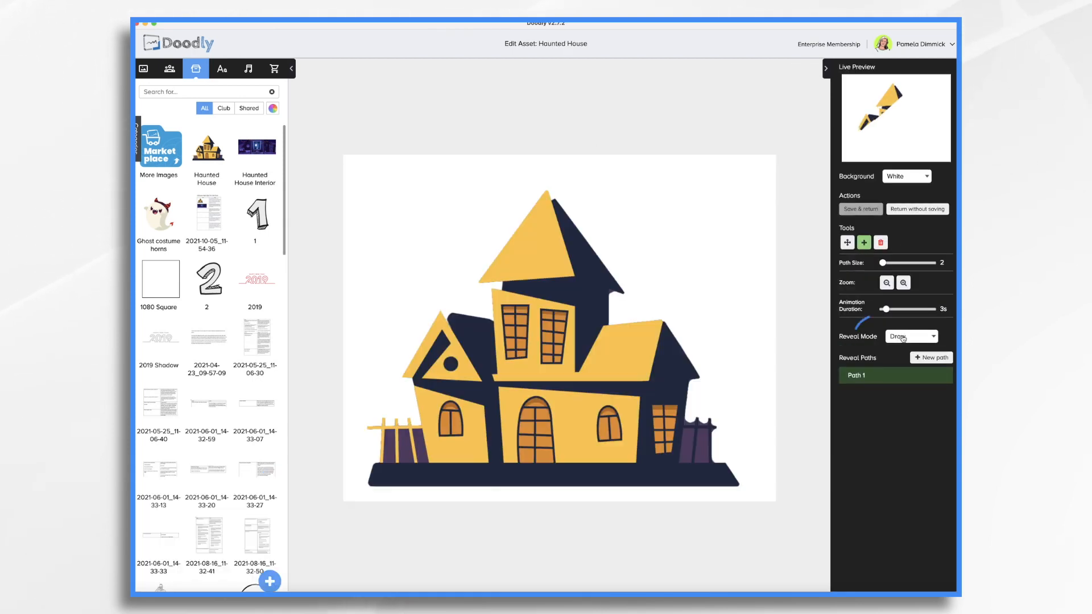
- Set the Haunted House Reveal Mode to Fade and save
click(910, 337)
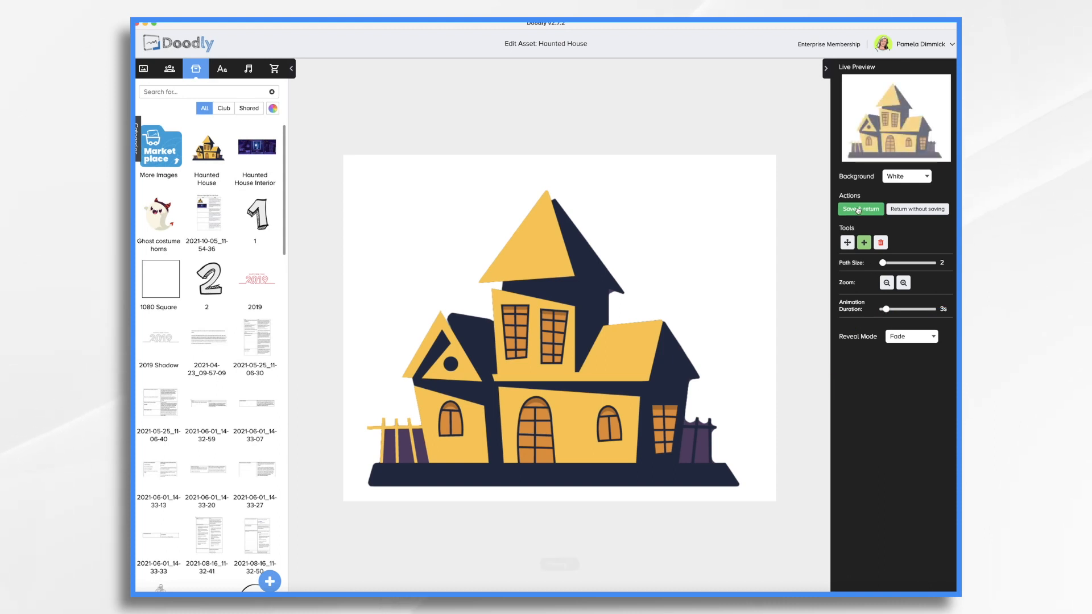
click(860, 209)
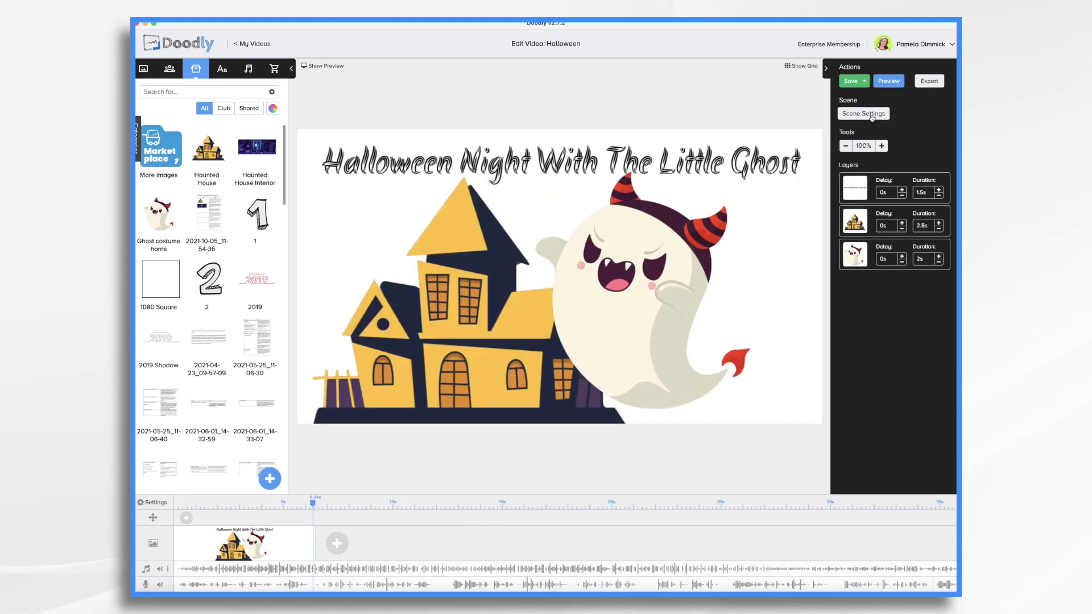
- Raise the scene's extra time at the end to 1.5 seconds and apply
click(864, 113)
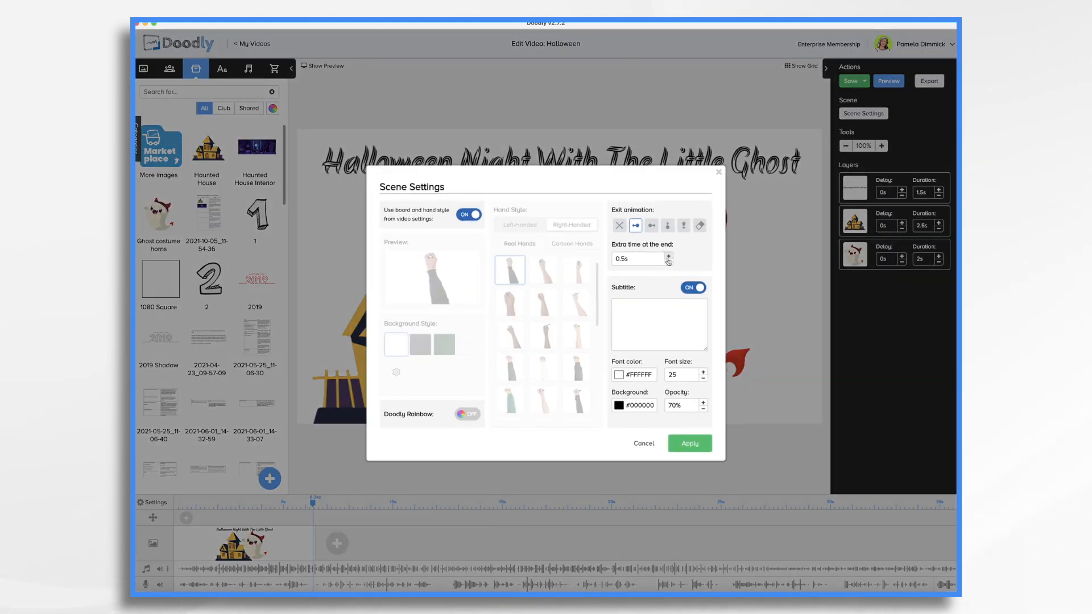
click(667, 257)
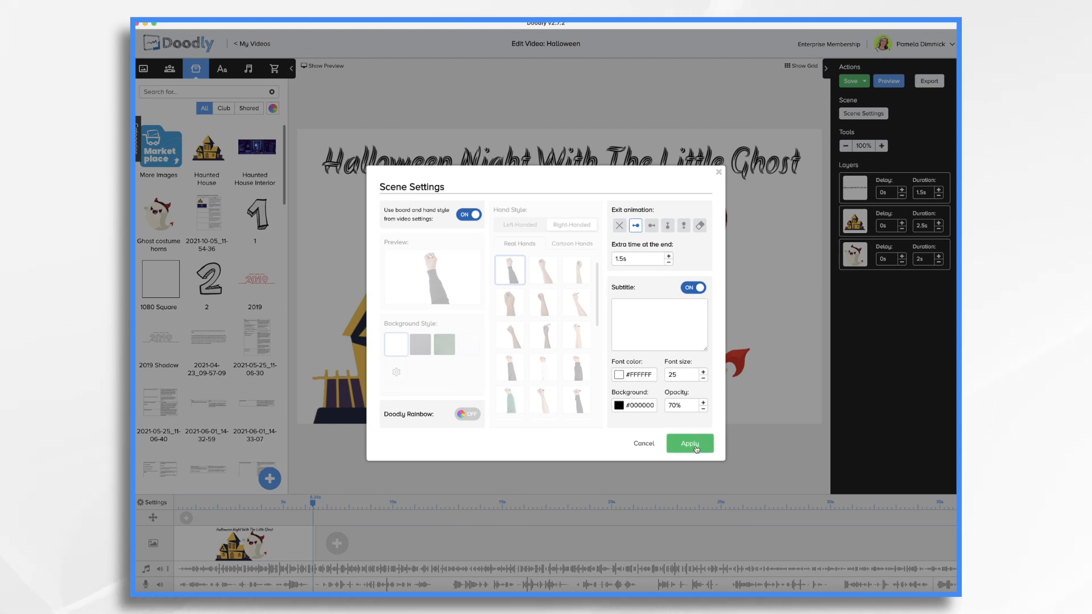
click(689, 444)
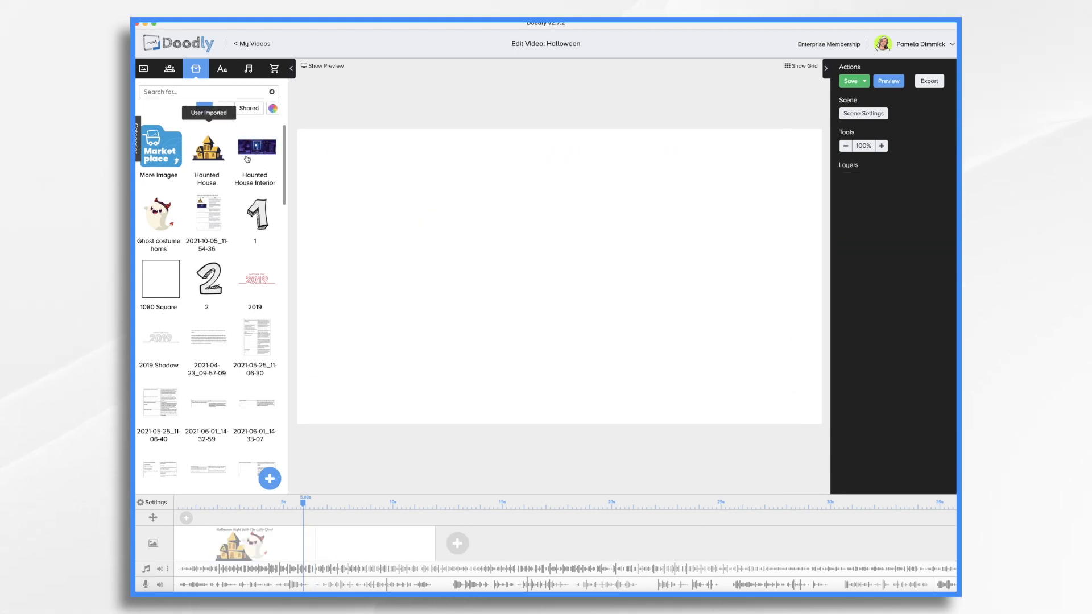
- Place the Haunted House Interior, scale it to fill the canvas, and search 'crack'
click(257, 147)
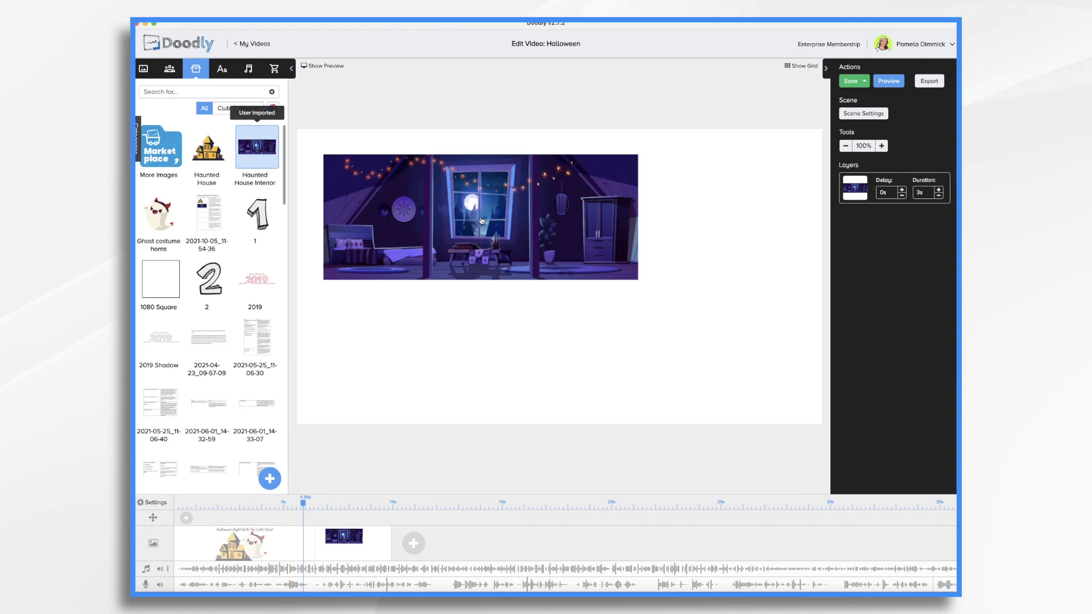
click(481, 217)
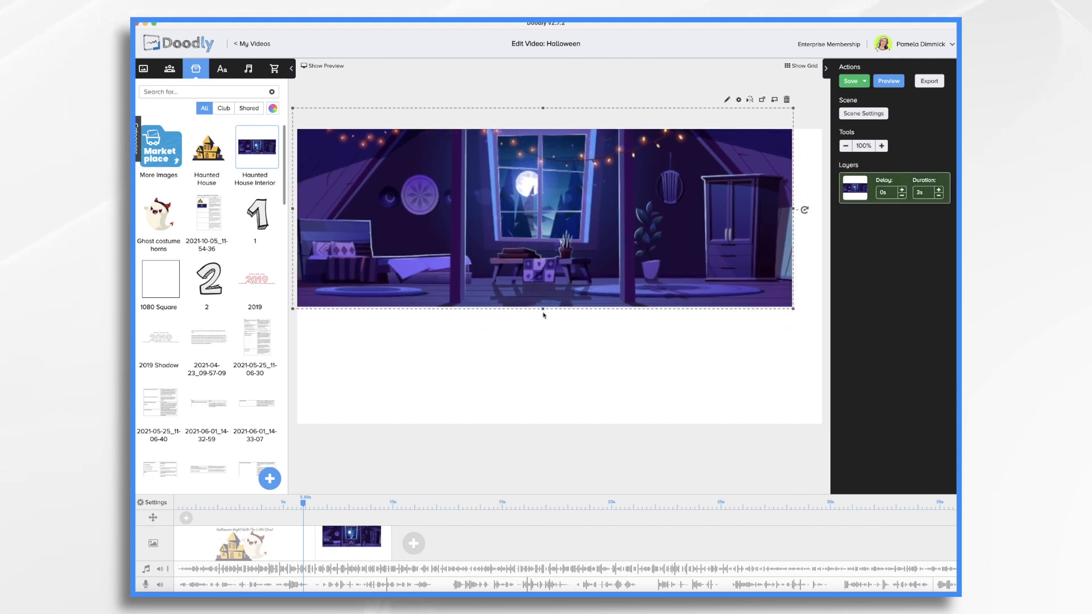
drag(544, 315, 543, 444)
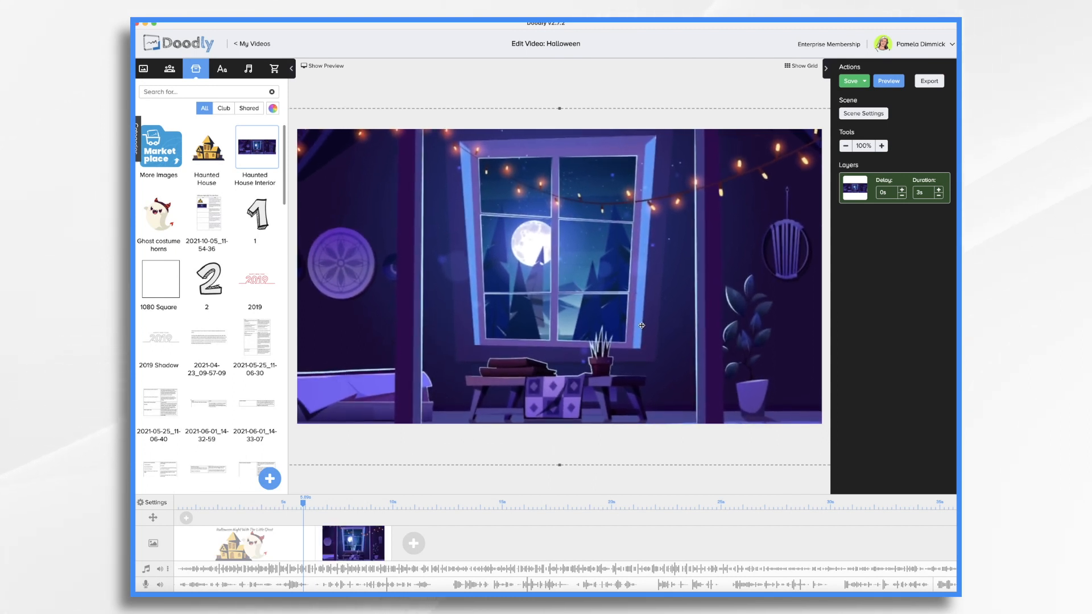
mouse_move(547, 252)
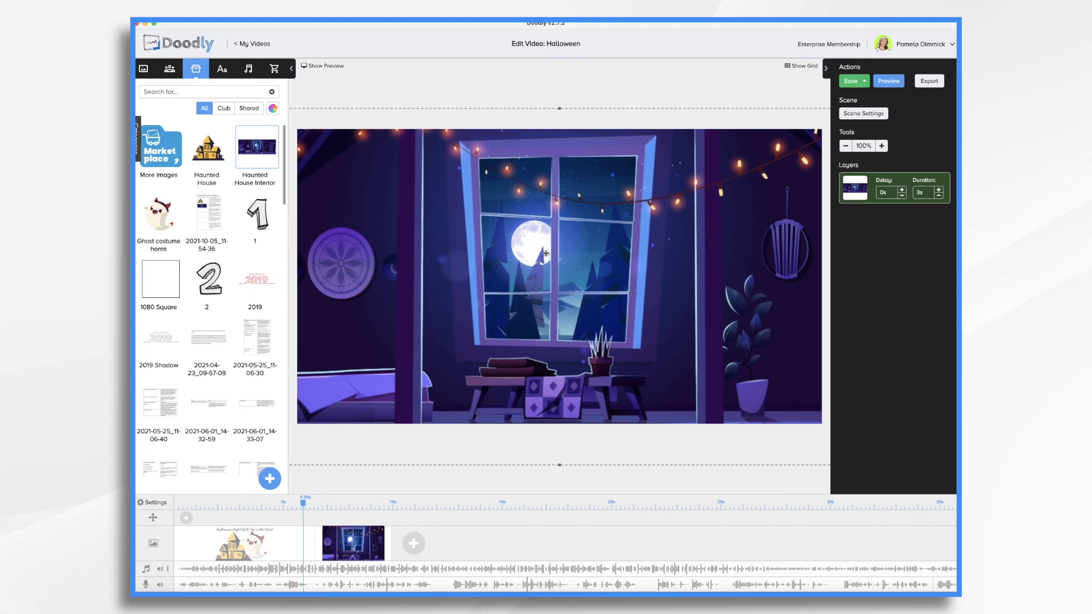
text(crack)
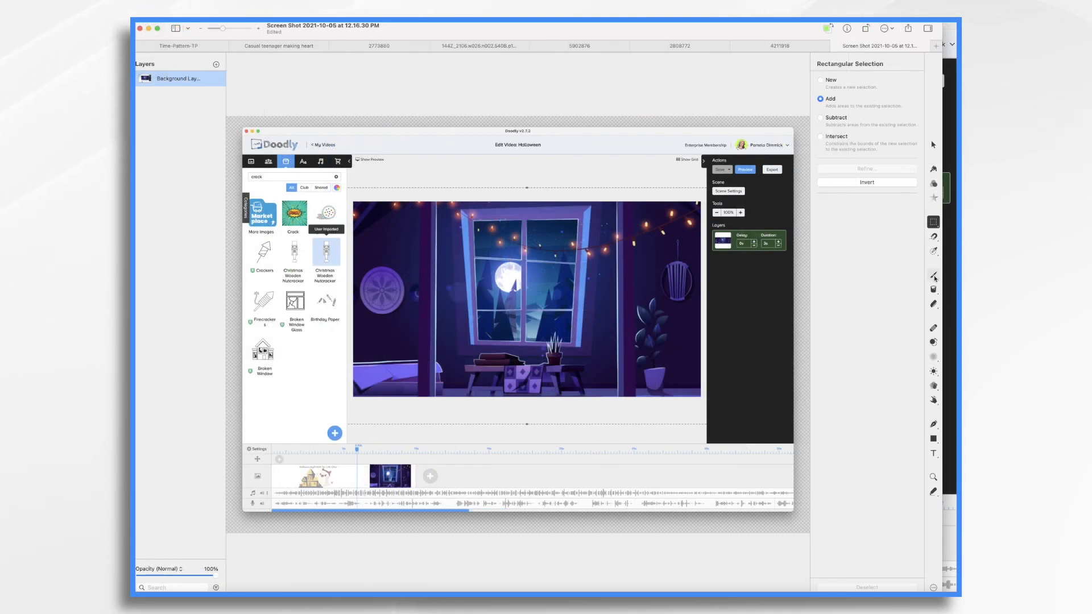
- Choose the Paint brush tool and set its colour to black
click(934, 274)
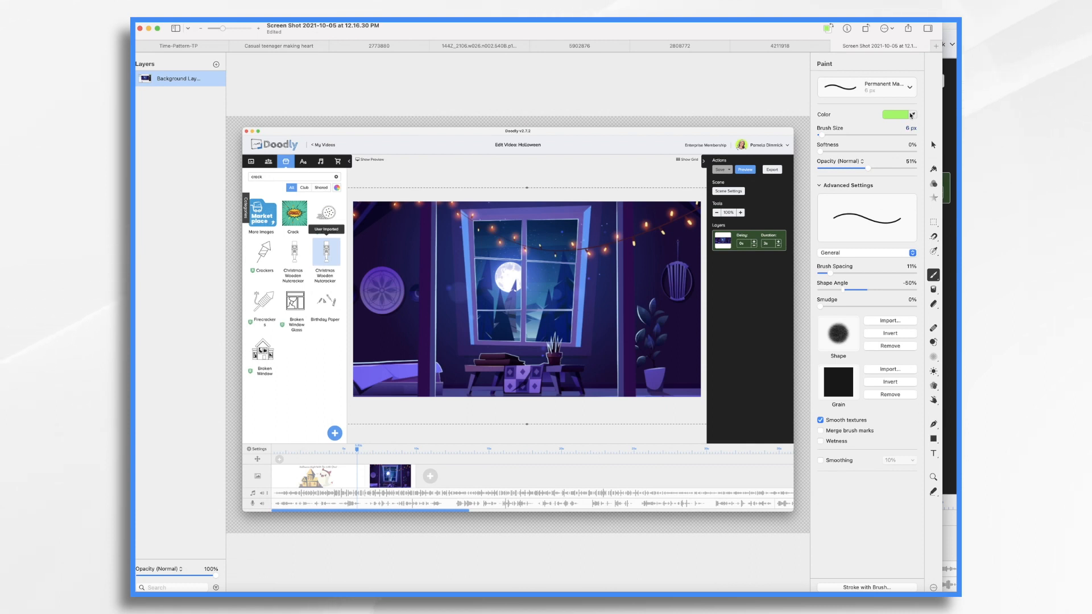
click(904, 114)
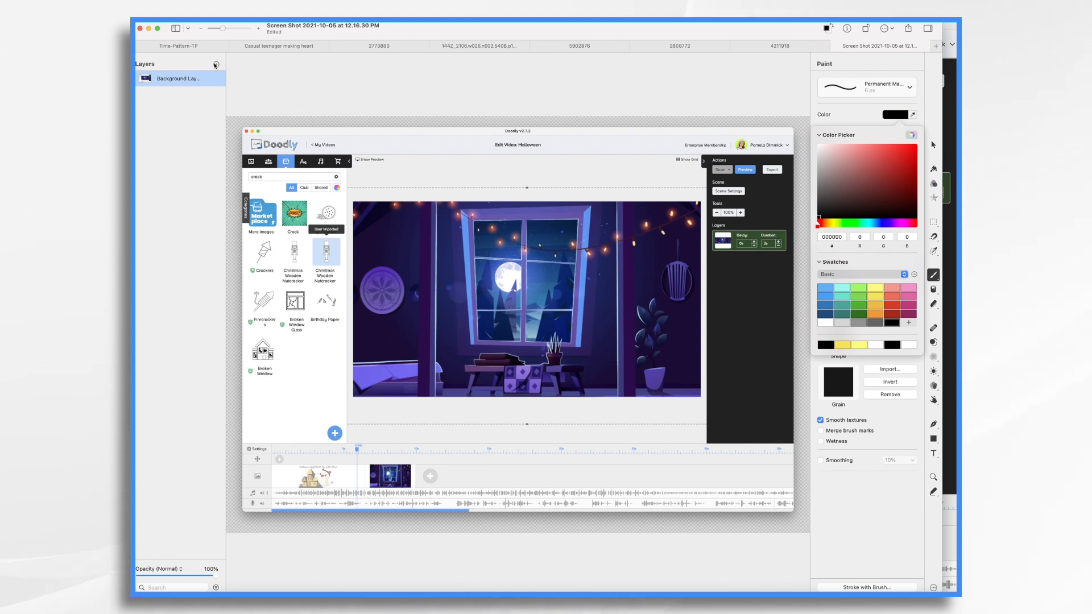
click(217, 64)
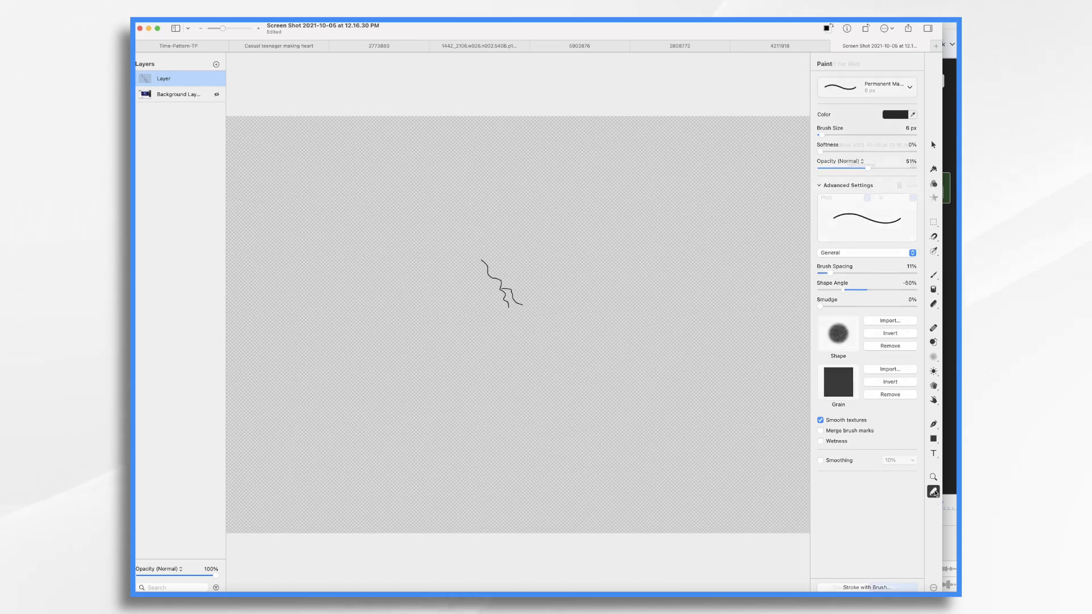
- Crop the canvas in to the crack's width, apply, and begin exporting
click(933, 491)
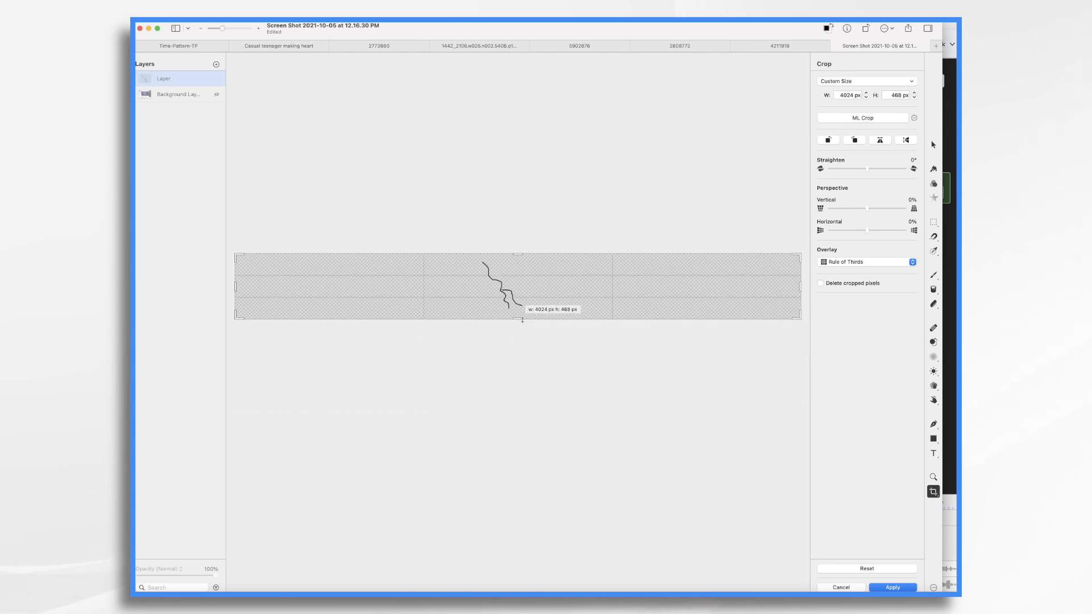
drag(800, 286, 528, 286)
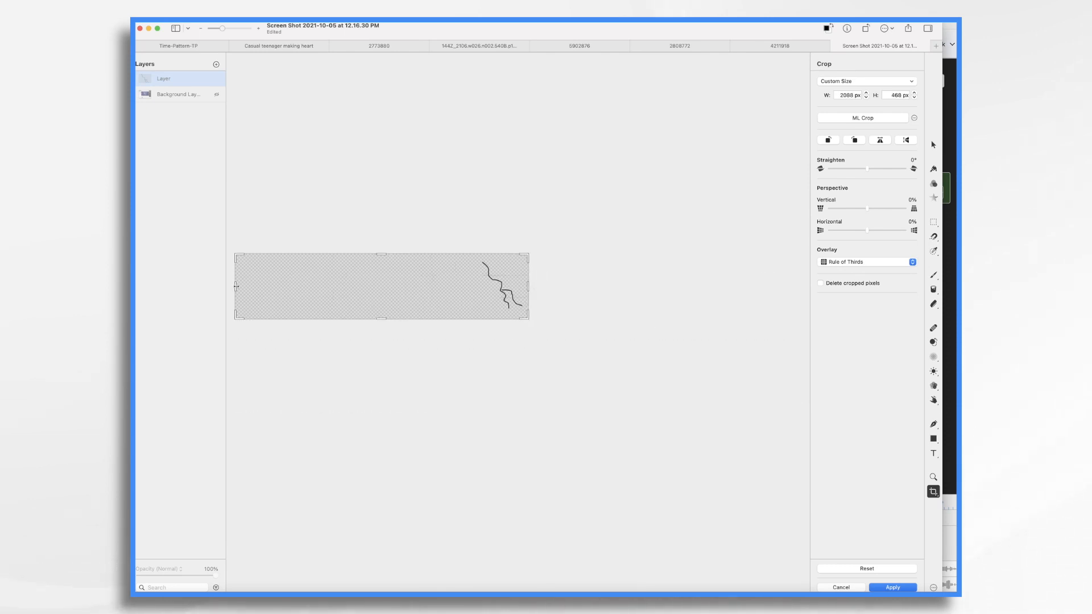
drag(236, 286, 473, 287)
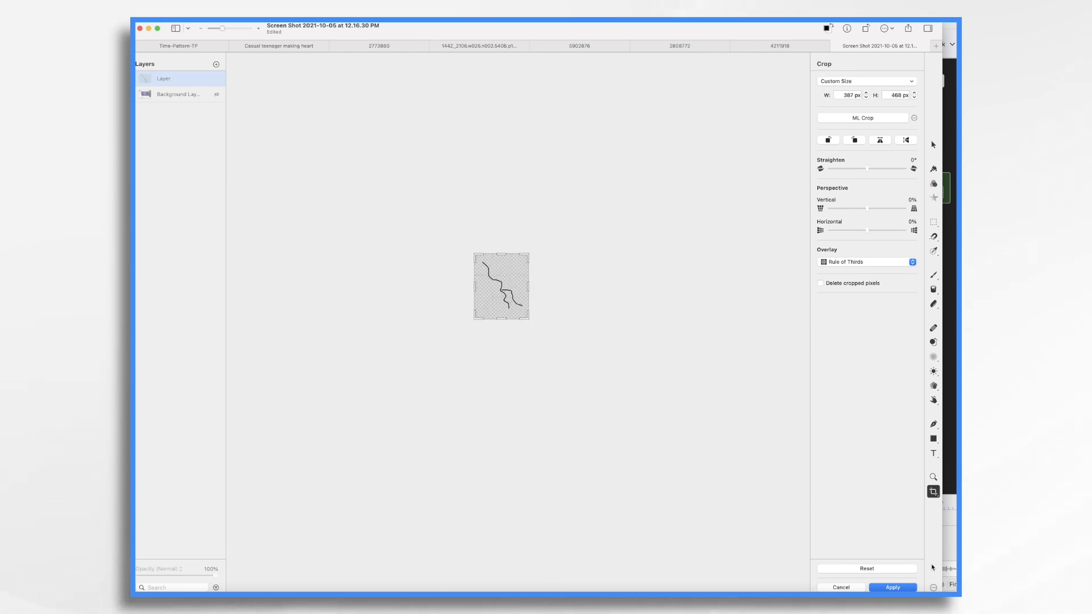
click(934, 274)
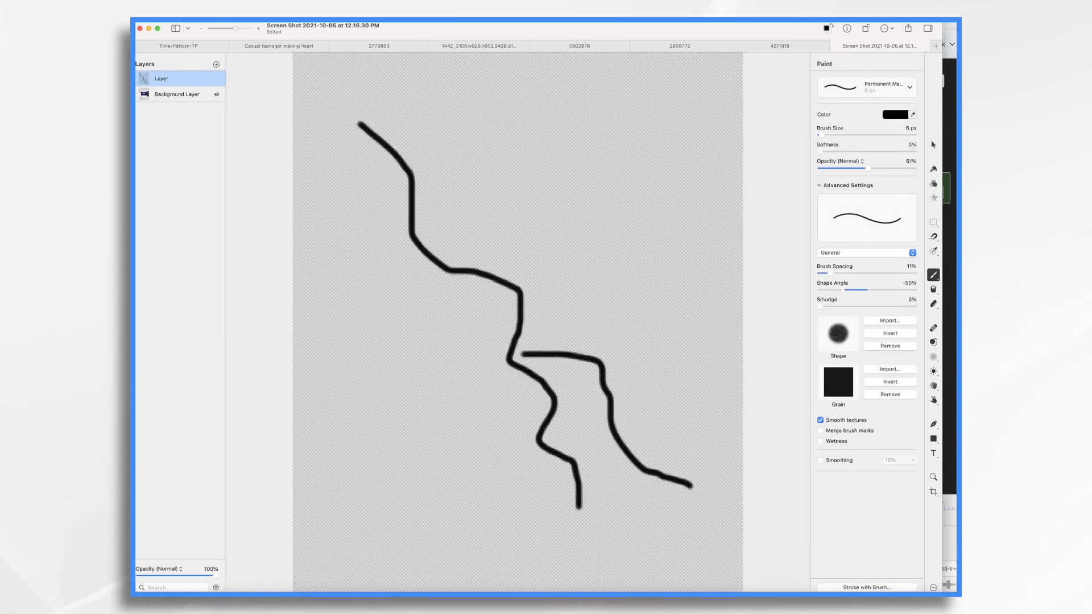
click(150, 25)
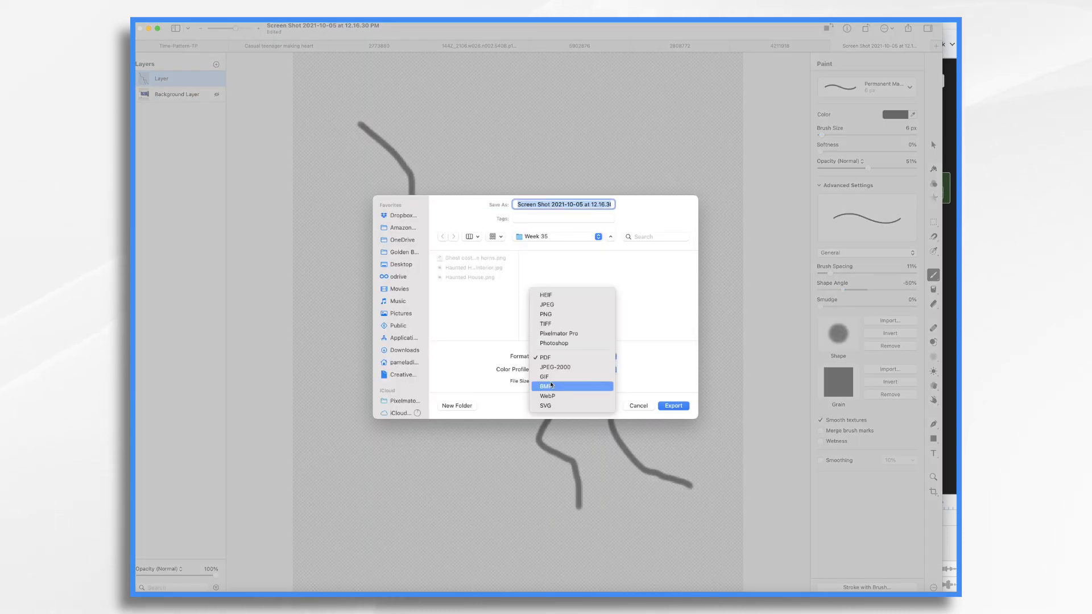
- Export the crack drawing from Pixelmator Pro as an SVG into the Week 35 folder
click(547, 314)
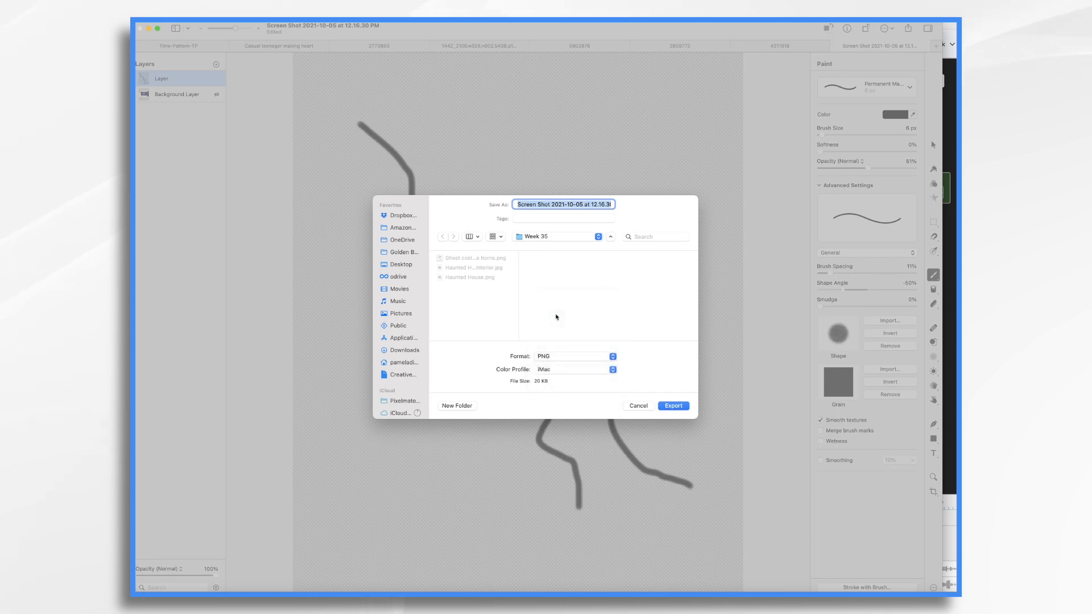
mouse_move(580, 359)
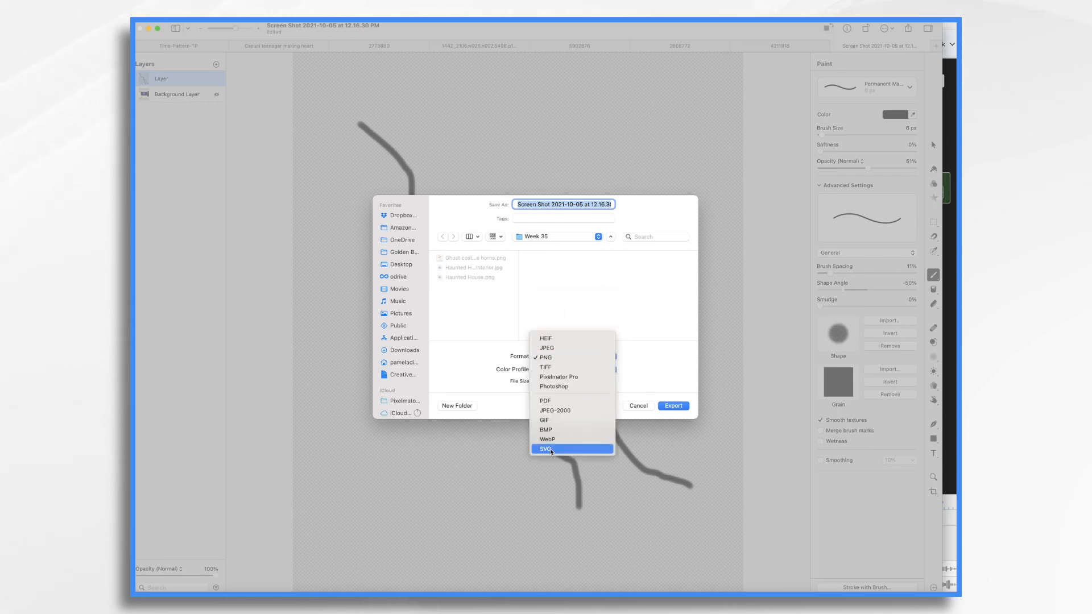
click(546, 449)
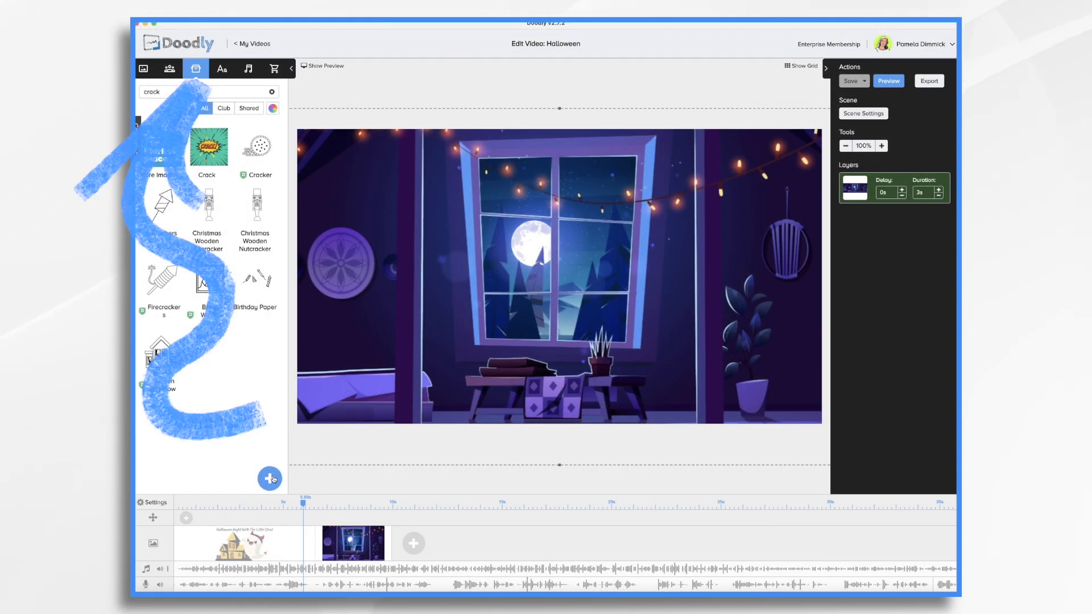
- Import the exported crack SVG file into Doodly as a new titled custom prop
click(269, 478)
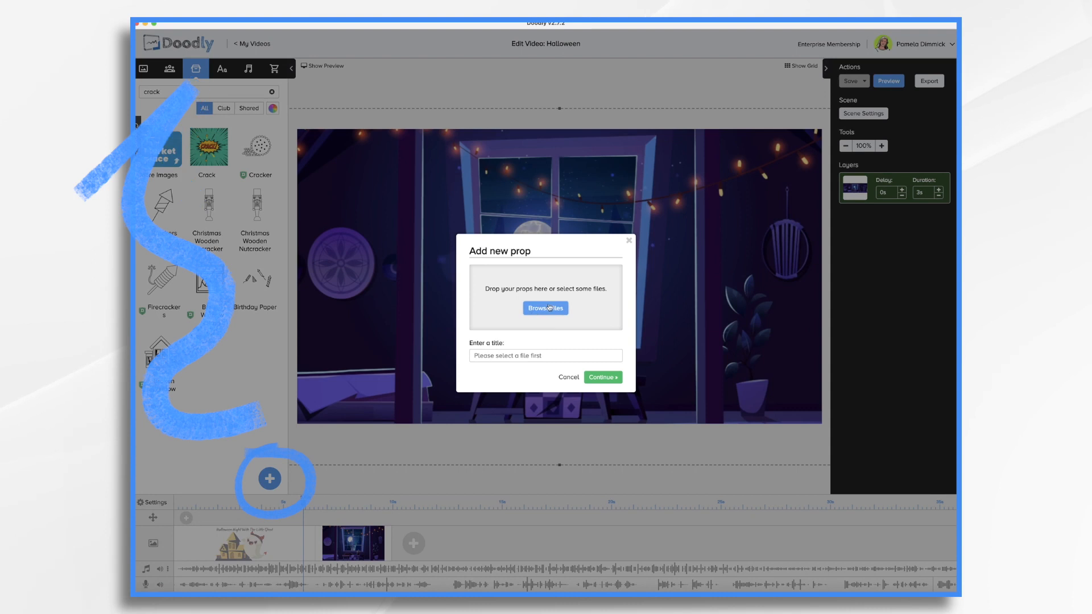
click(546, 308)
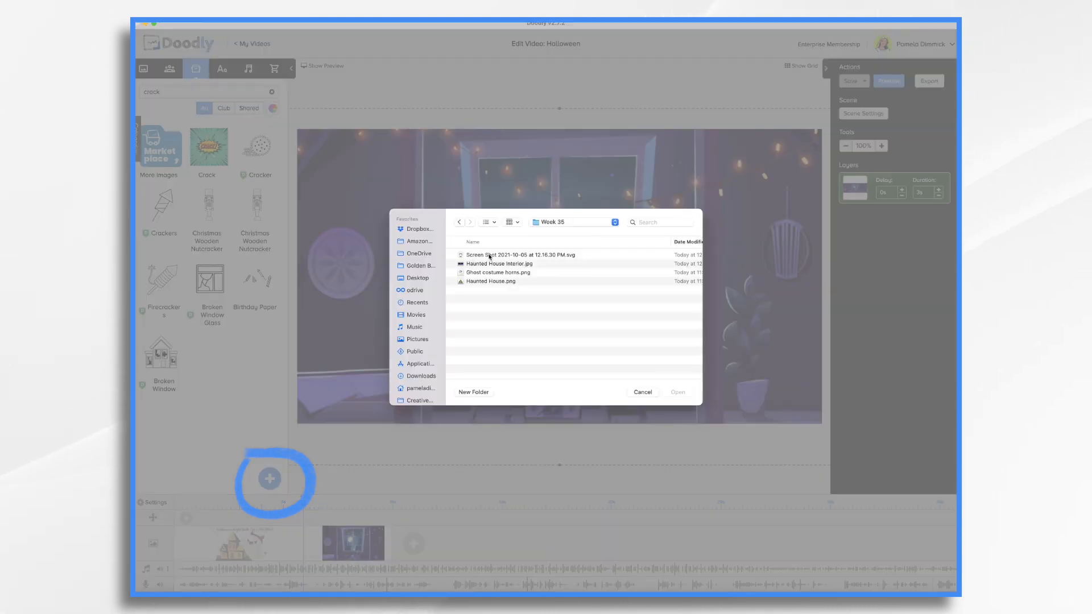
click(520, 254)
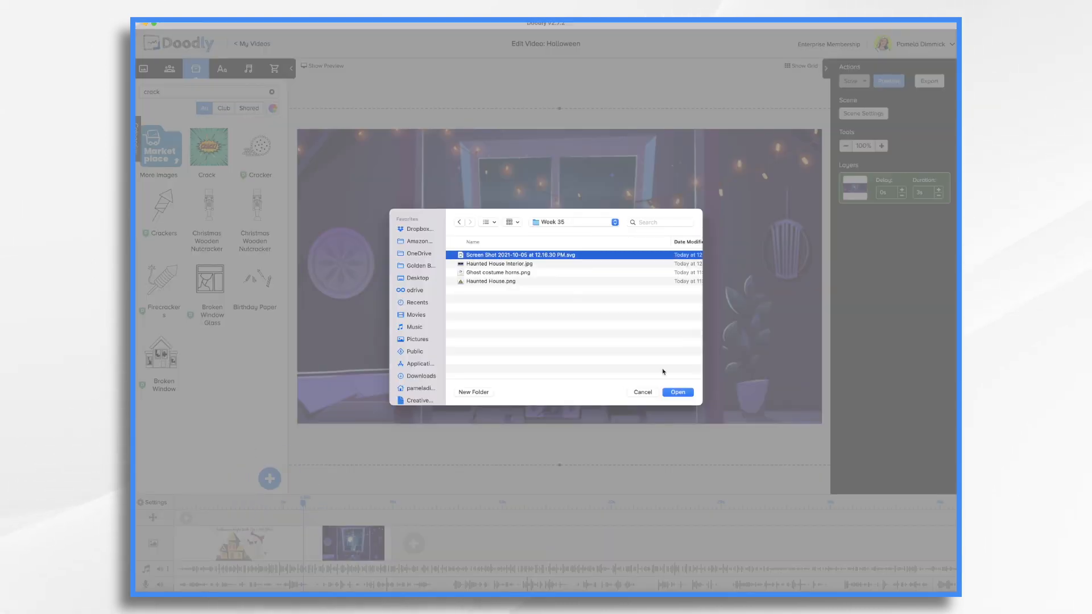
click(677, 392)
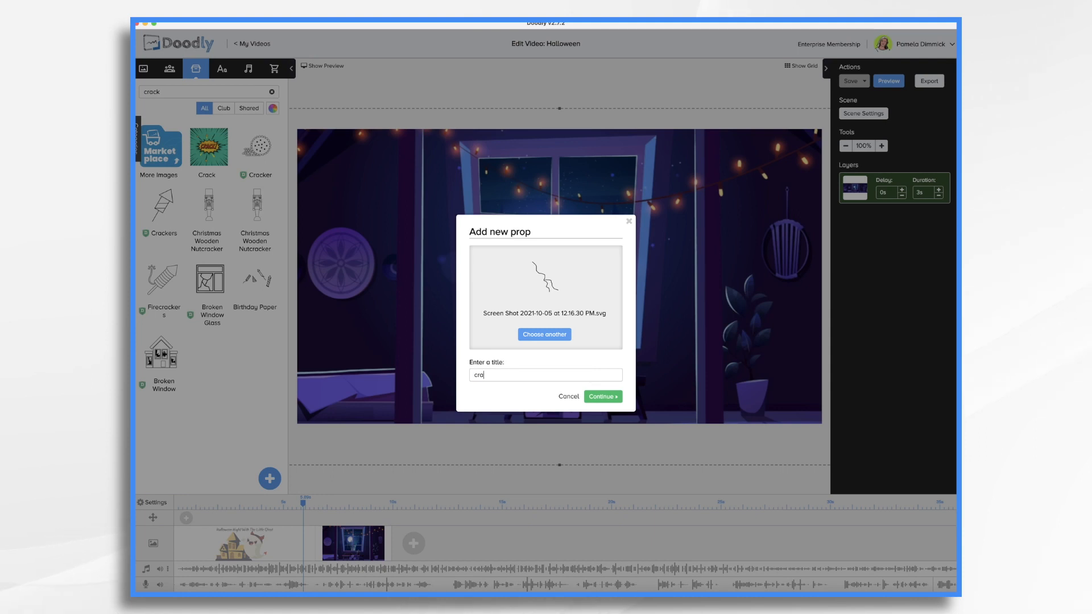
click(602, 397)
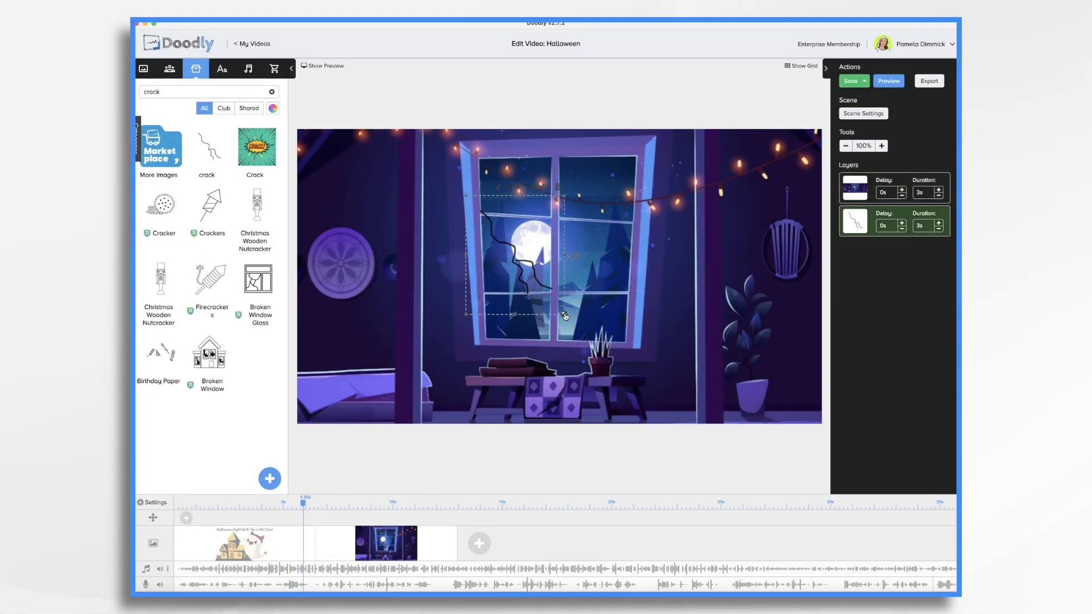
- Position the crack over the window glass and trace its reveal path
drag(566, 316, 474, 207)
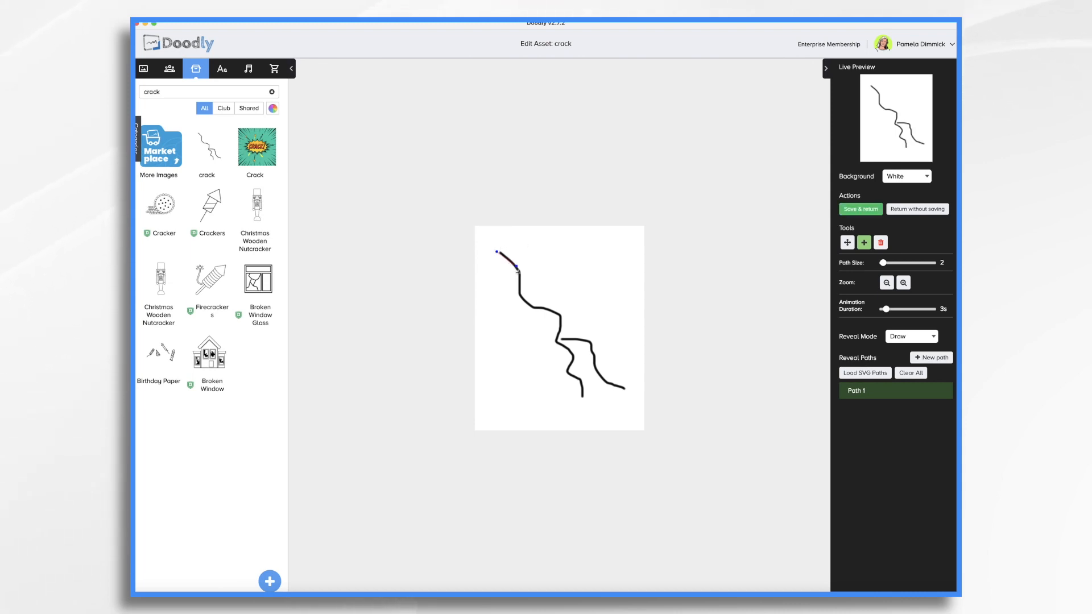
drag(886, 262, 897, 262)
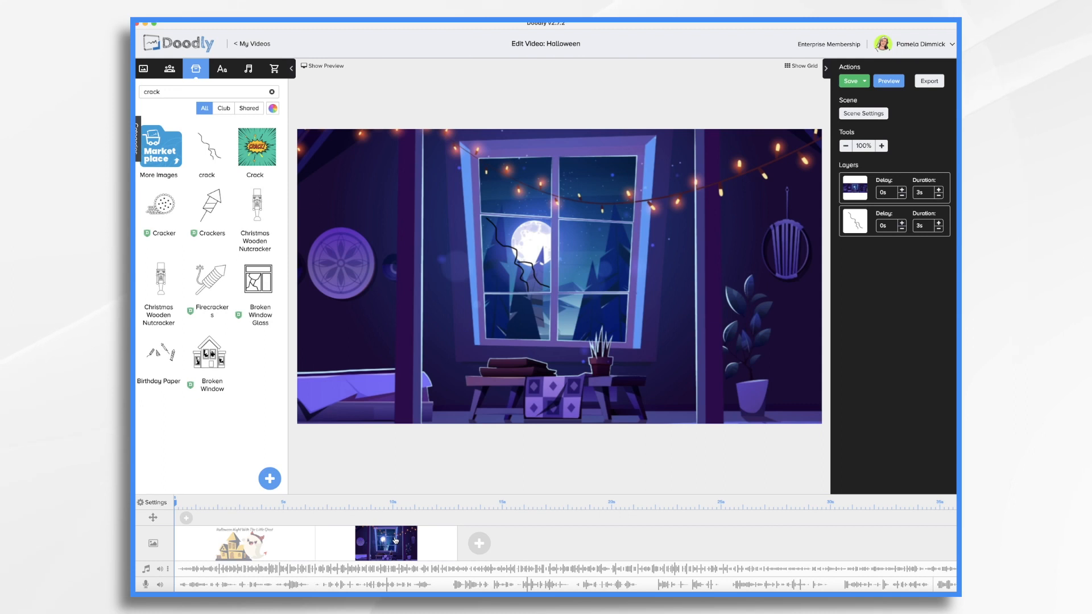
- Preview the cracked-window interior scene, then close the preview
right_click(385, 544)
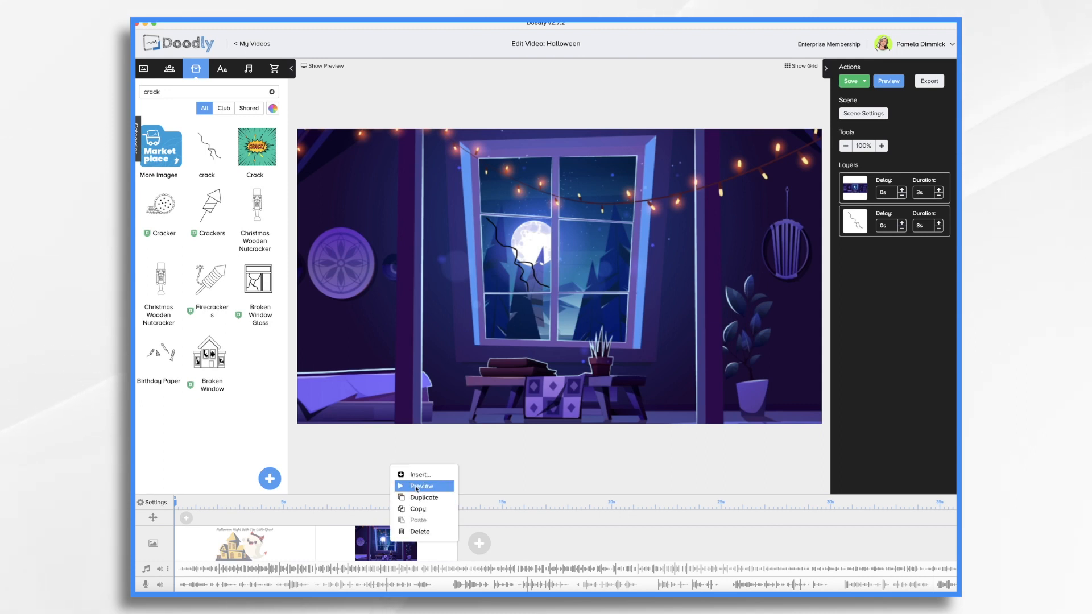
click(421, 485)
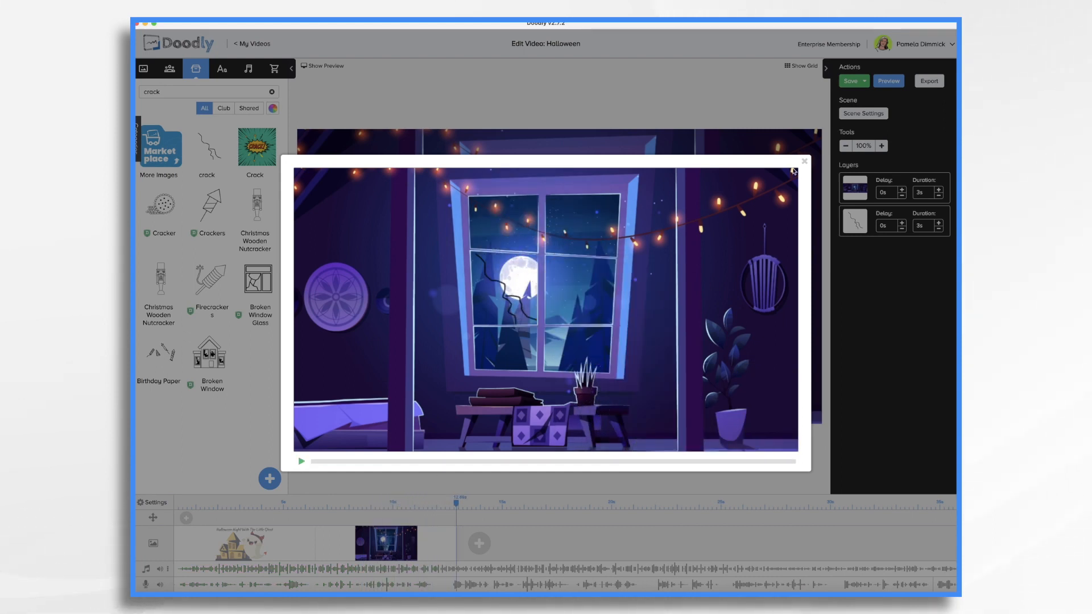
click(804, 161)
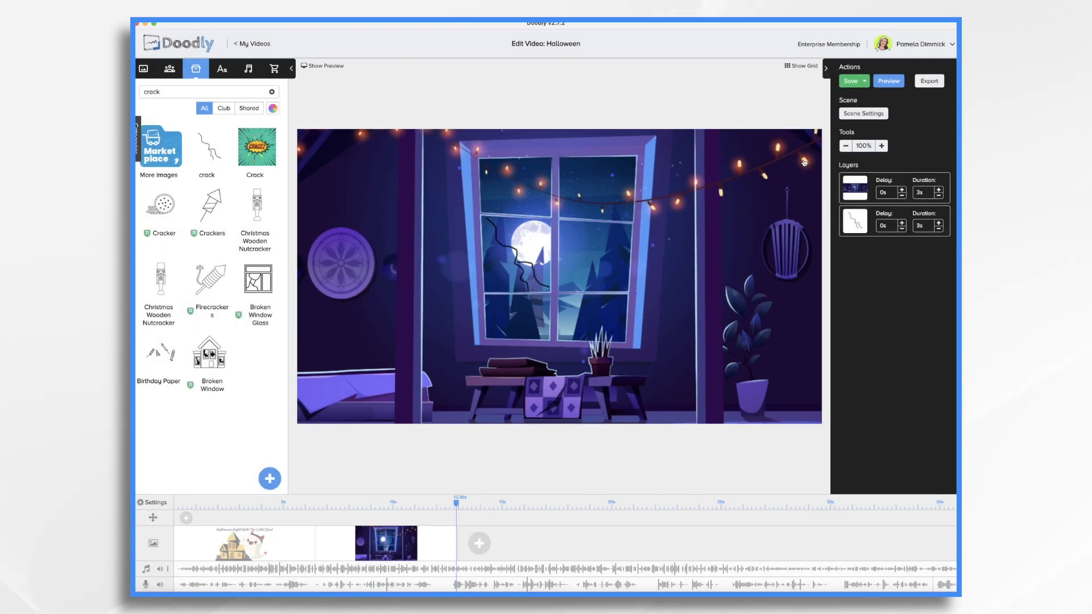
- Set the haunted house interior image's Reveal Mode to Fade and save
click(854, 221)
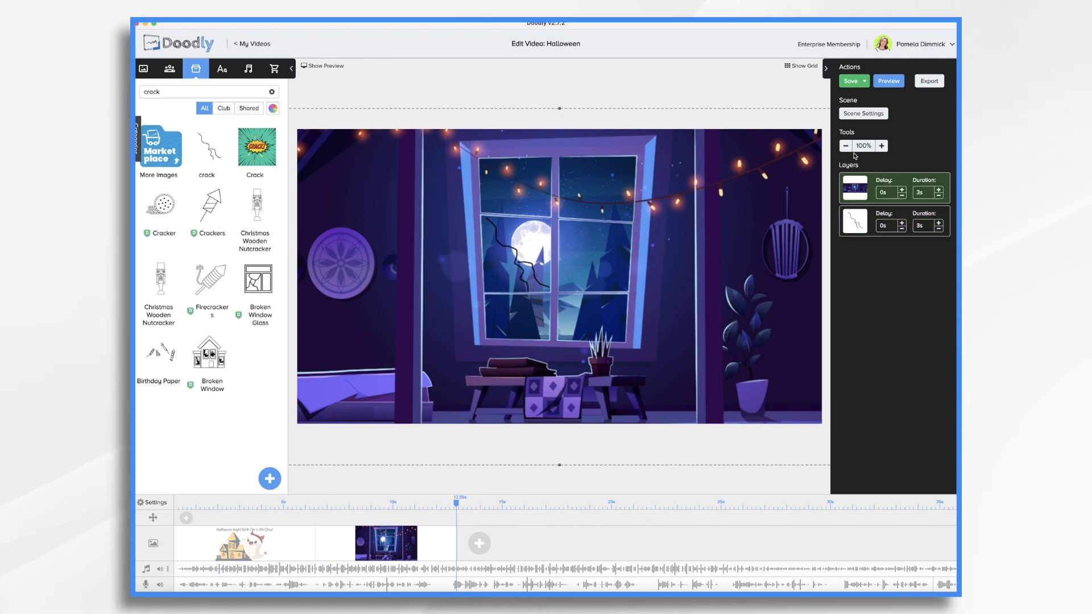
click(846, 145)
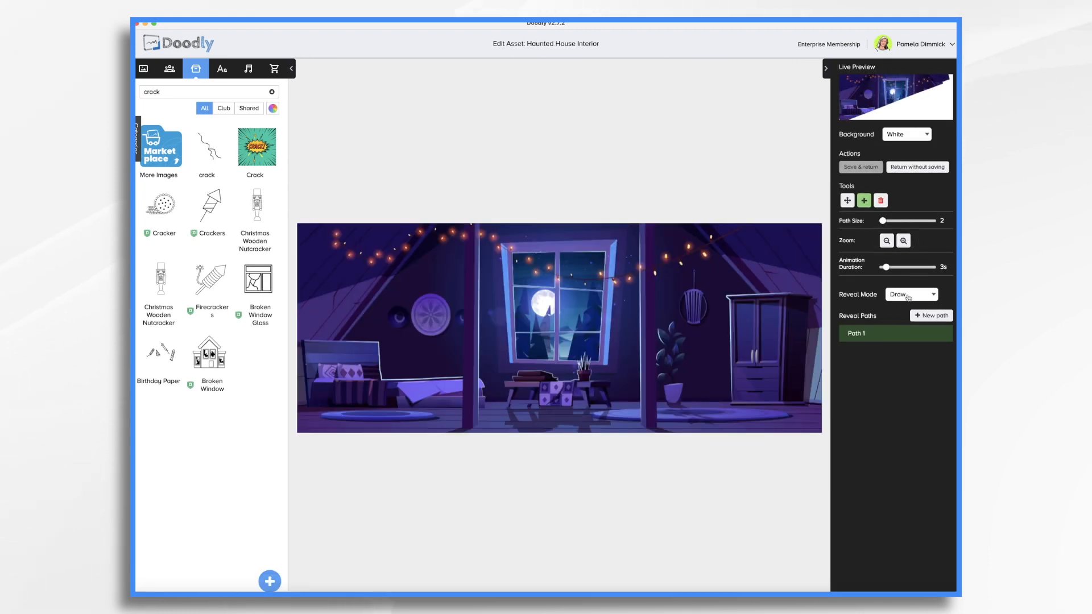
click(911, 294)
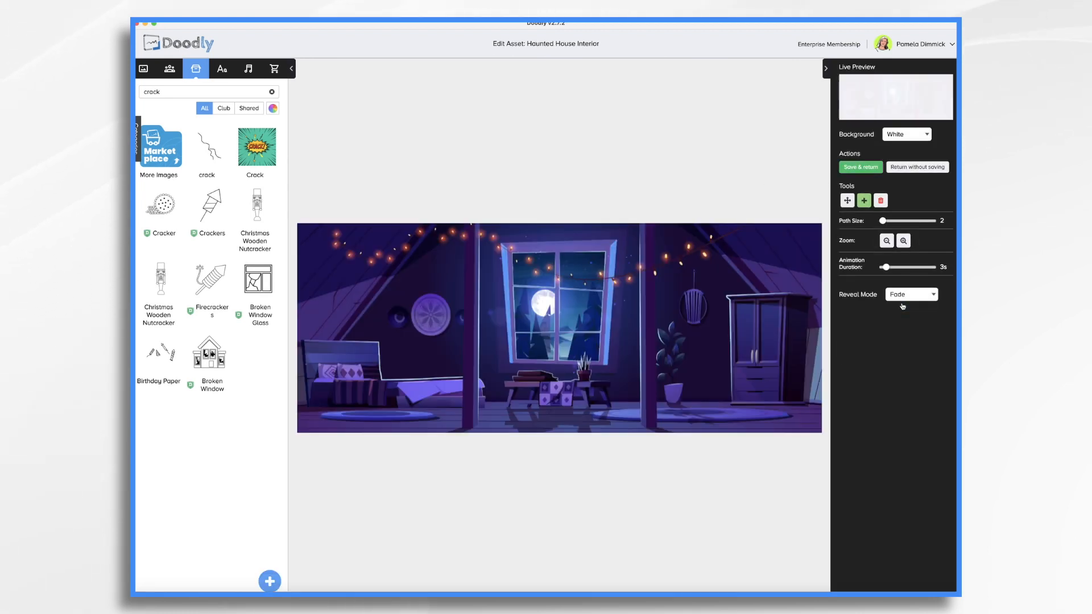
click(917, 167)
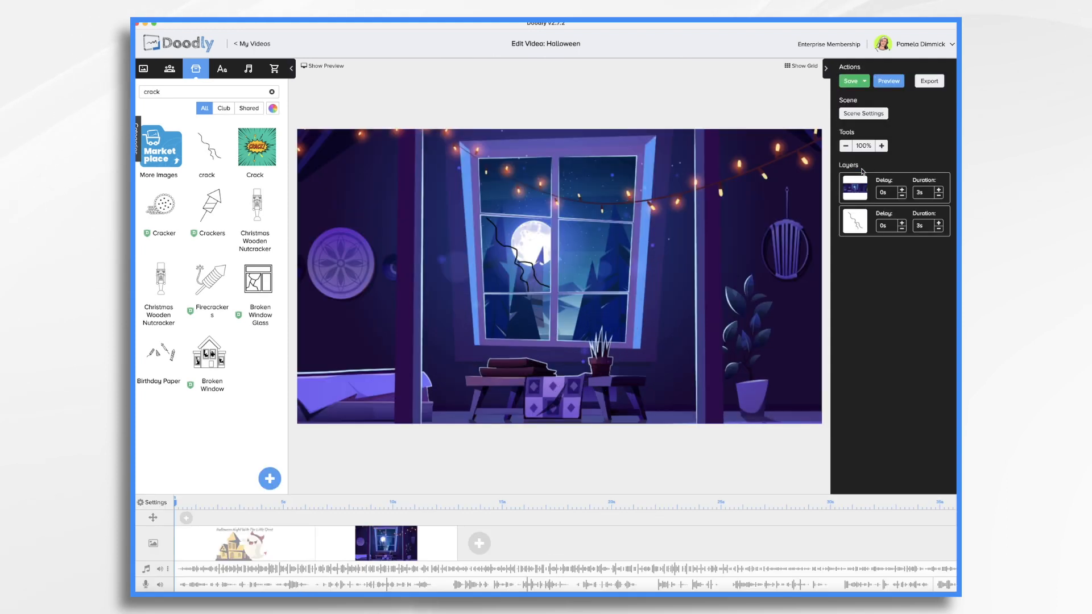
click(850, 81)
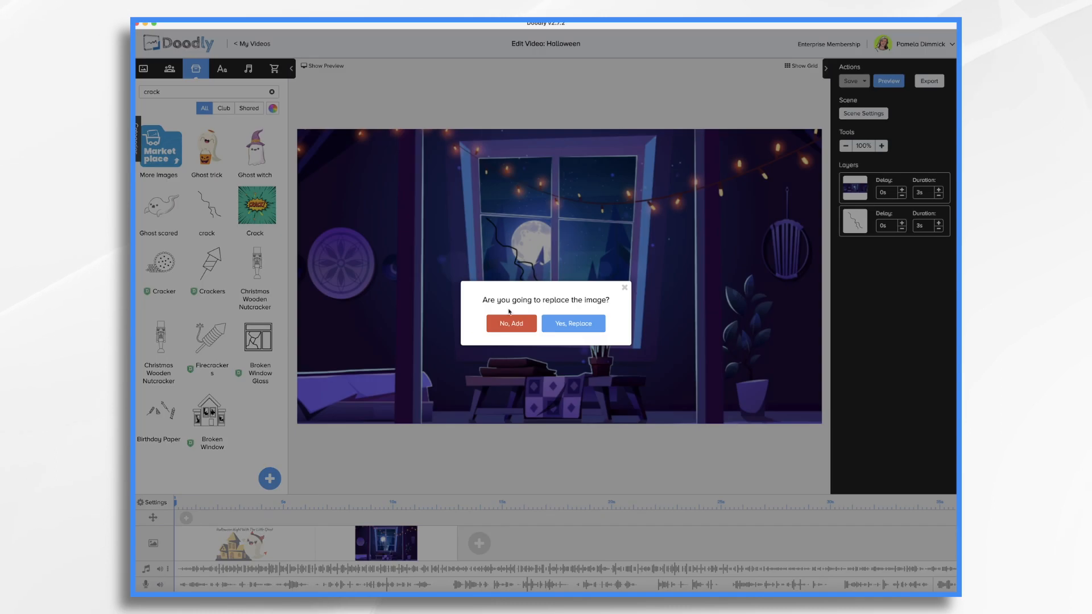
- Add the ghost without replacing the room image and give the scene 5 seconds of extra end time
click(511, 323)
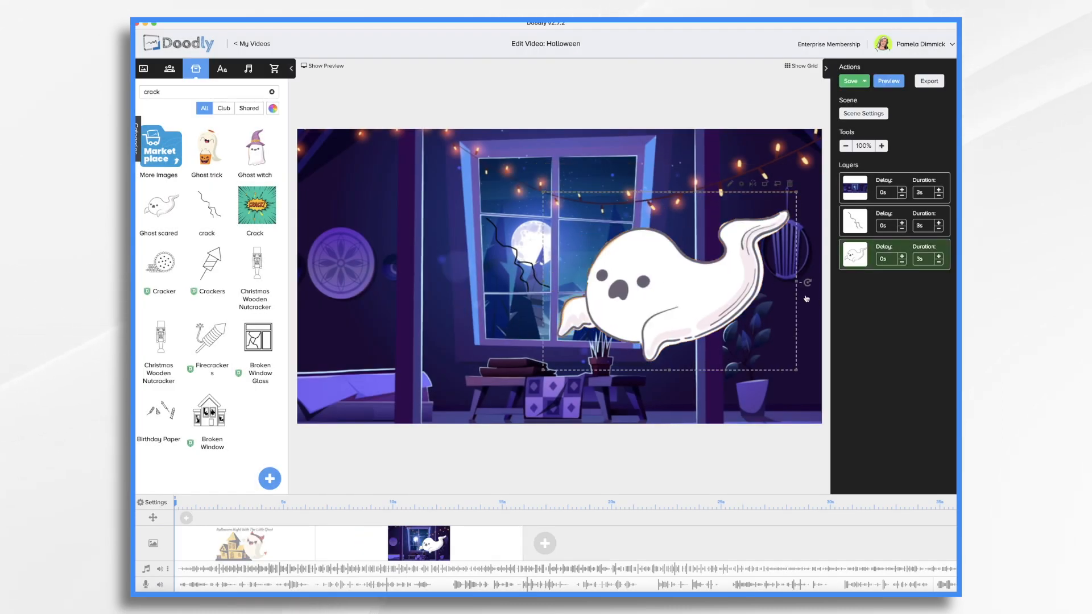
click(854, 221)
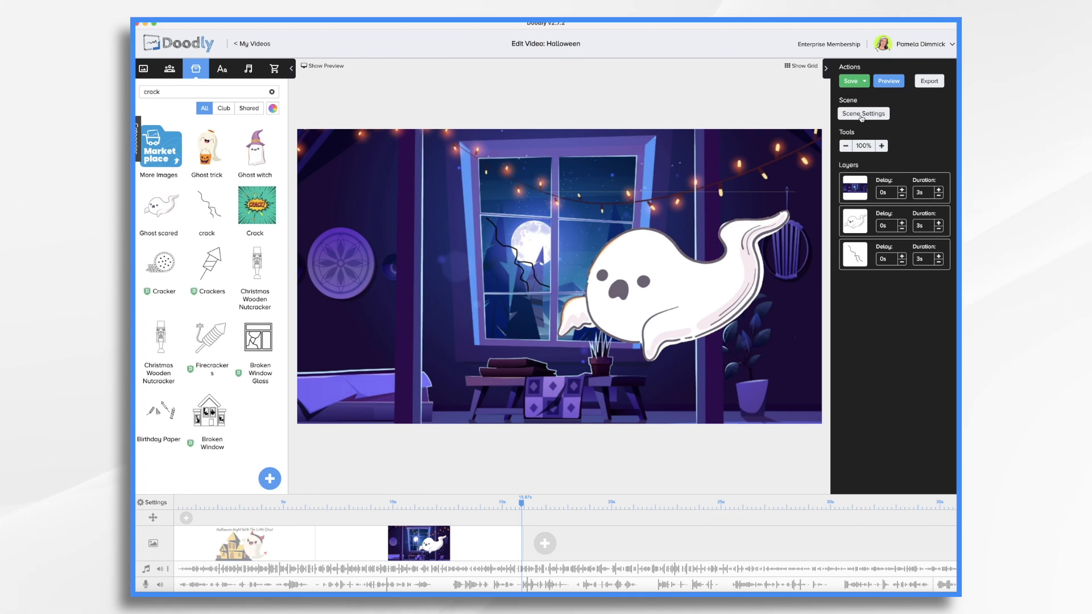
click(863, 114)
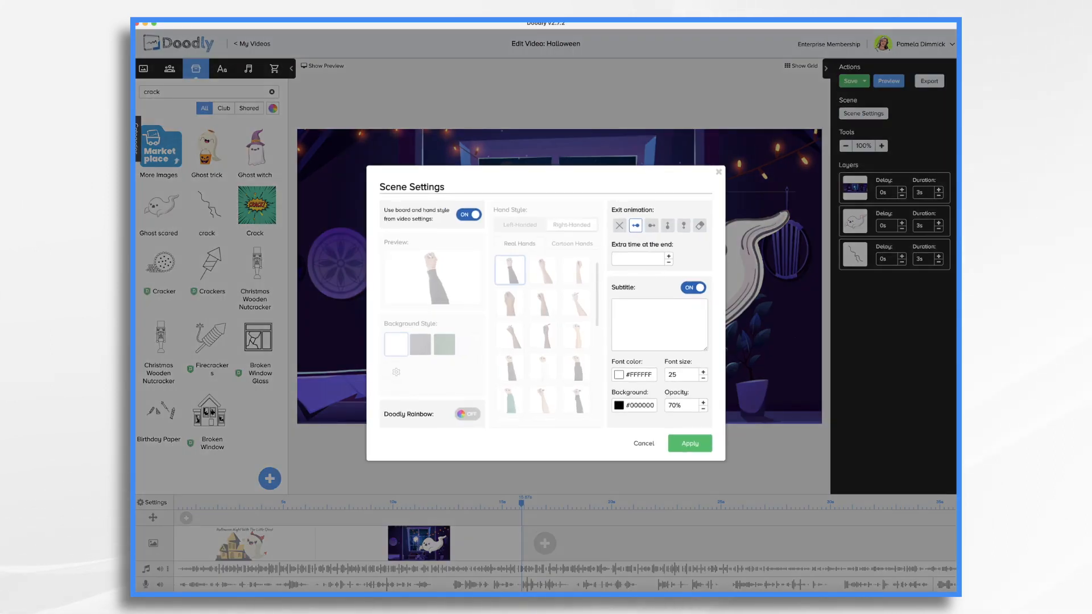
click(671, 256)
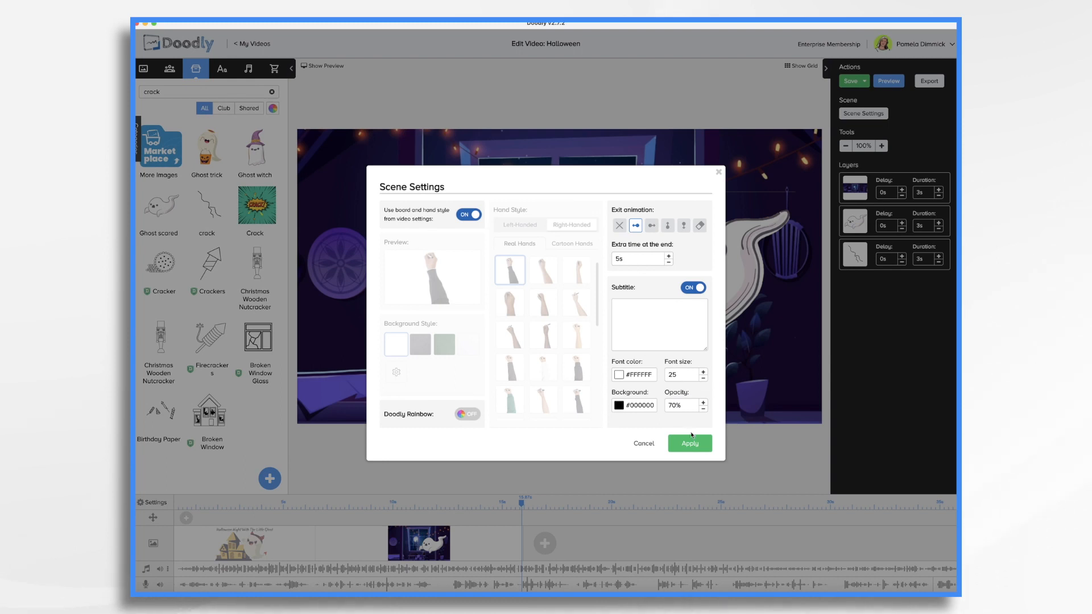
click(689, 444)
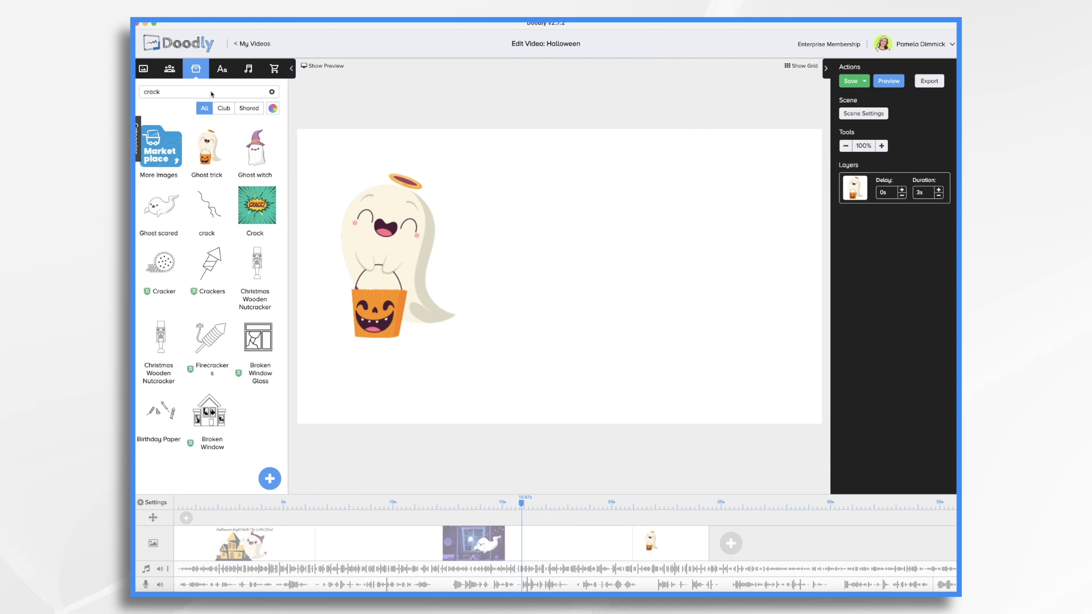
- Search for and add the Halloween trick-or-treaters and building images
click(272, 91)
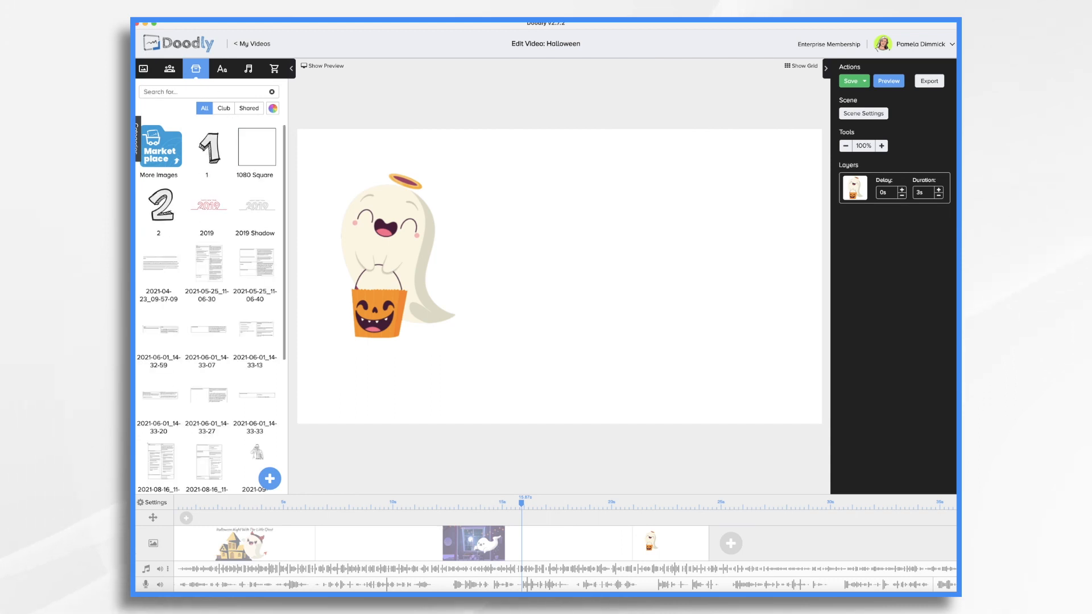
text(hallow)
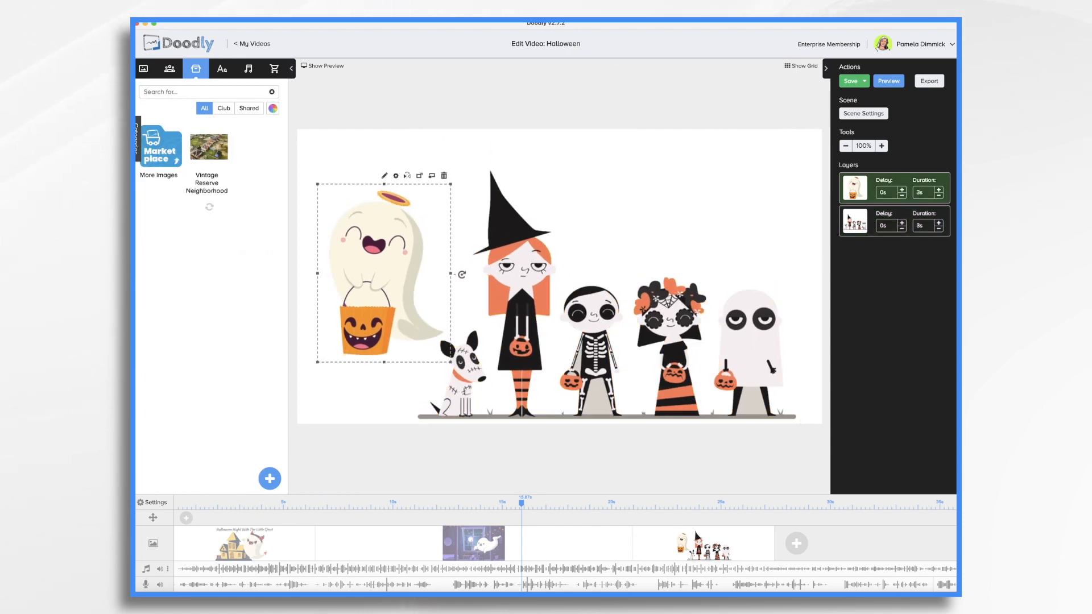
text(building)
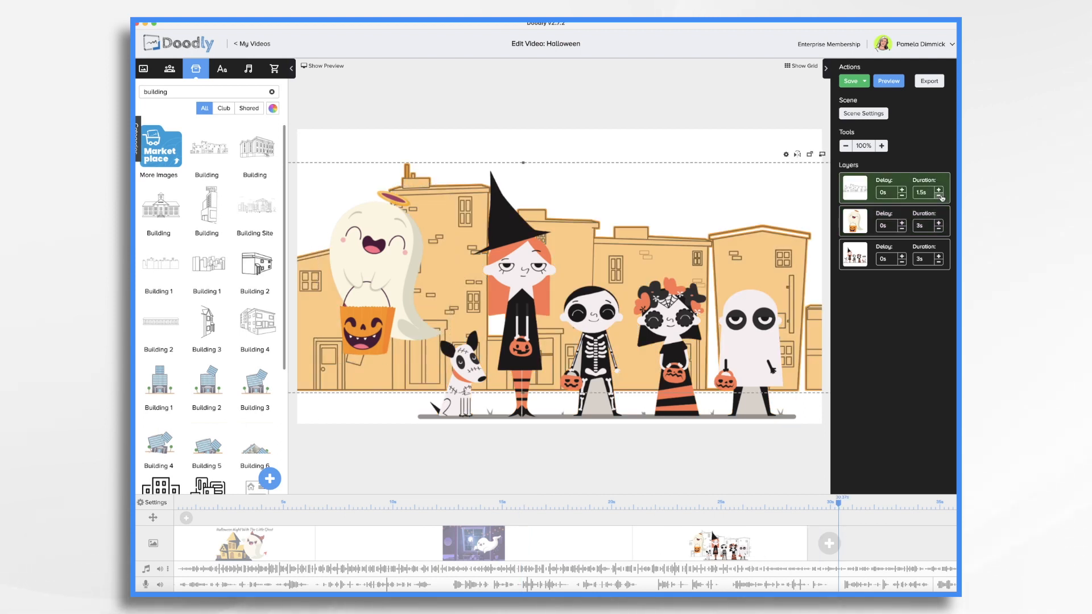
- Set the buildings' draw duration to 1.5 seconds and the trick-or-treaters' to 2 seconds
click(940, 196)
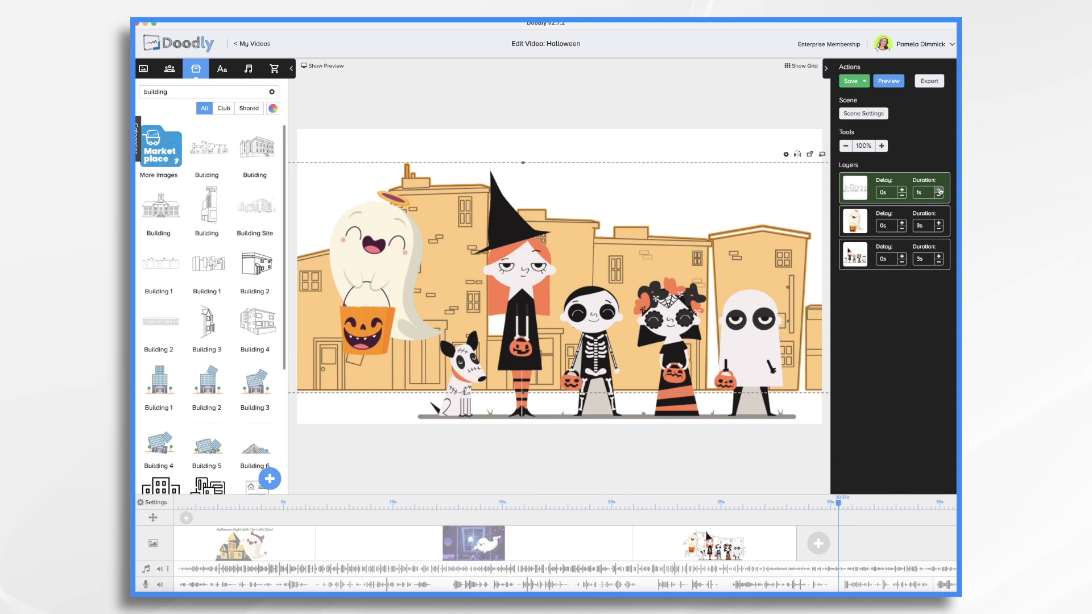
click(853, 221)
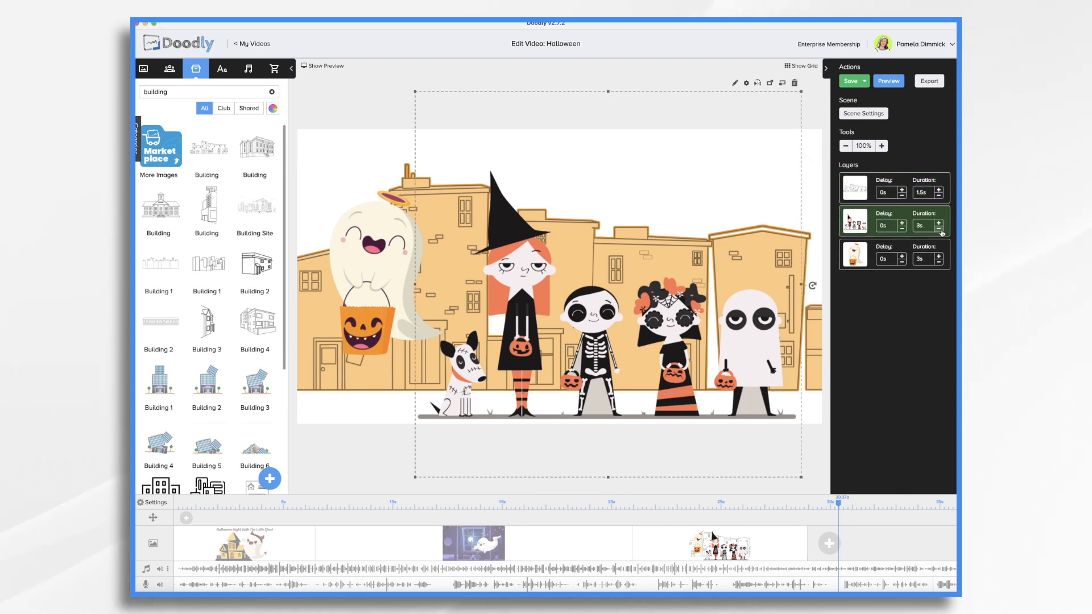
click(940, 225)
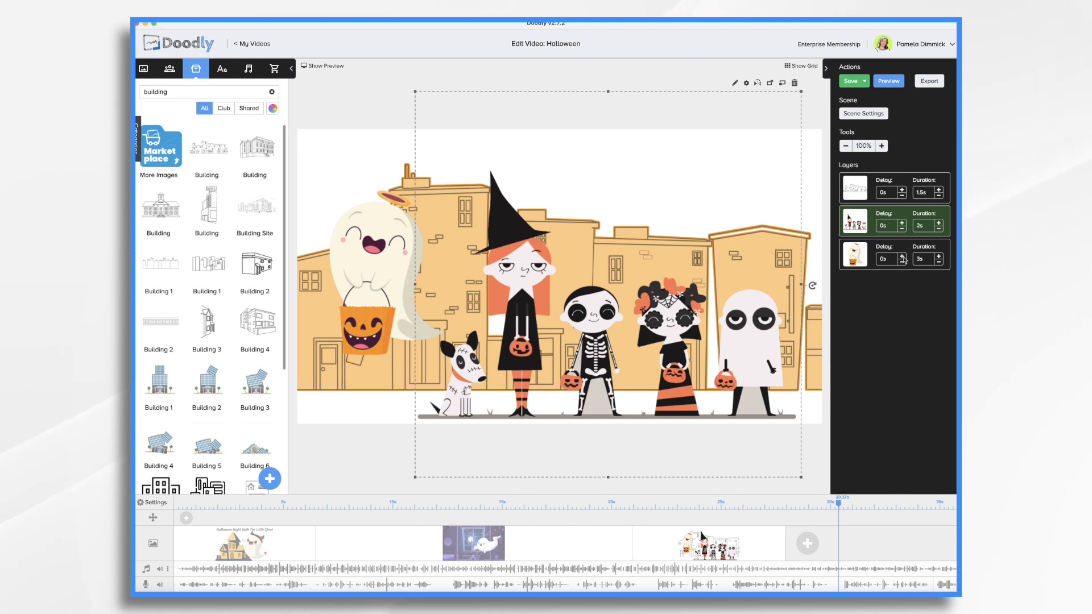
click(855, 255)
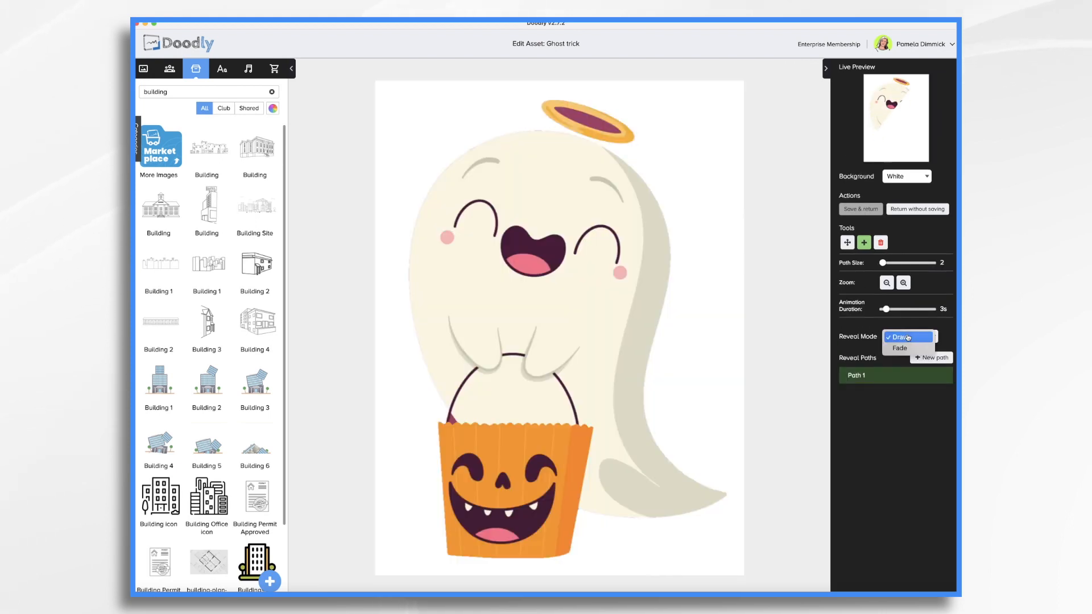
- Choose the halo ghost's reveal mode, import the Sad Ghost prop, and remove it from the scene
click(860, 209)
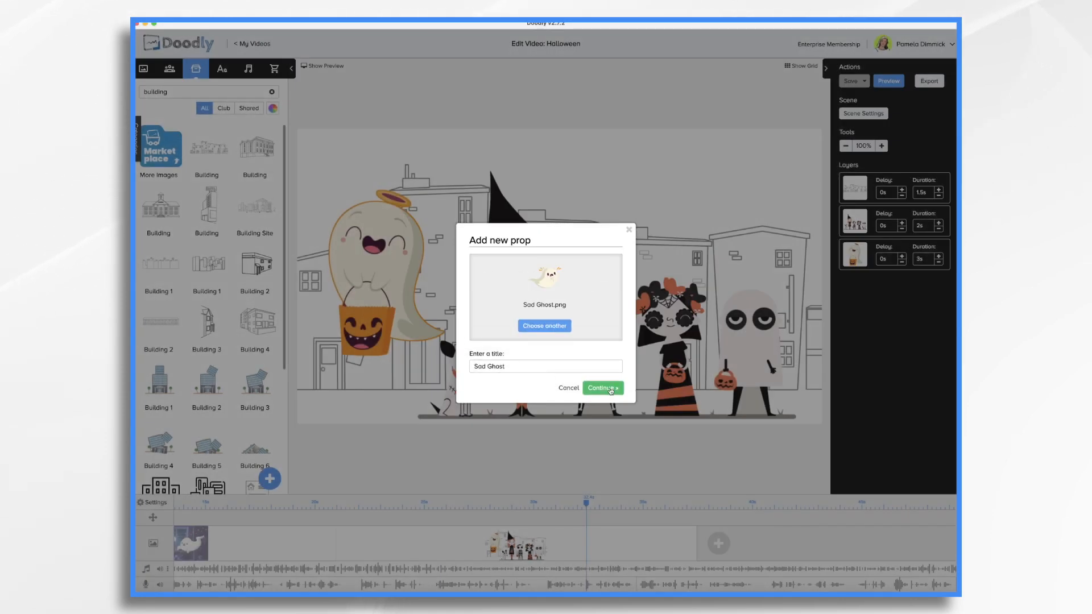
click(601, 388)
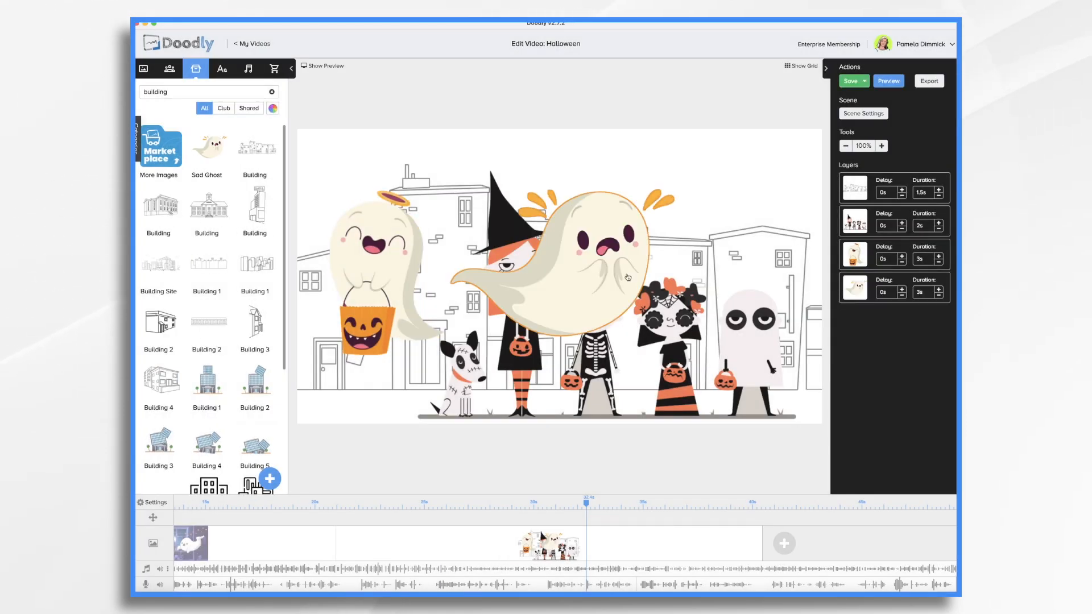
click(854, 289)
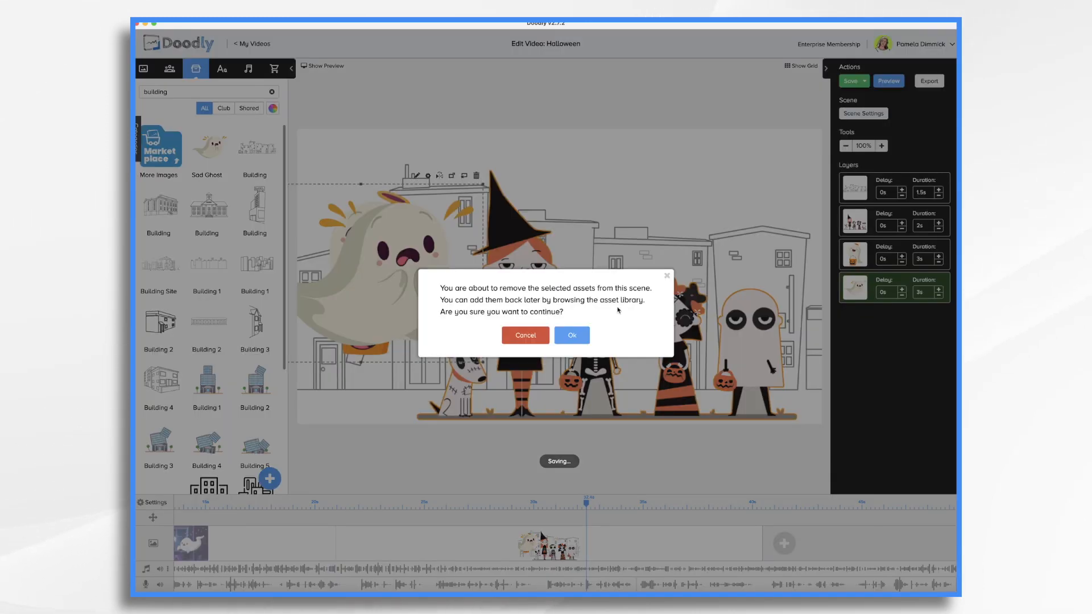
click(571, 335)
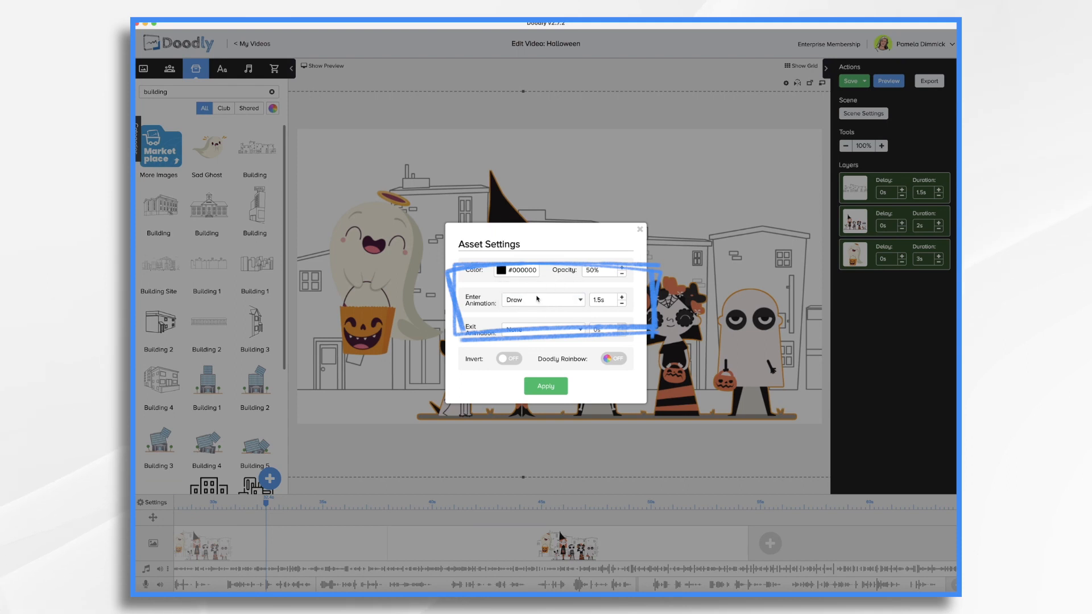
click(547, 386)
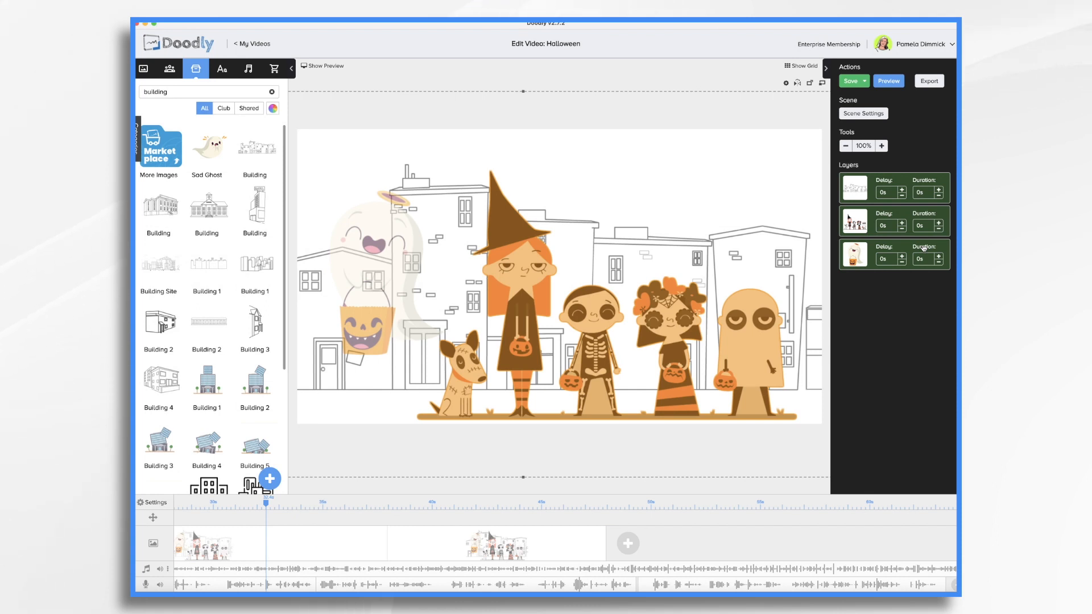
mouse_move(539, 550)
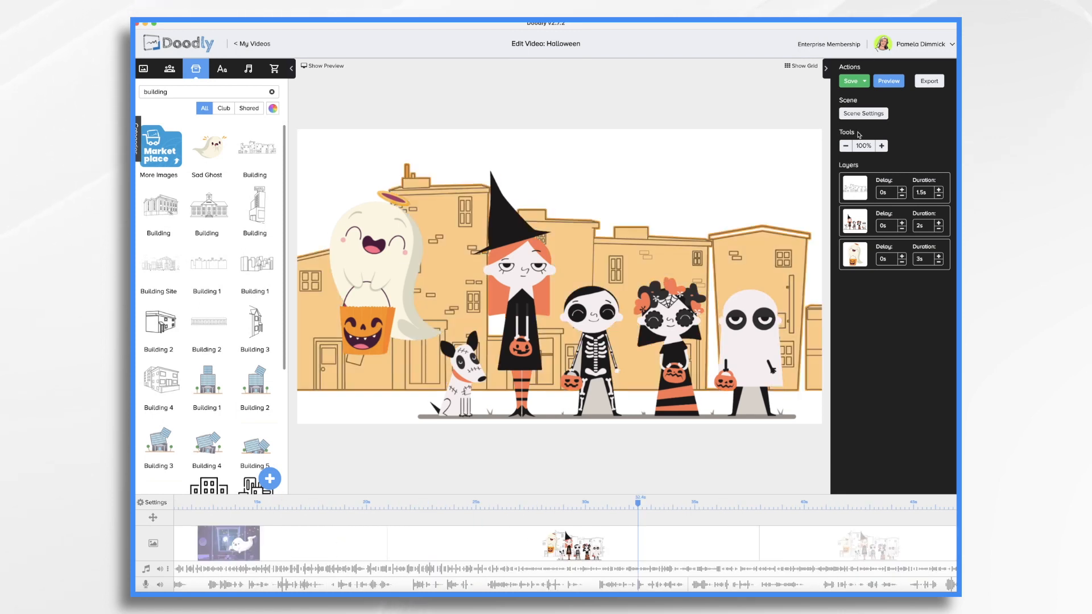
- Set the trick-or-treat scene's exit animation to None
click(863, 114)
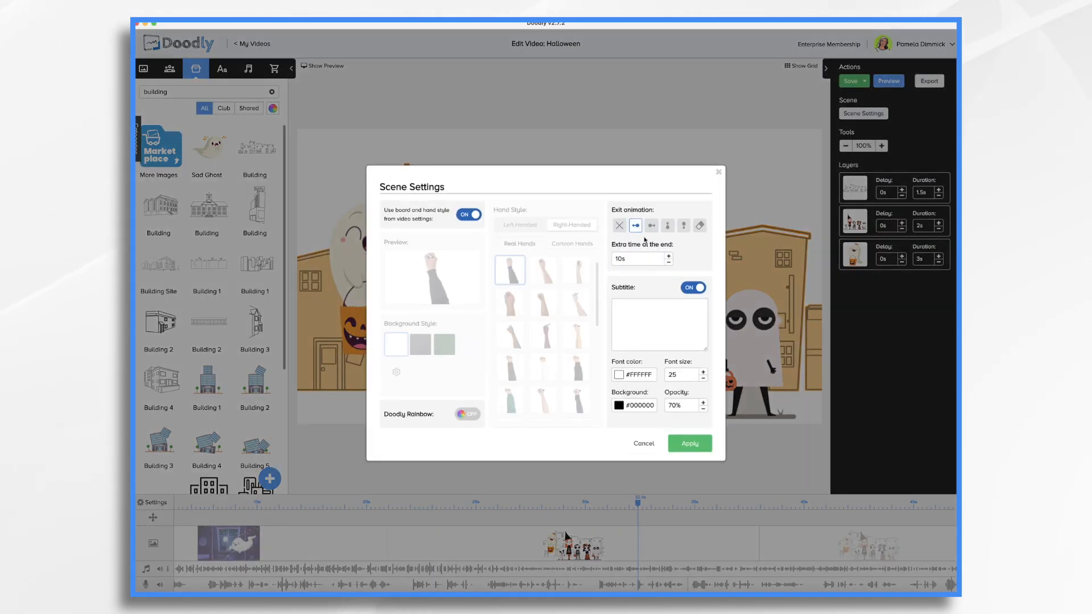
mouse_move(619, 225)
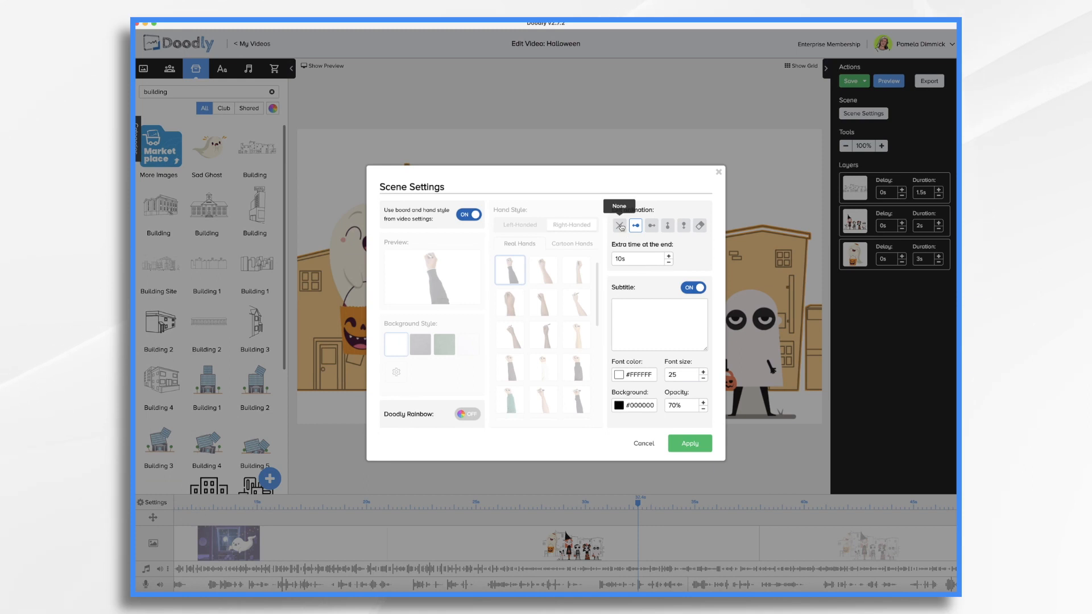
click(619, 225)
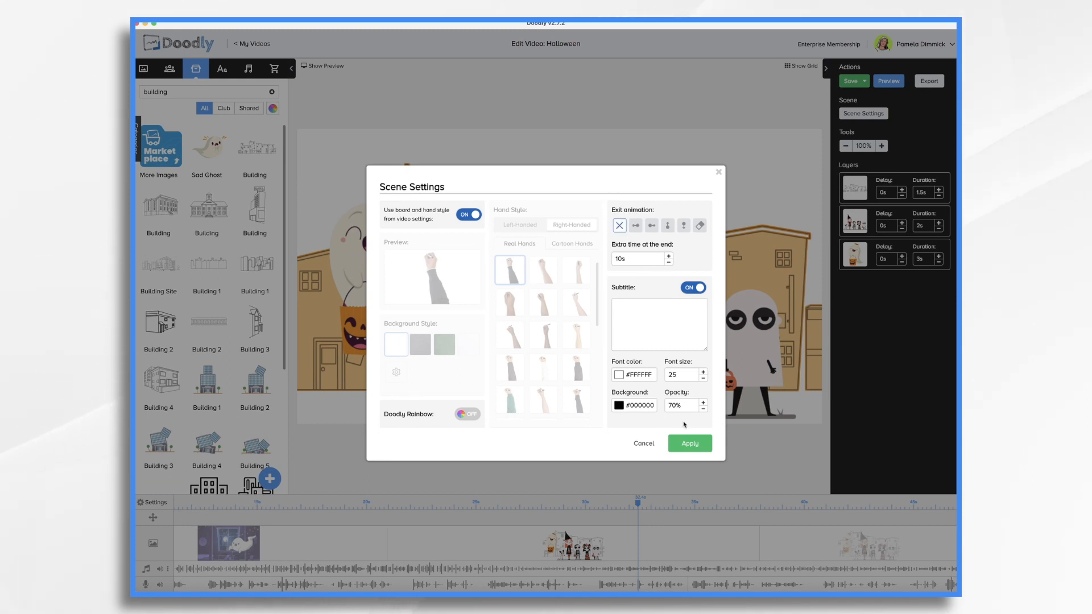
click(688, 444)
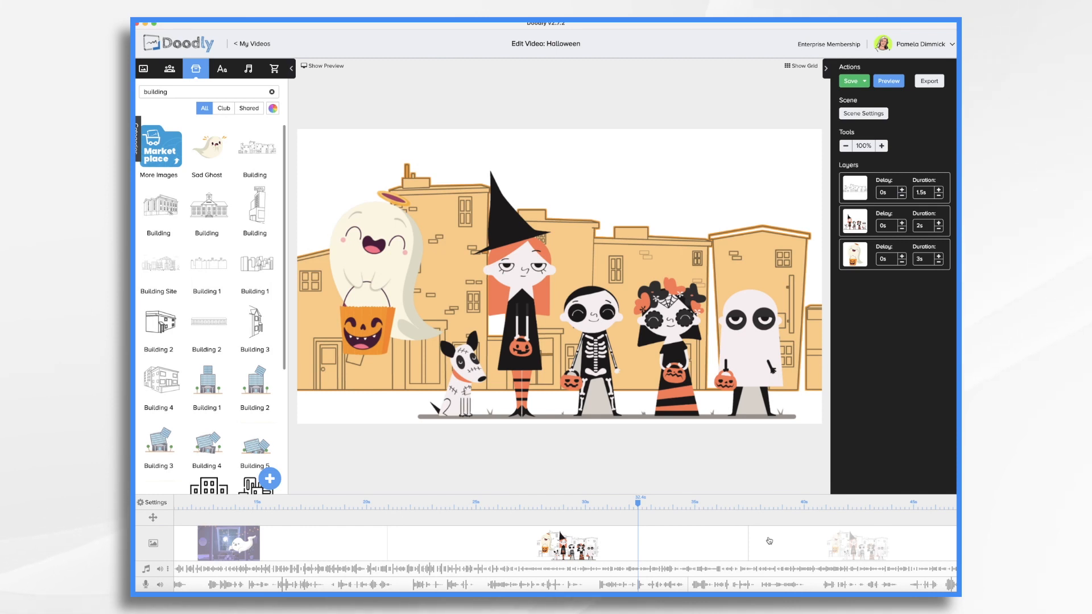
- Give the duplicated trick-or-treat scene 0.5 seconds of extra time at the end
click(850, 81)
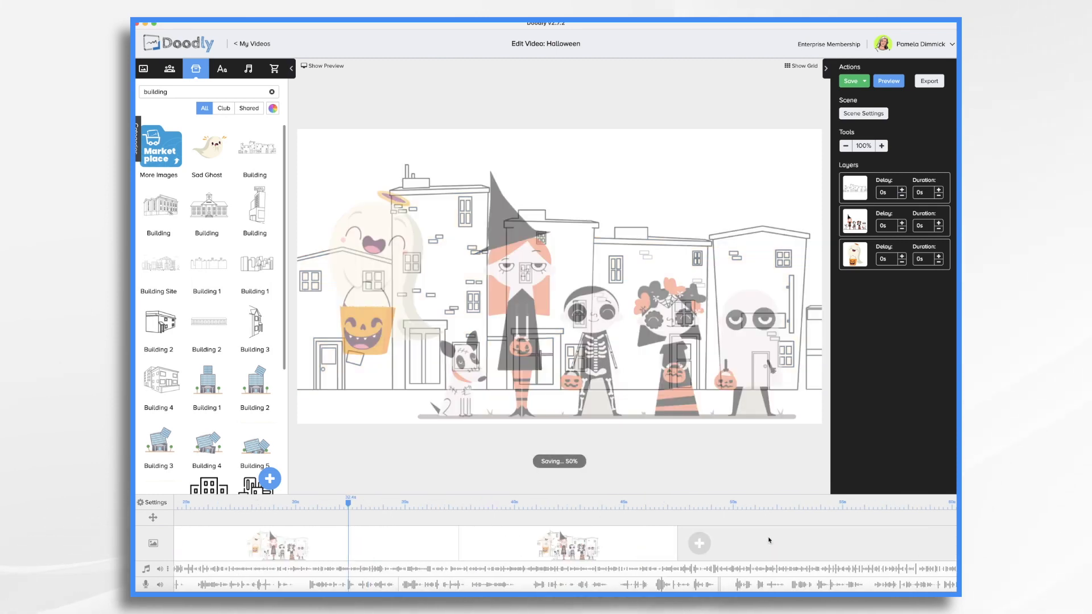
click(854, 220)
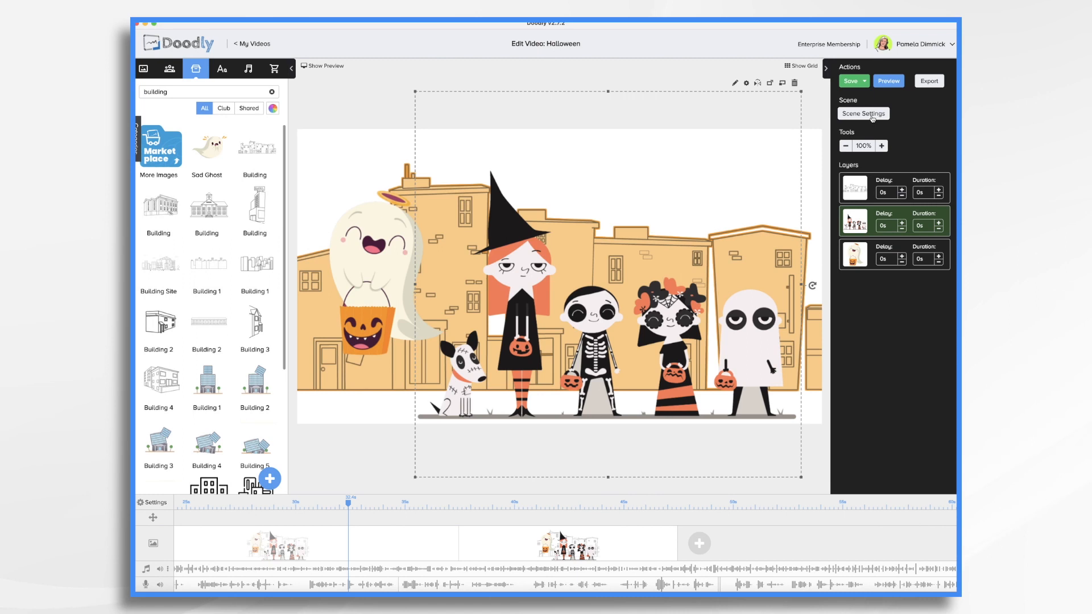
click(863, 113)
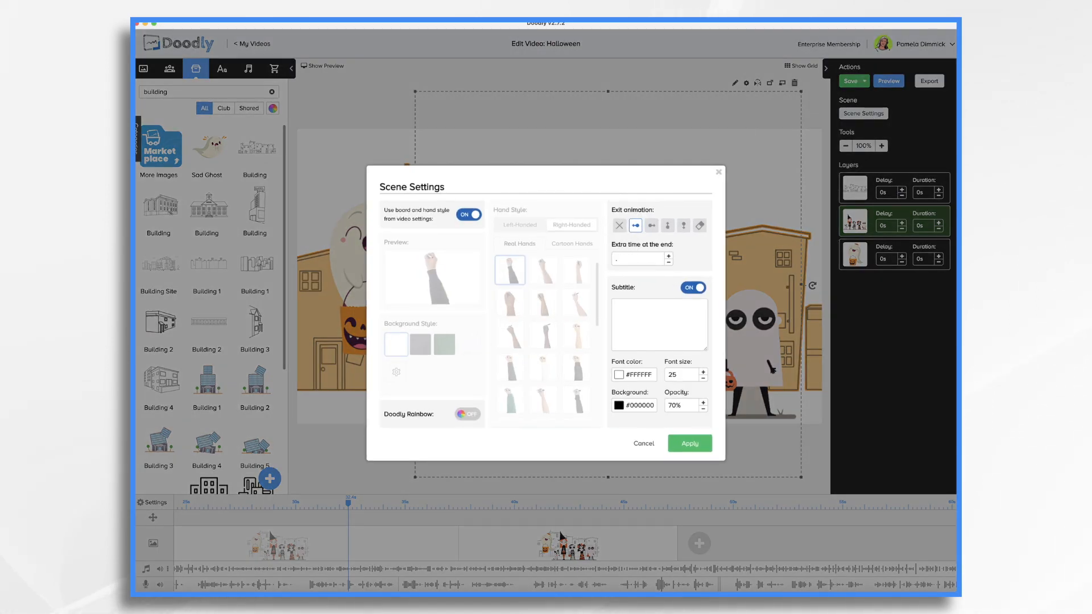
click(669, 258)
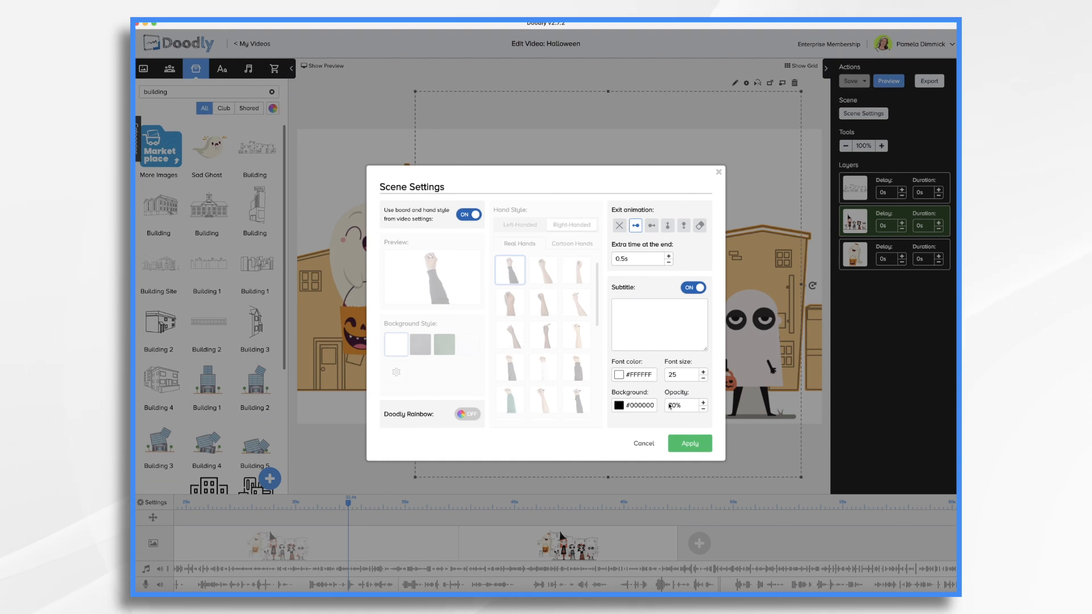
click(689, 443)
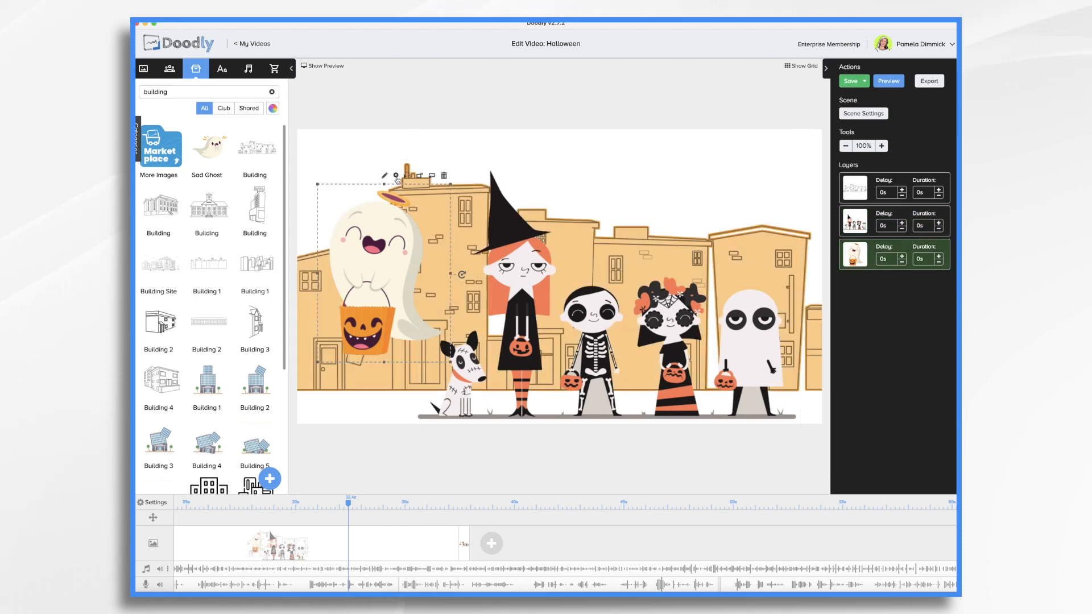
- Give the halo ghost an Erase exit animation lasting 2.5 seconds
click(396, 175)
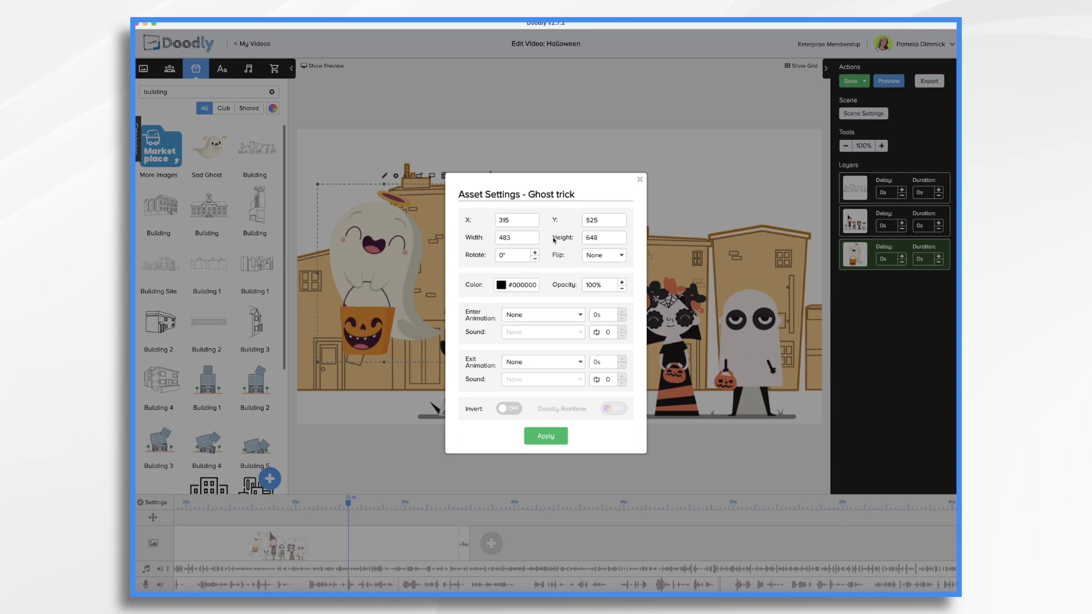
click(541, 362)
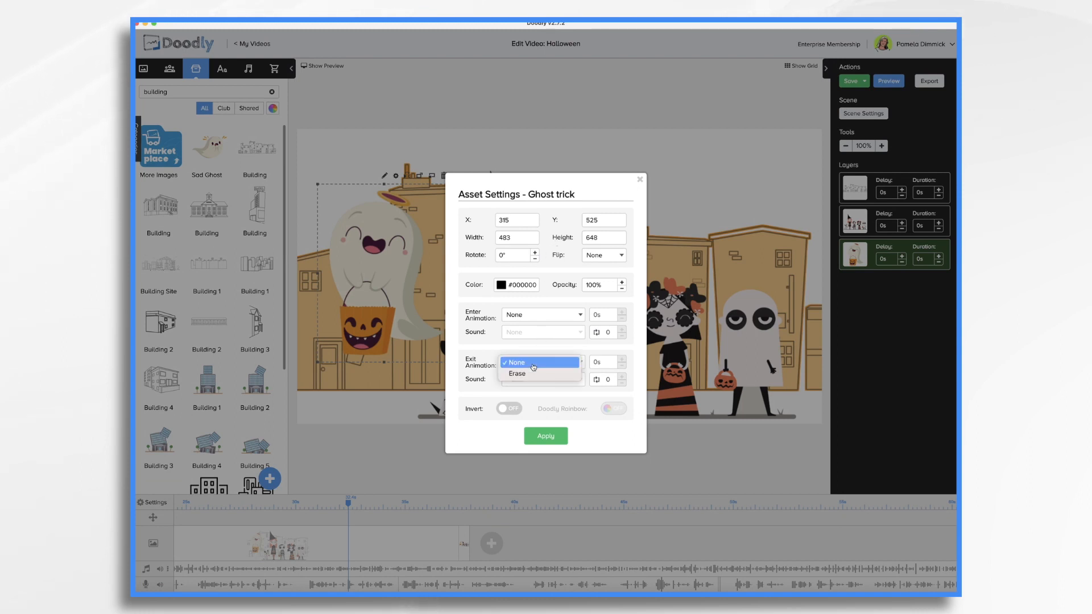
click(517, 373)
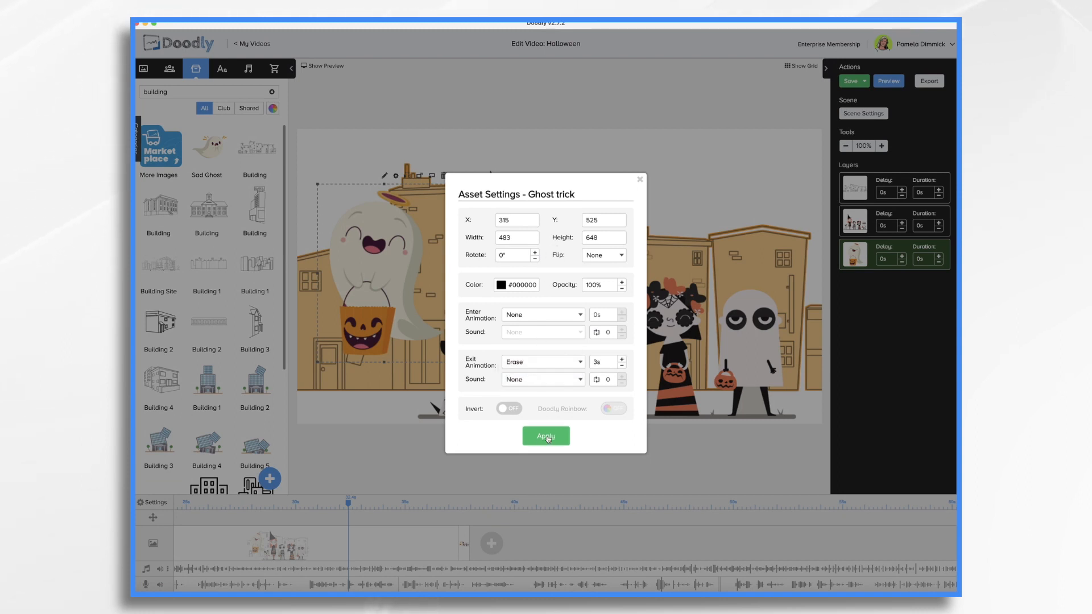
click(622, 365)
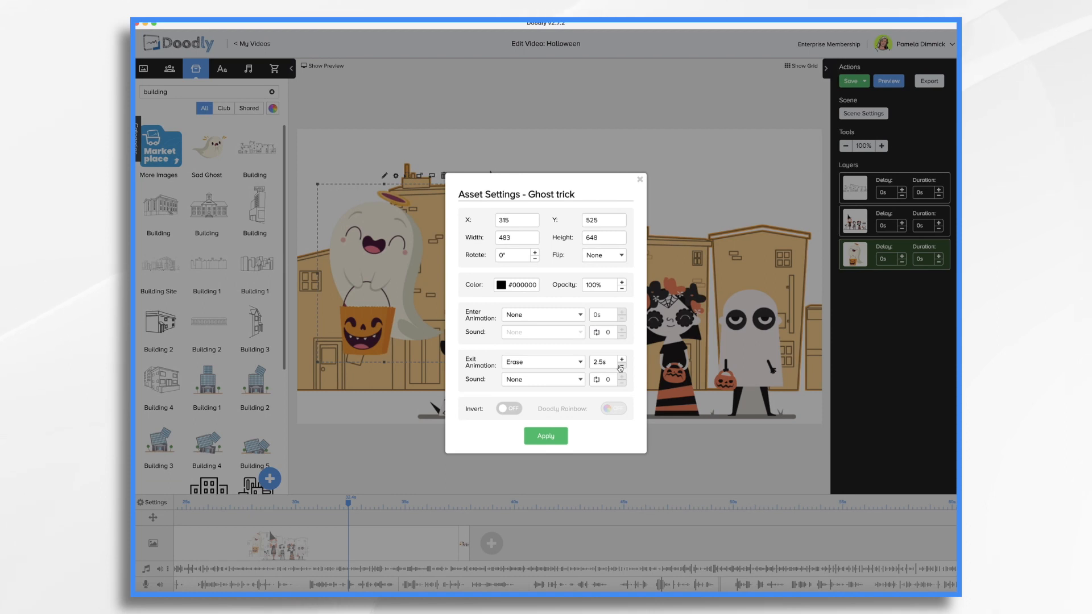
click(546, 435)
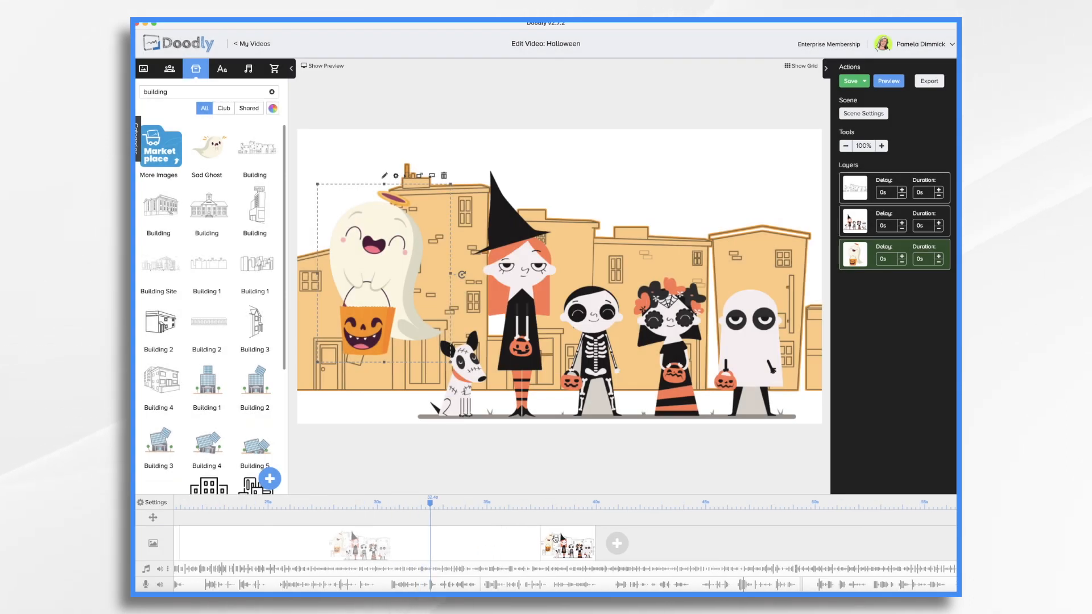
- Duplicate the trick-or-treat scene and delete the pumpkin ghost from the copy
right_click(568, 542)
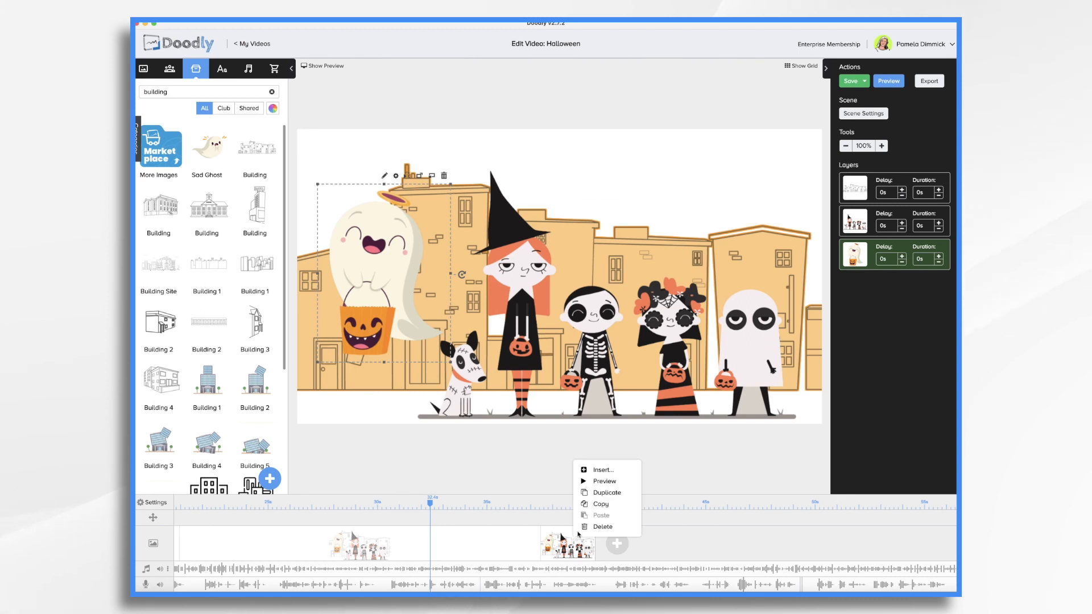
click(607, 492)
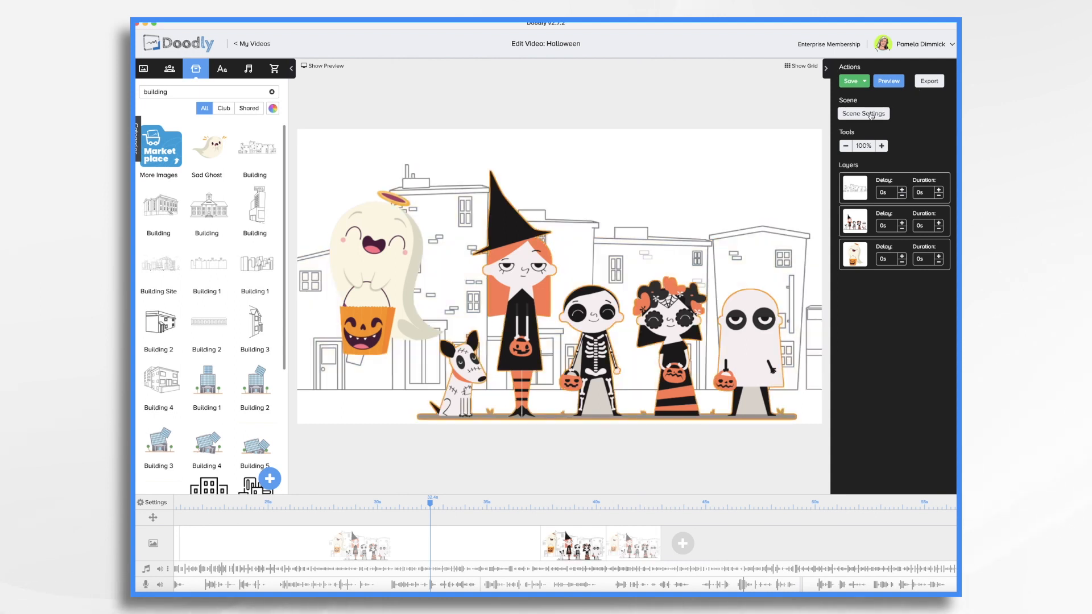
click(863, 114)
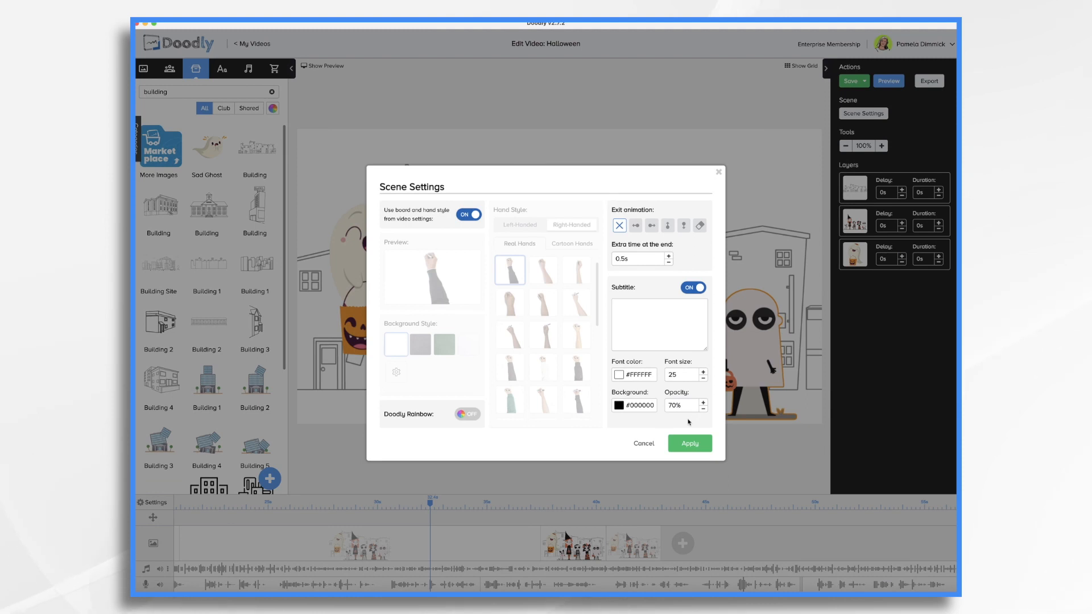
click(689, 444)
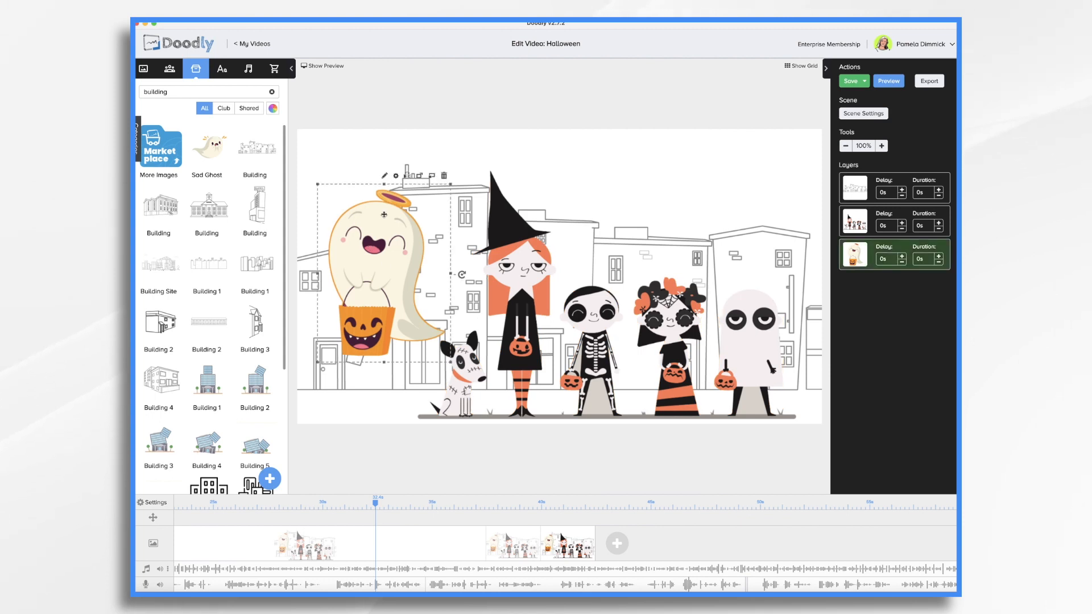
click(444, 174)
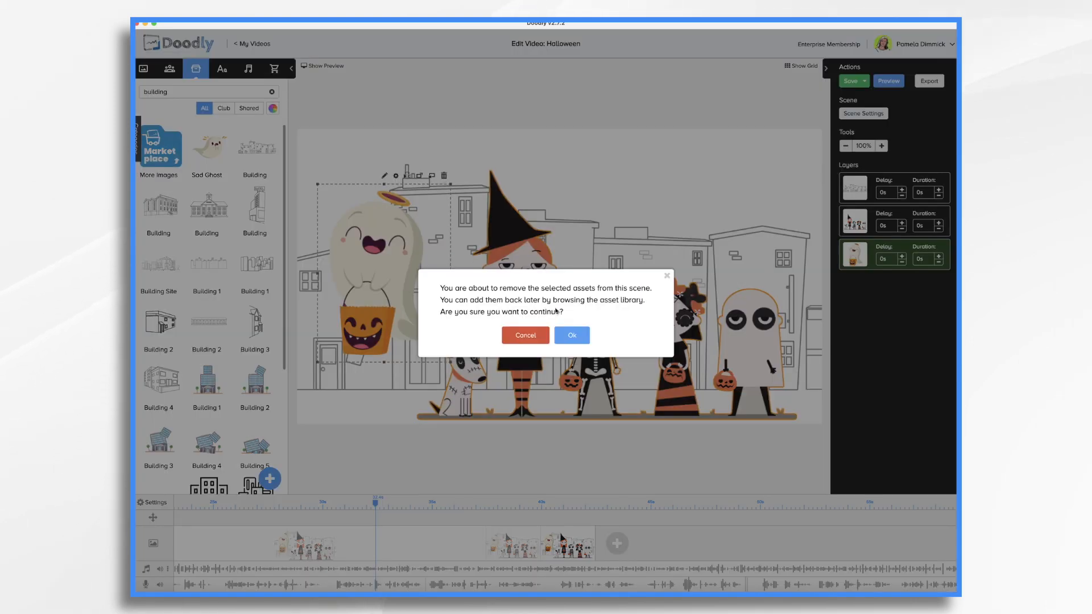
click(571, 335)
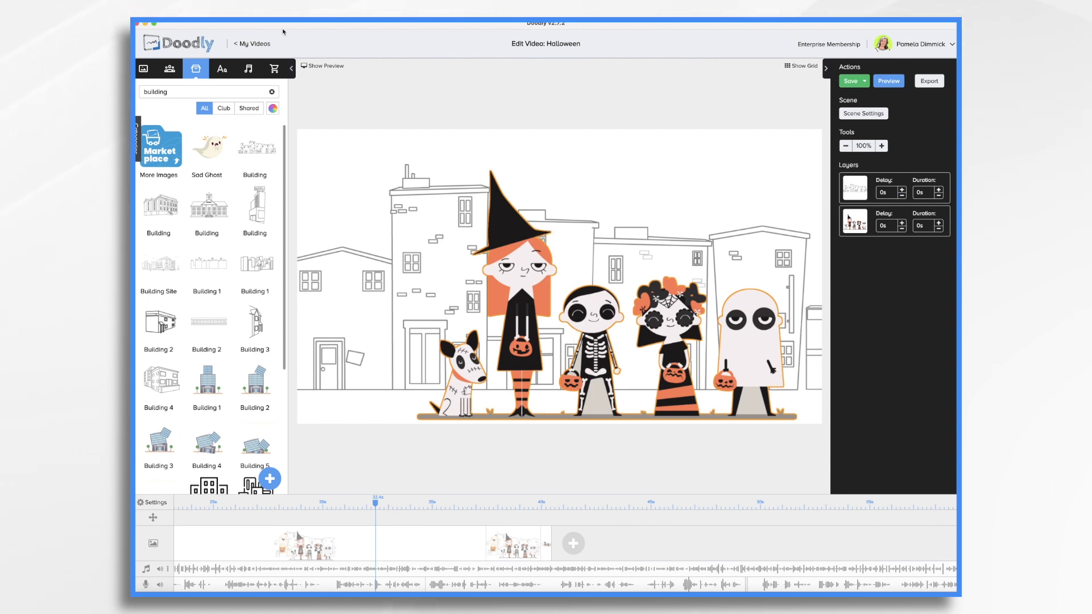
mouse_move(208, 146)
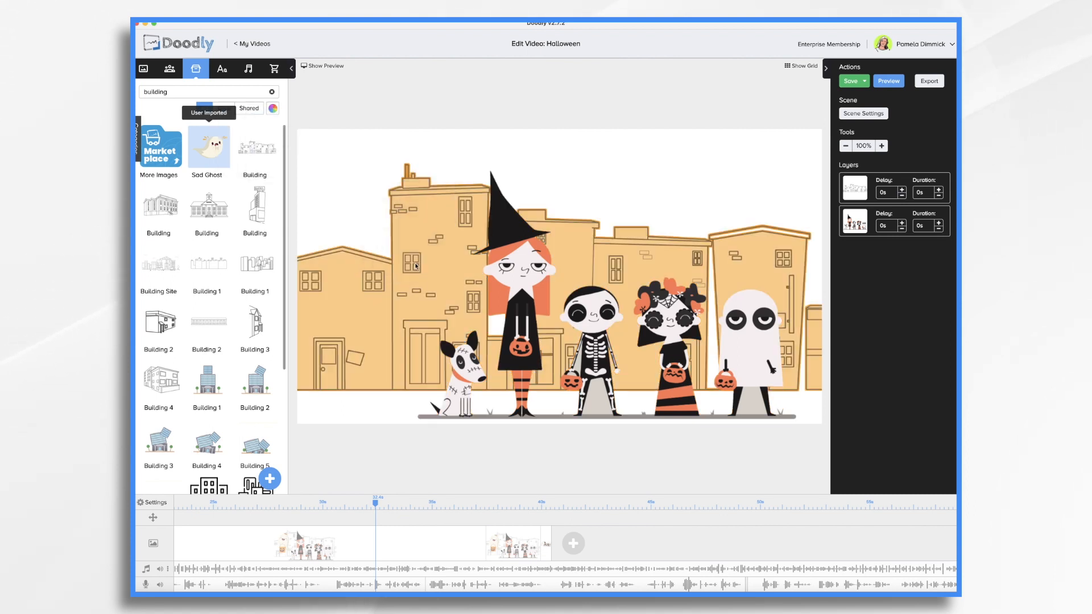
- Add the Sad Ghost drawing to the copied scene and stop the running preview
click(208, 146)
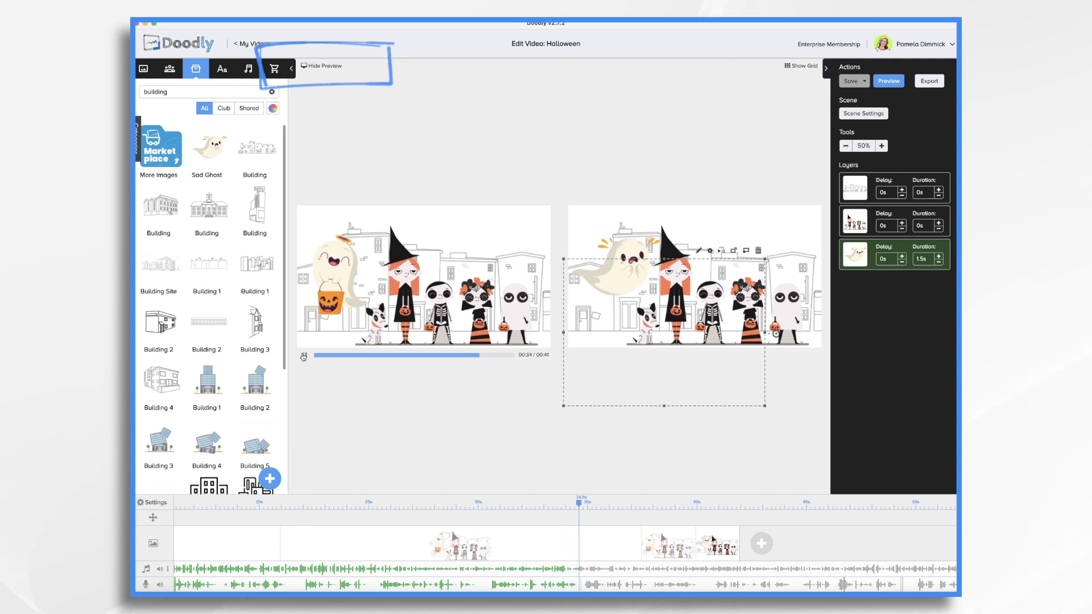
click(584, 503)
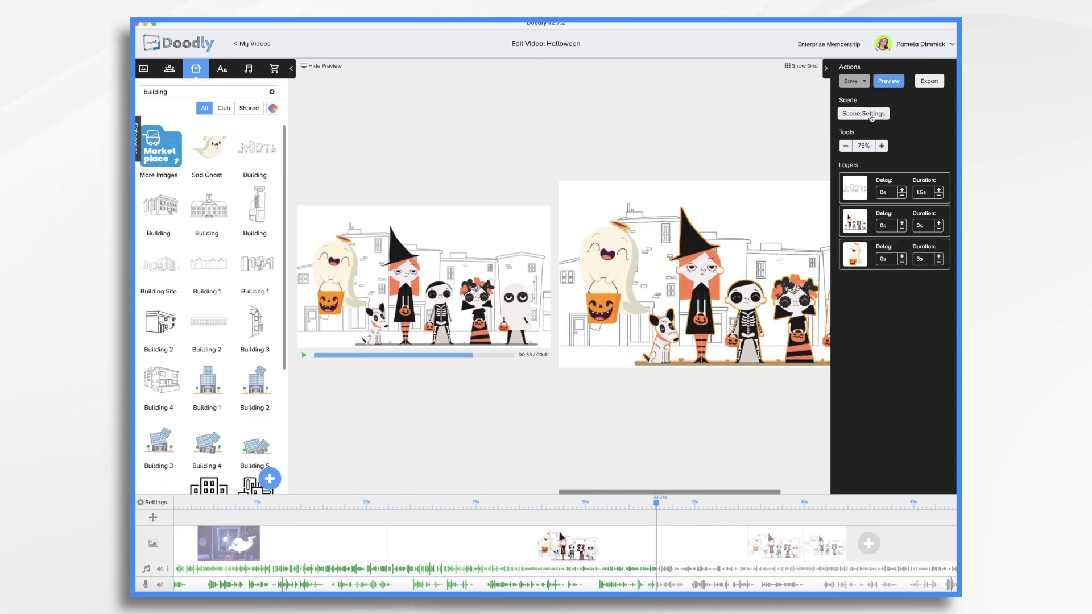
- Add 5.6 seconds of extra end time to the Sad Ghost scene and preview the 37-second video
click(863, 114)
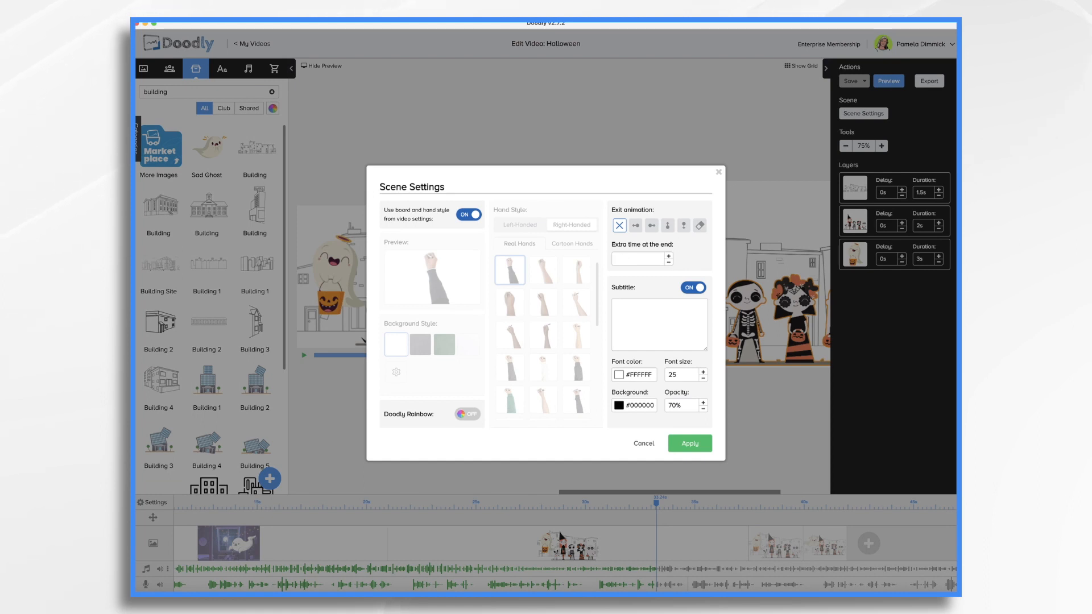
text(5.6s)
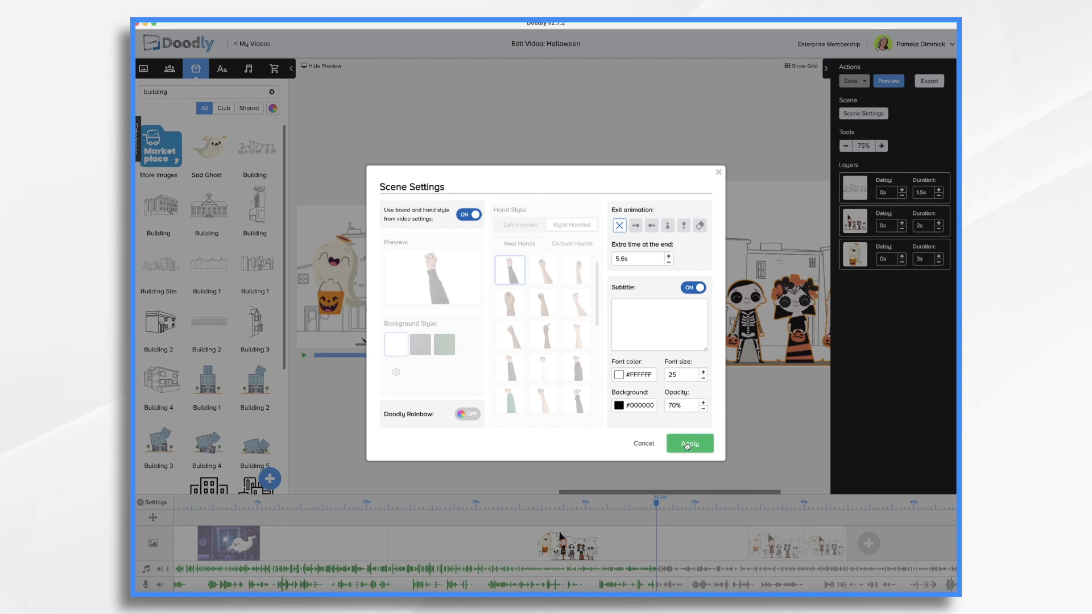
click(689, 444)
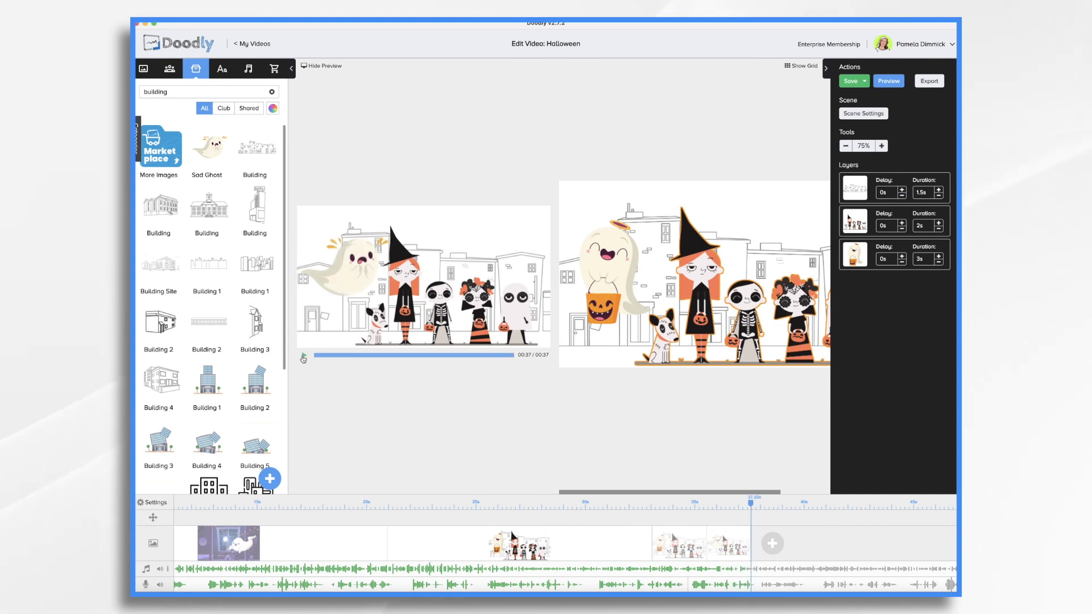
click(850, 81)
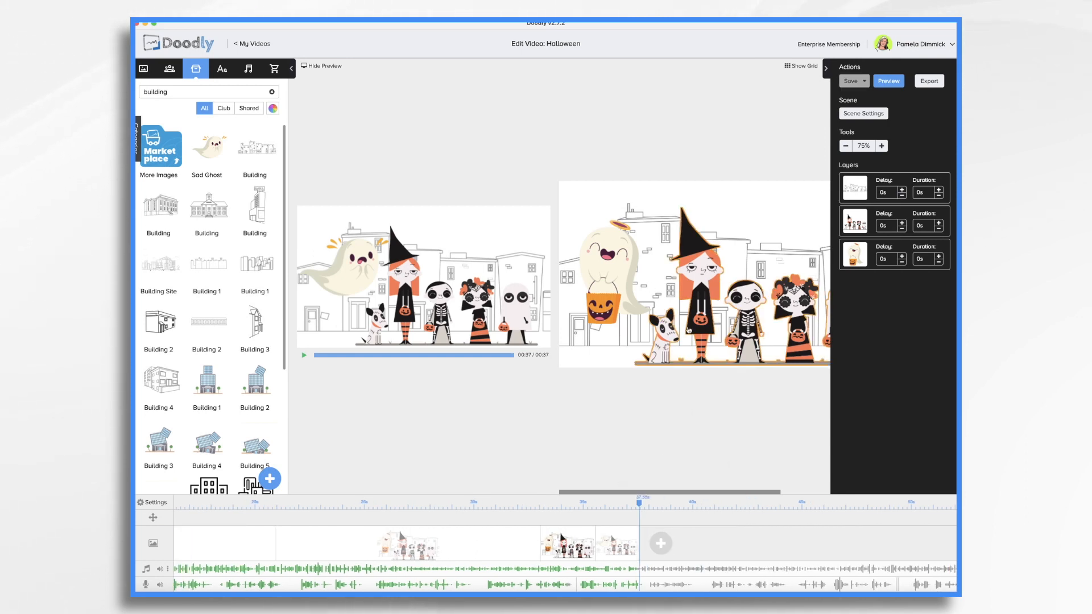
- Shorten the pumpkin ghost's erase exit duration to 1 second
click(606, 272)
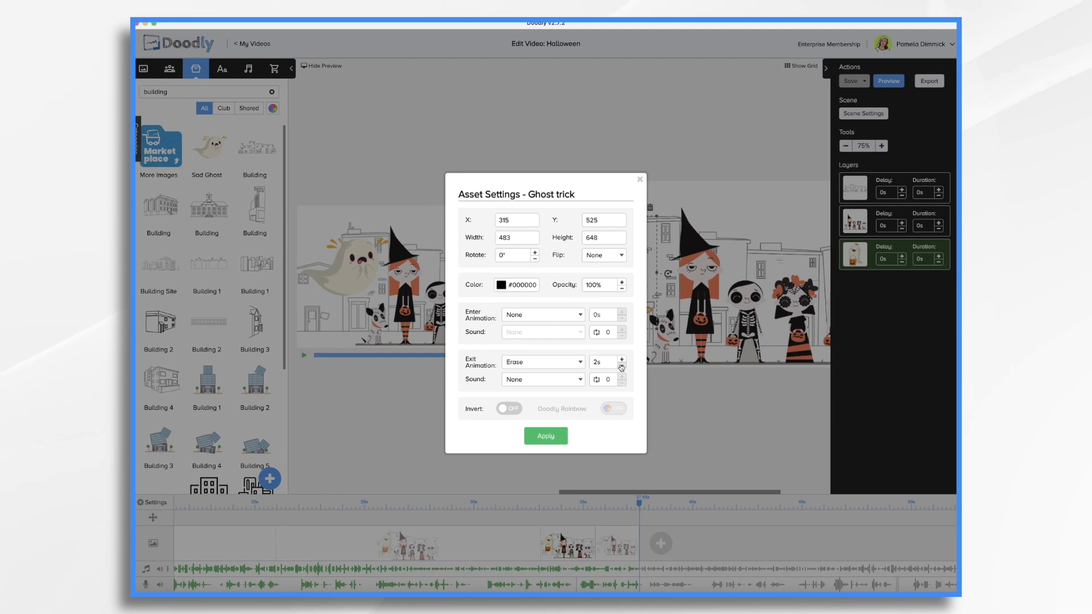
click(622, 365)
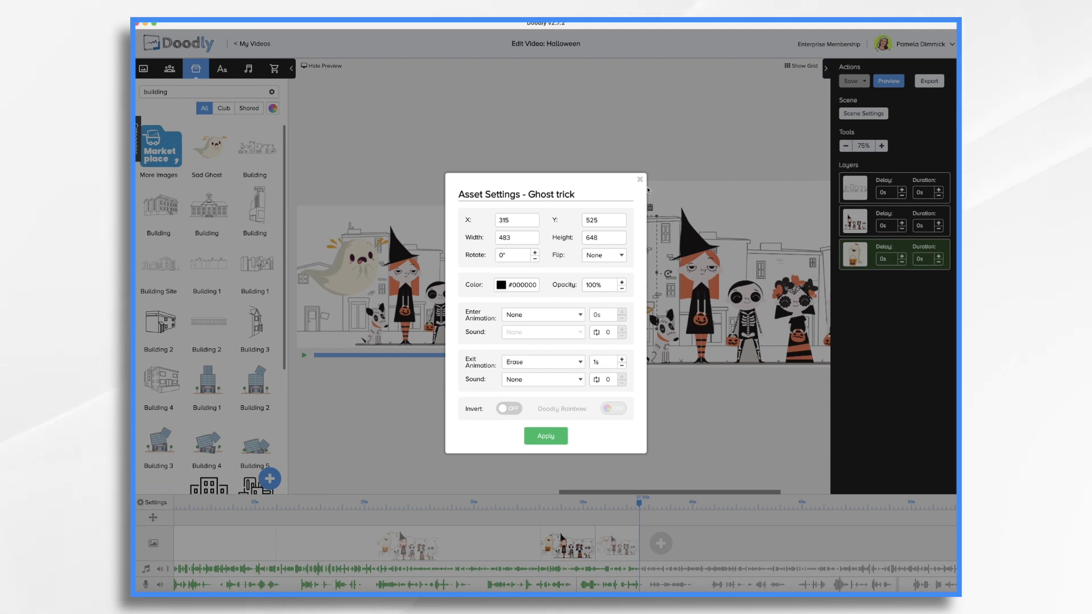
click(547, 435)
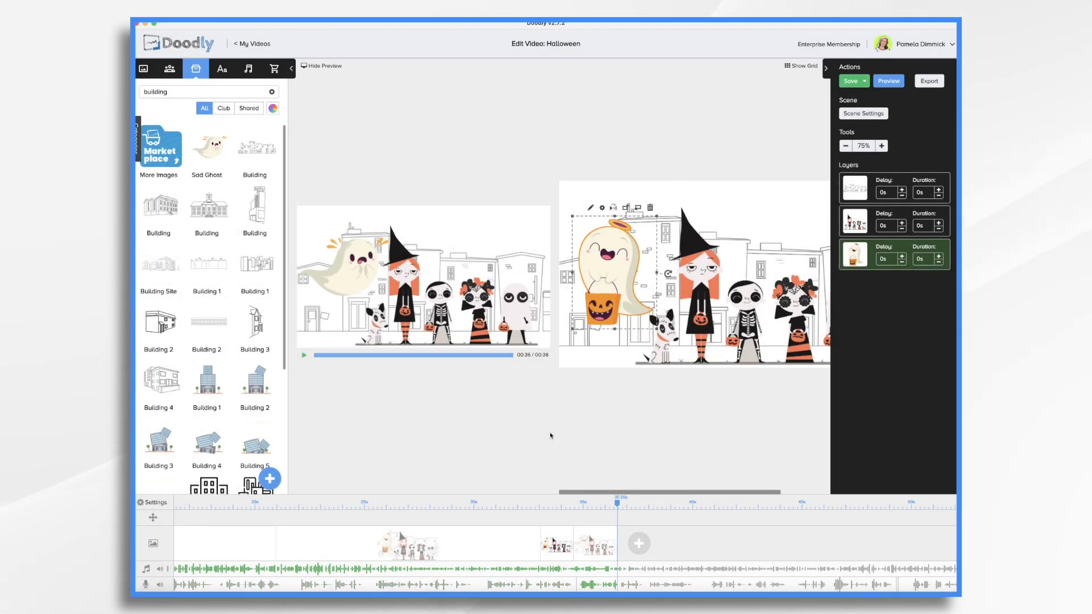
- Remove the exit animation from the scared-ghost scene
click(321, 66)
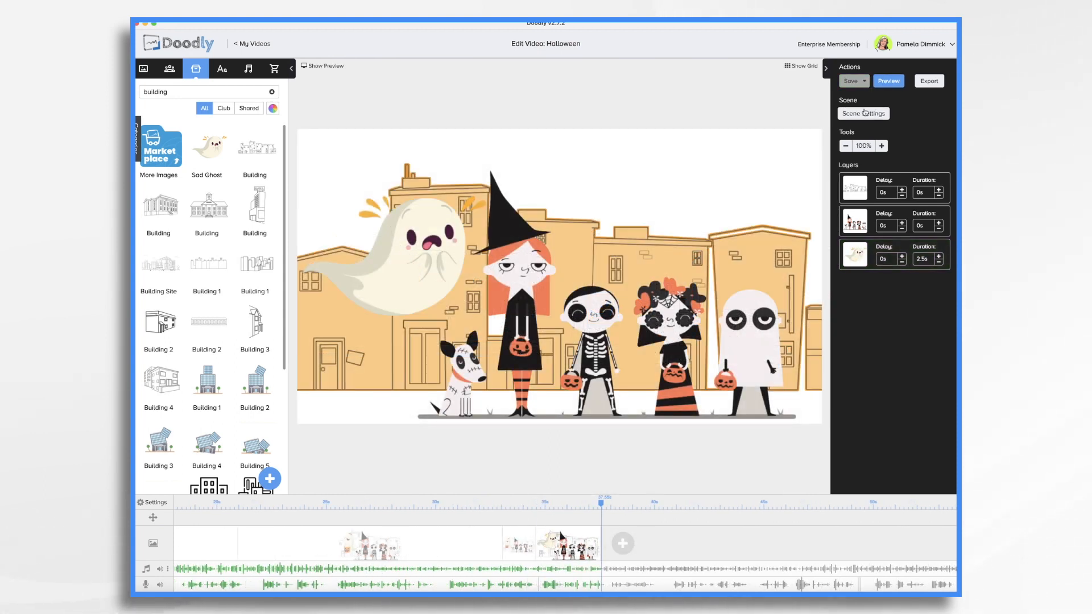
click(863, 114)
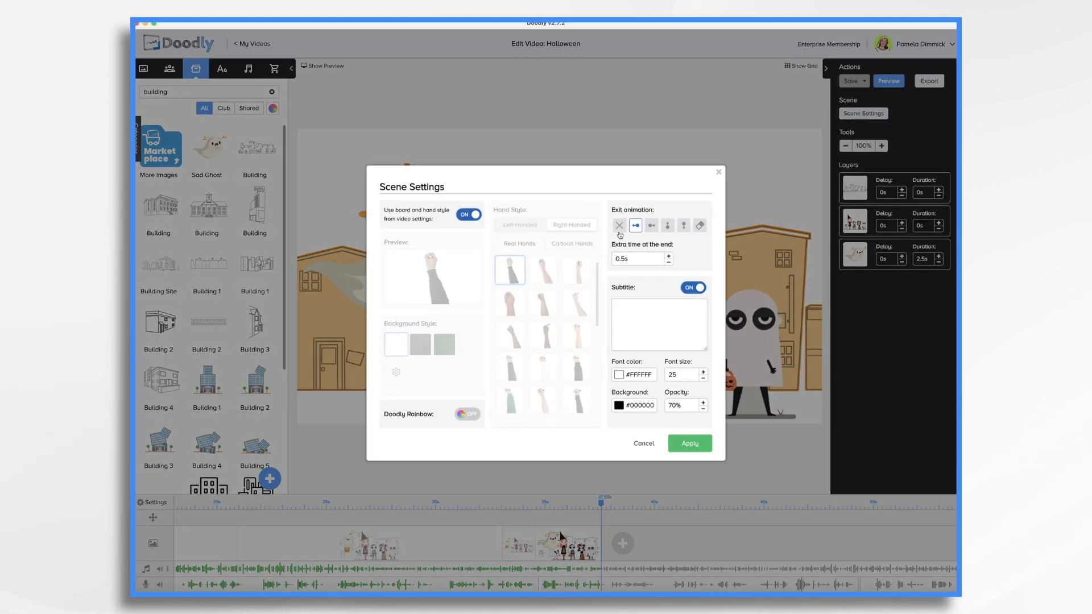
click(619, 225)
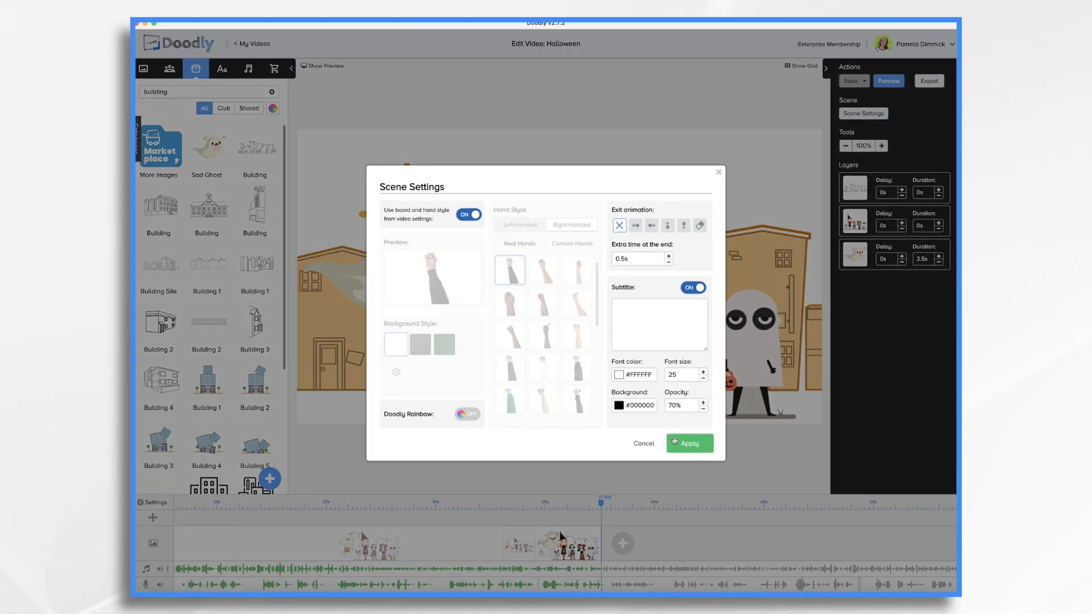
click(688, 443)
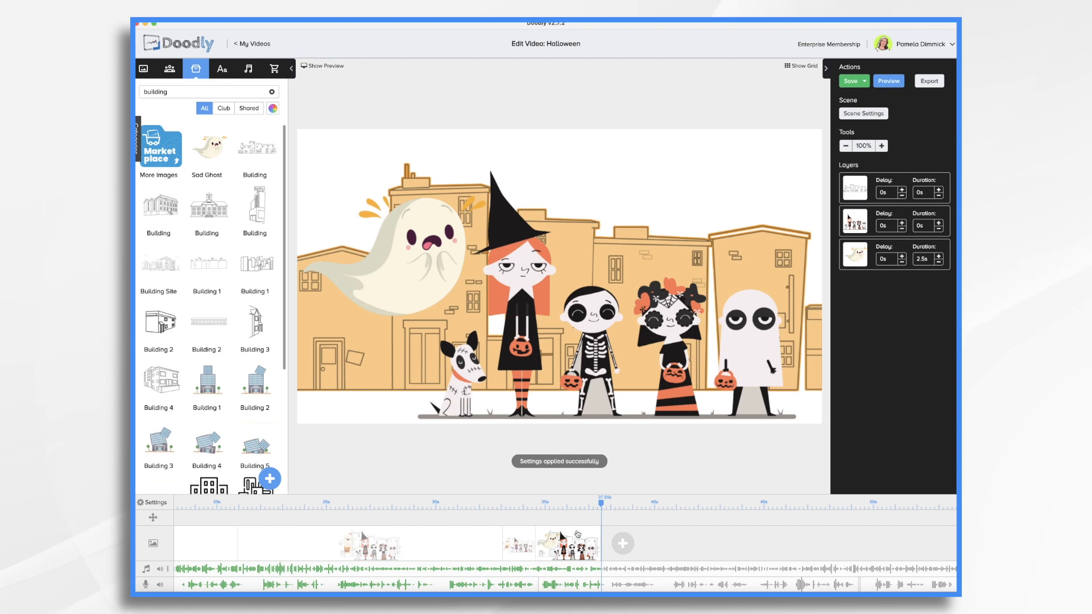
- Duplicate and copy the scared-ghost scene, making a Sad Ghost copy with the ghost among the kids
right_click(578, 535)
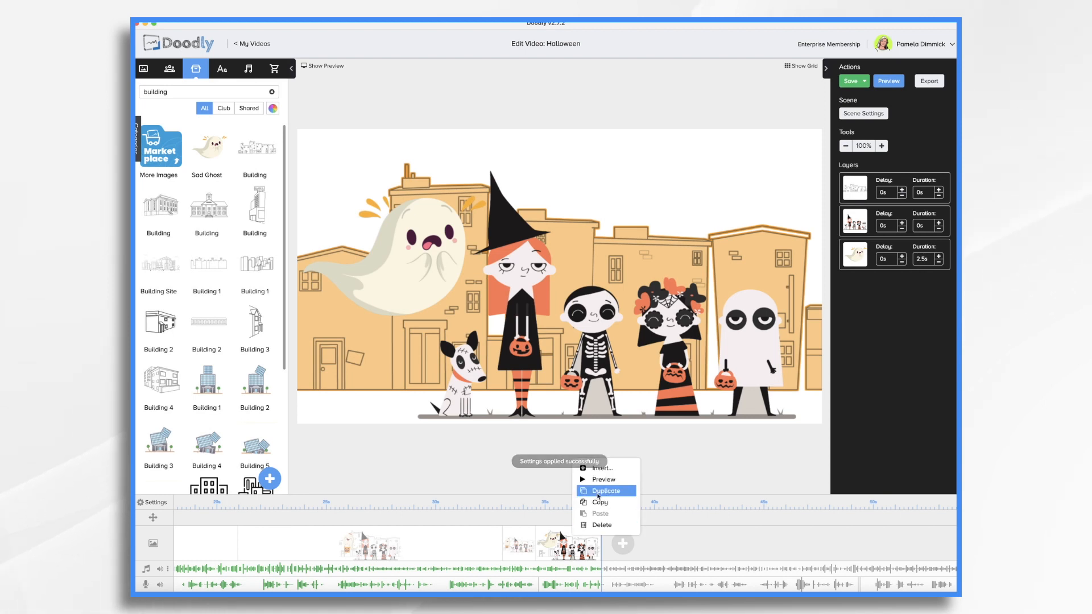
click(607, 490)
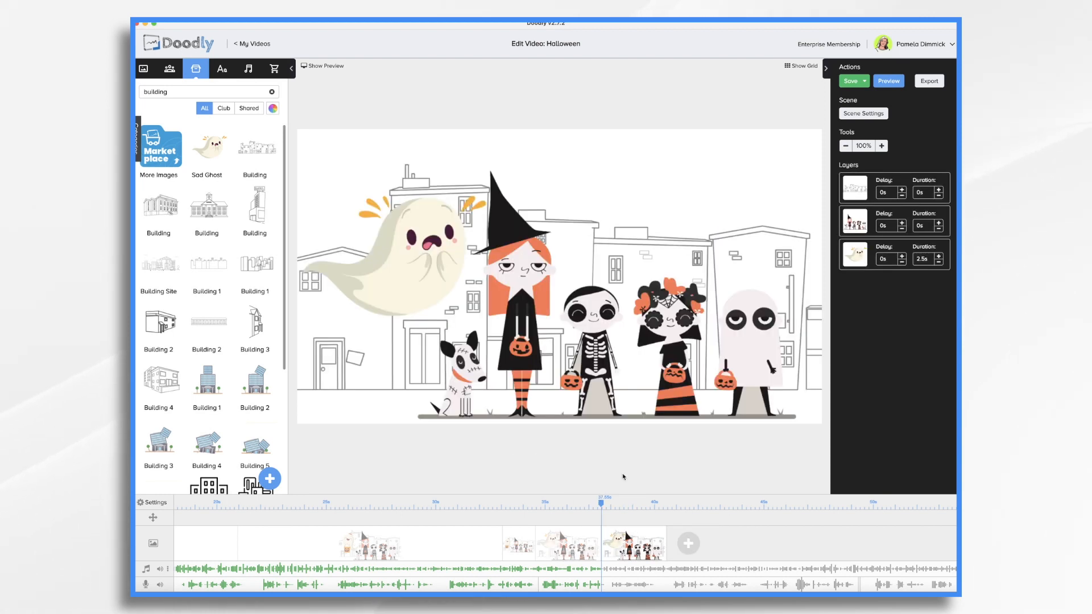
click(854, 254)
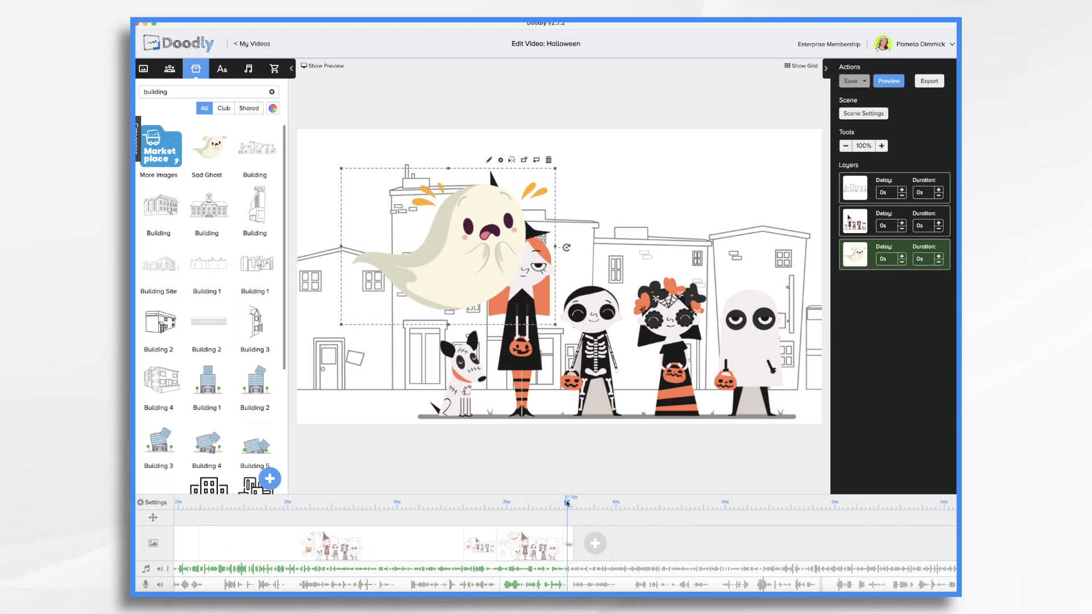
right_click(568, 502)
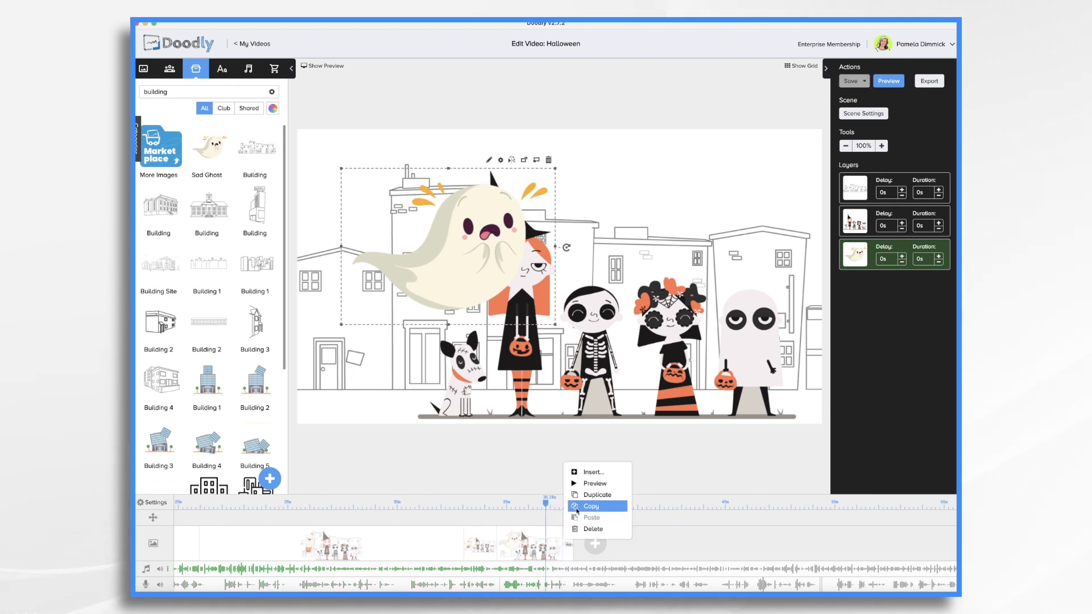
click(592, 506)
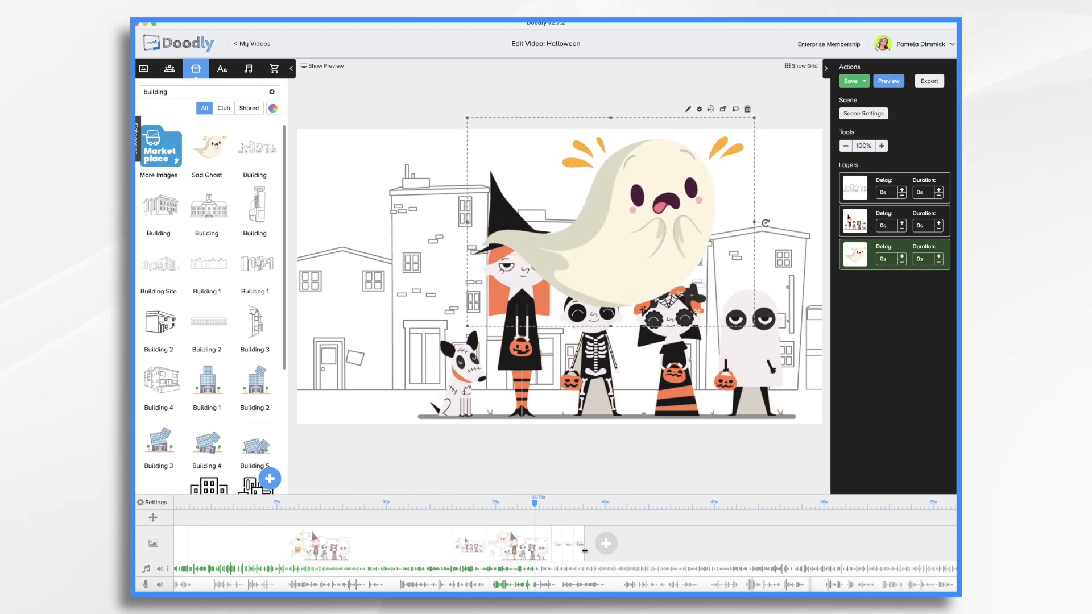
right_click(583, 545)
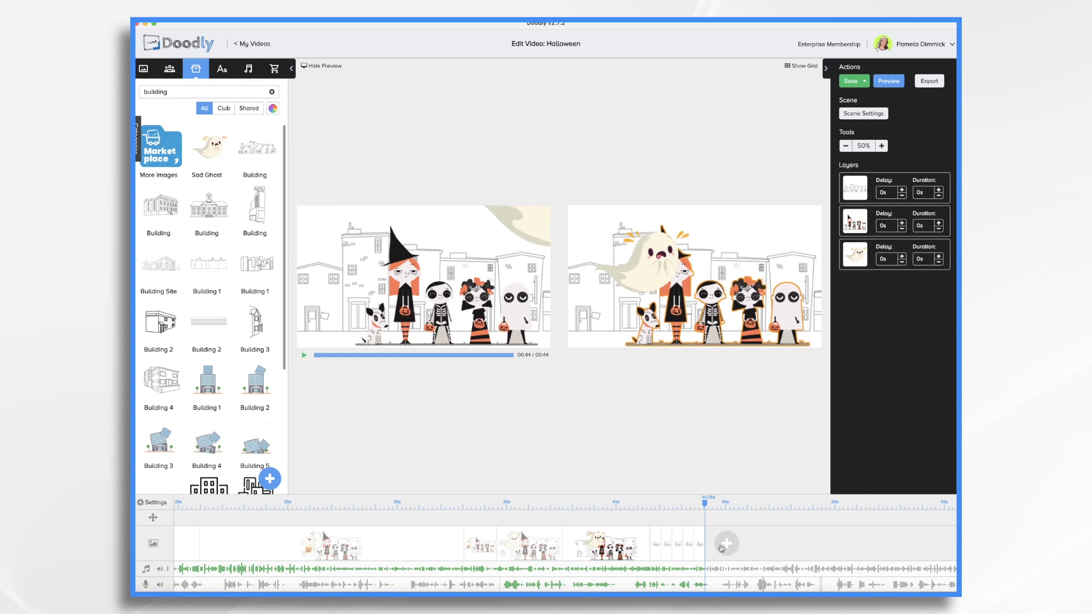
- Add the Haunted House as a new scene and give the street scene a Swipe up exit
text(haunt)
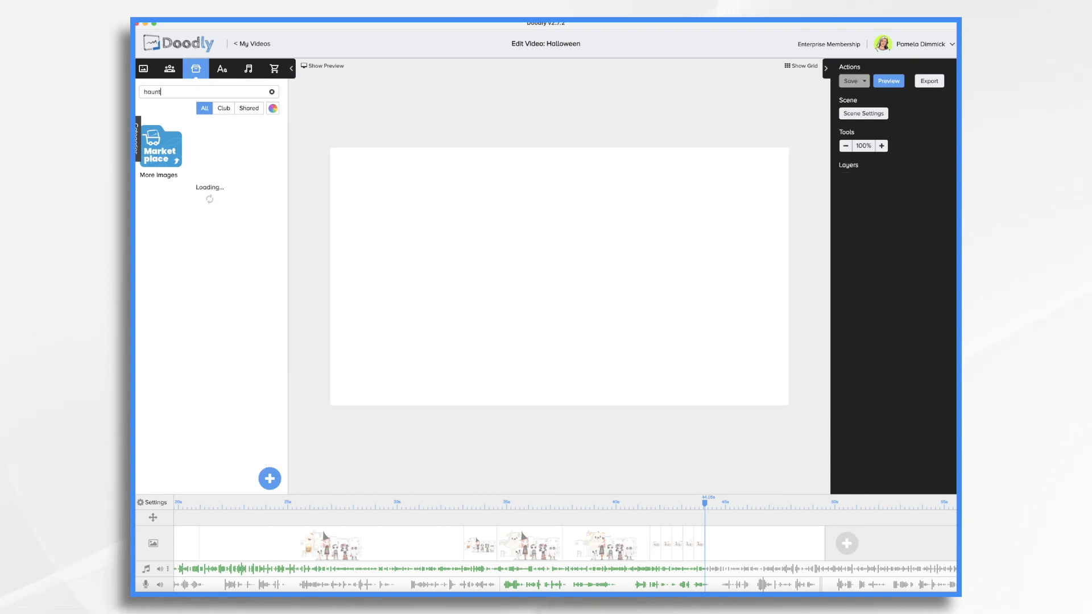
click(208, 147)
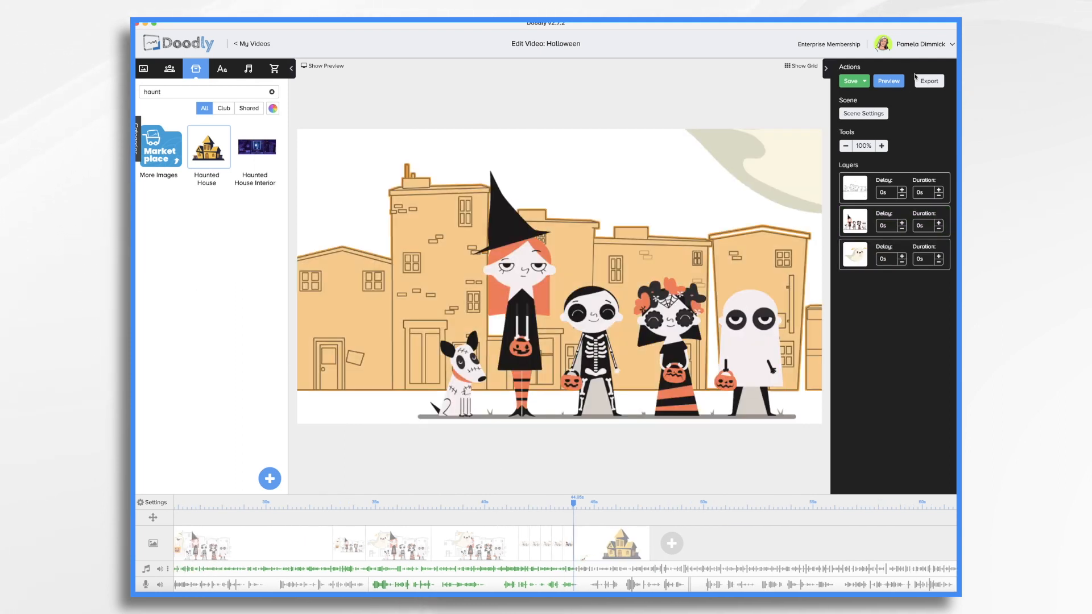
click(863, 114)
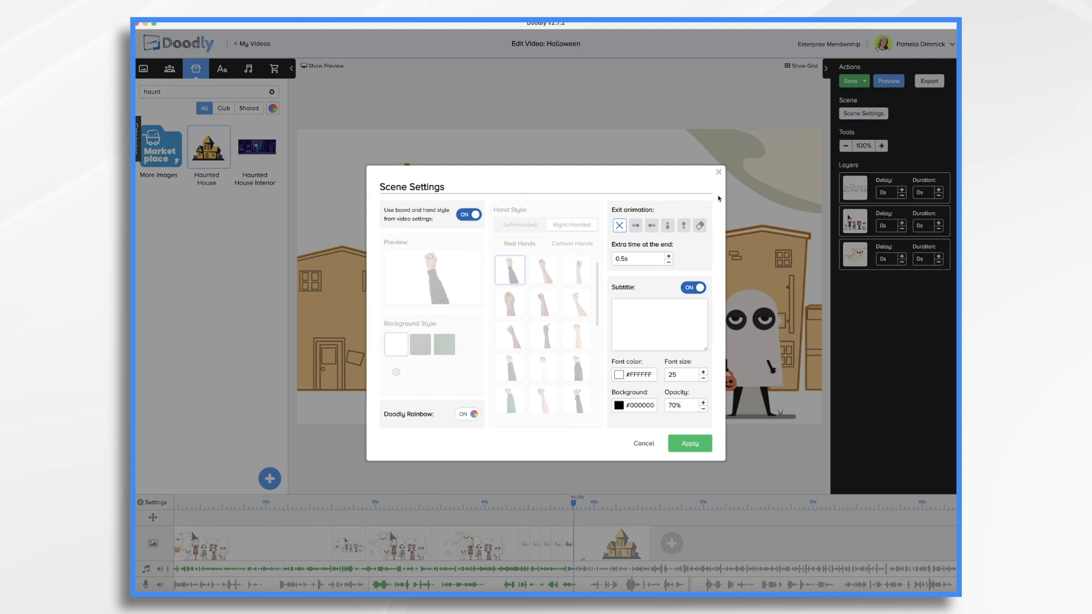
mouse_move(636, 226)
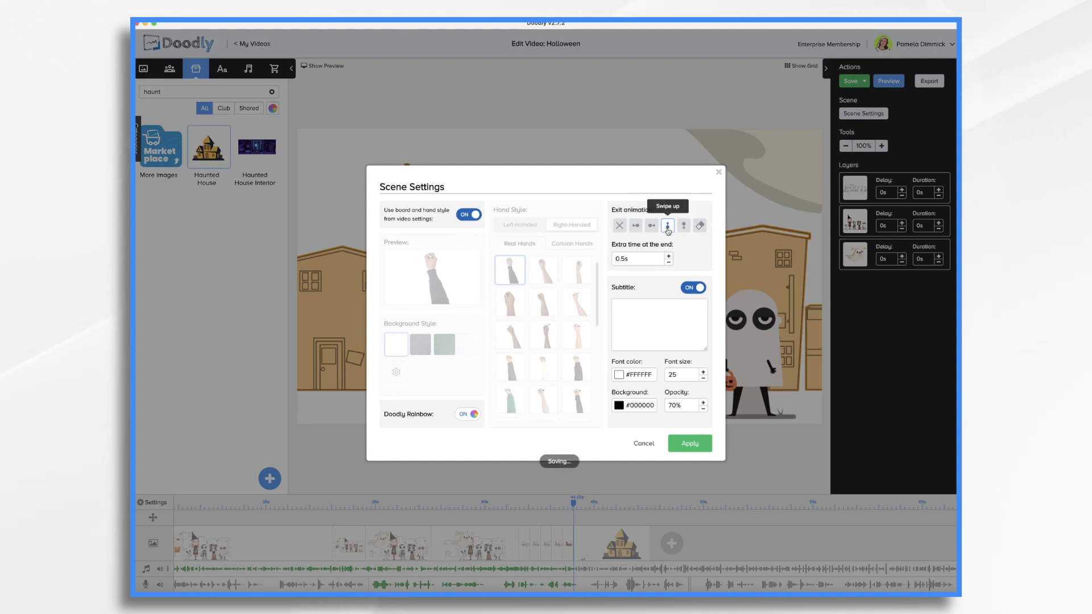
click(689, 443)
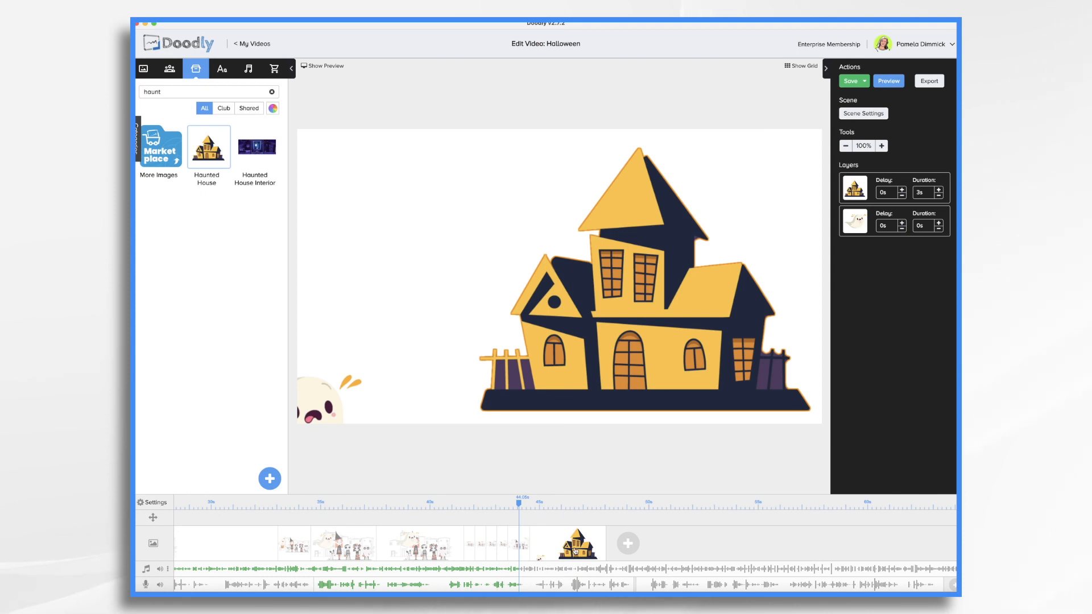
- Duplicate the haunted house scene and drag the ghost nearer the house in each copy
click(863, 114)
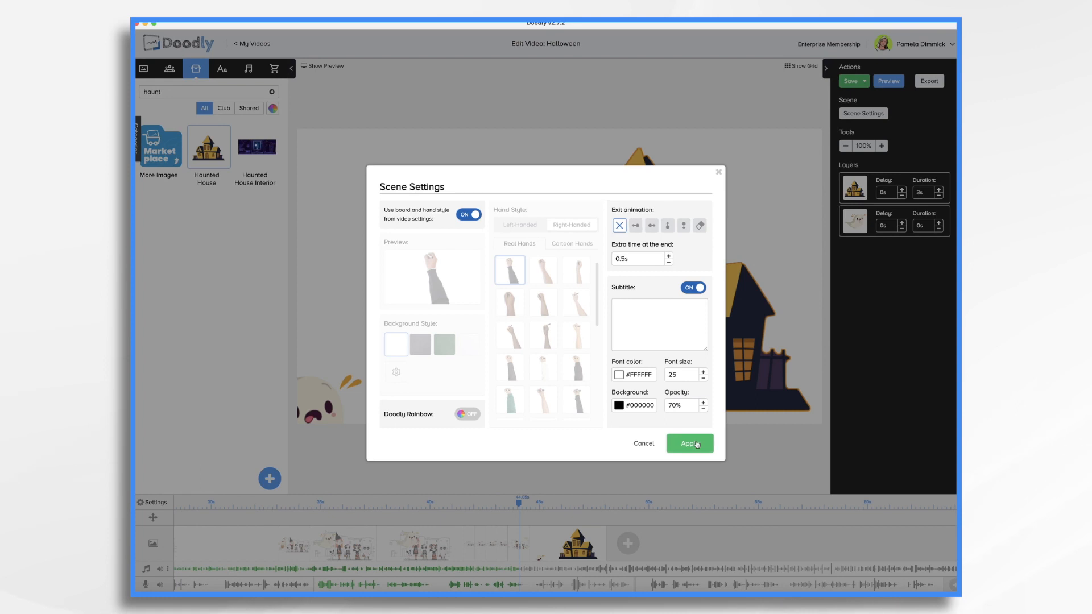
click(689, 444)
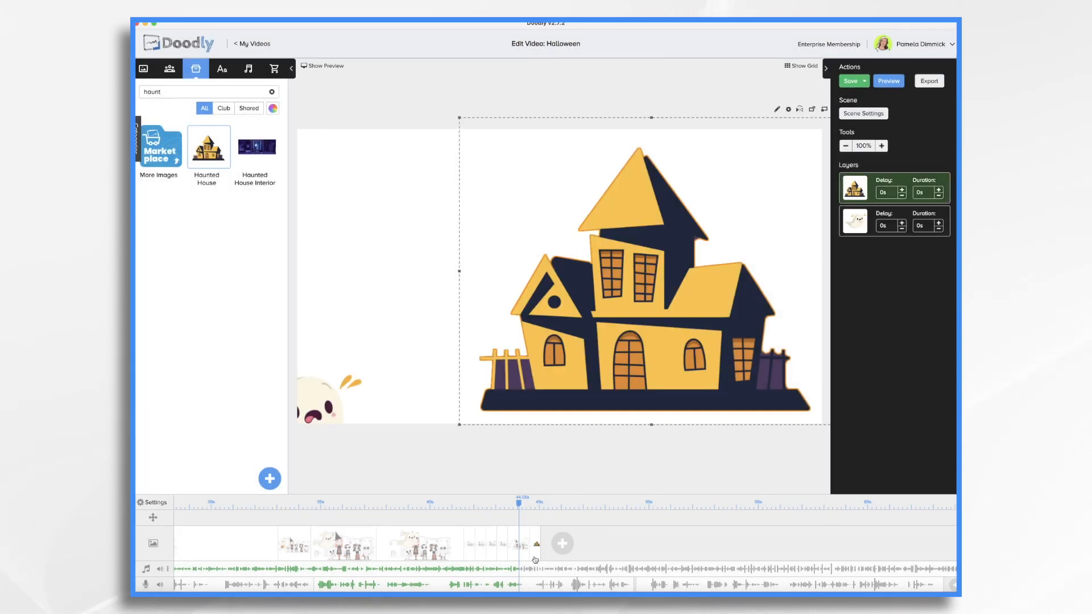
right_click(534, 559)
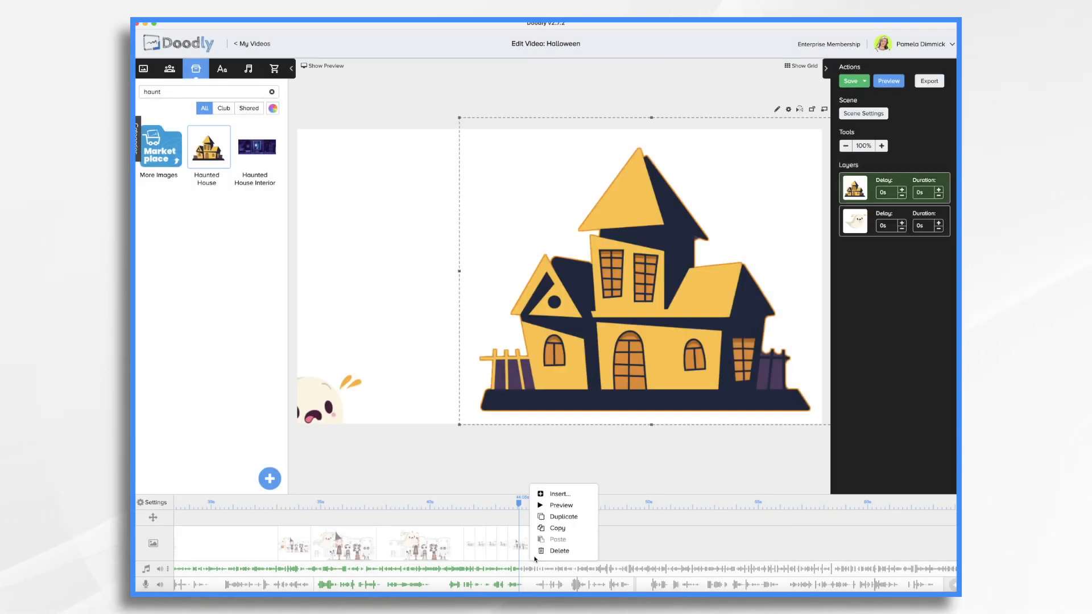
click(562, 516)
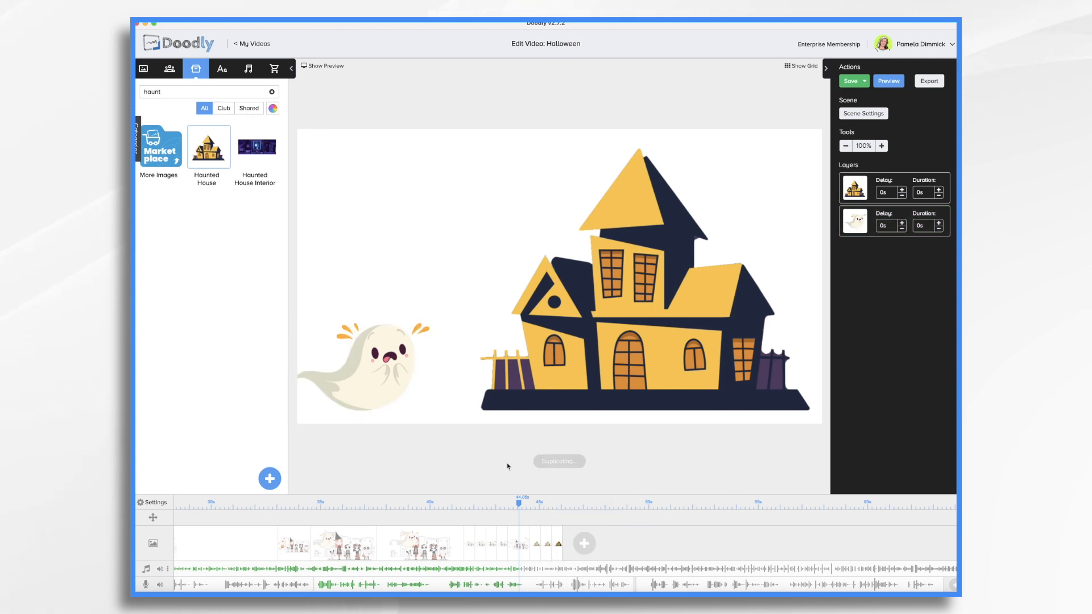
drag(362, 363, 432, 341)
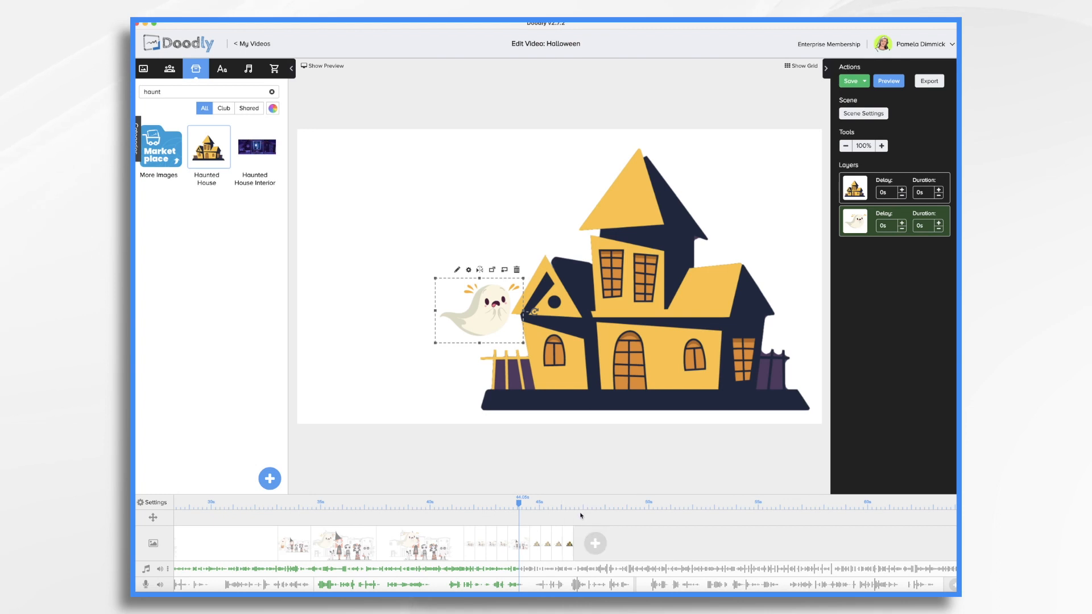
right_click(581, 555)
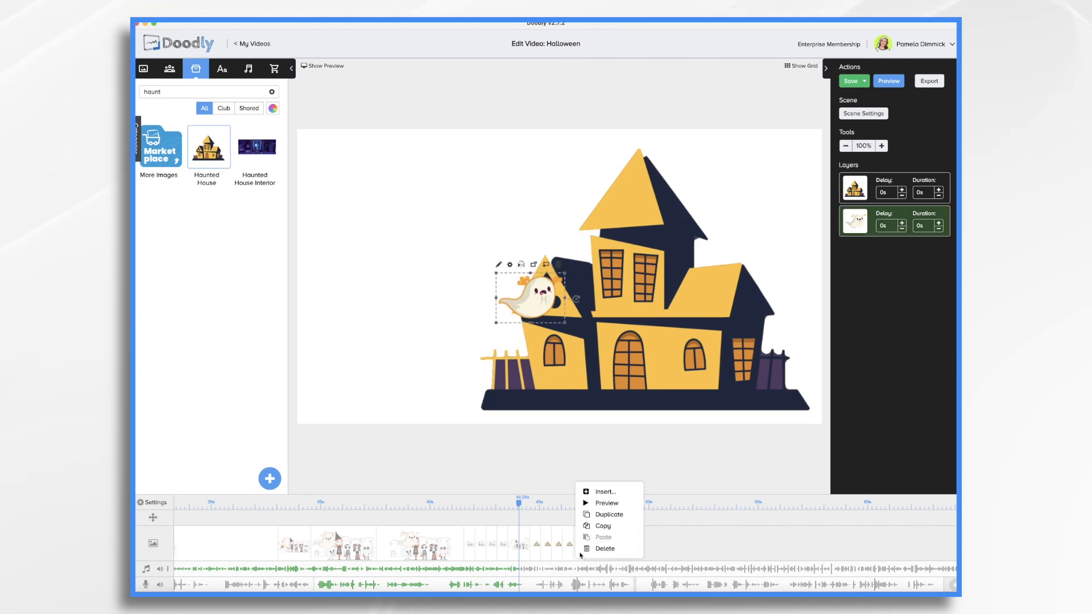
right_click(536, 300)
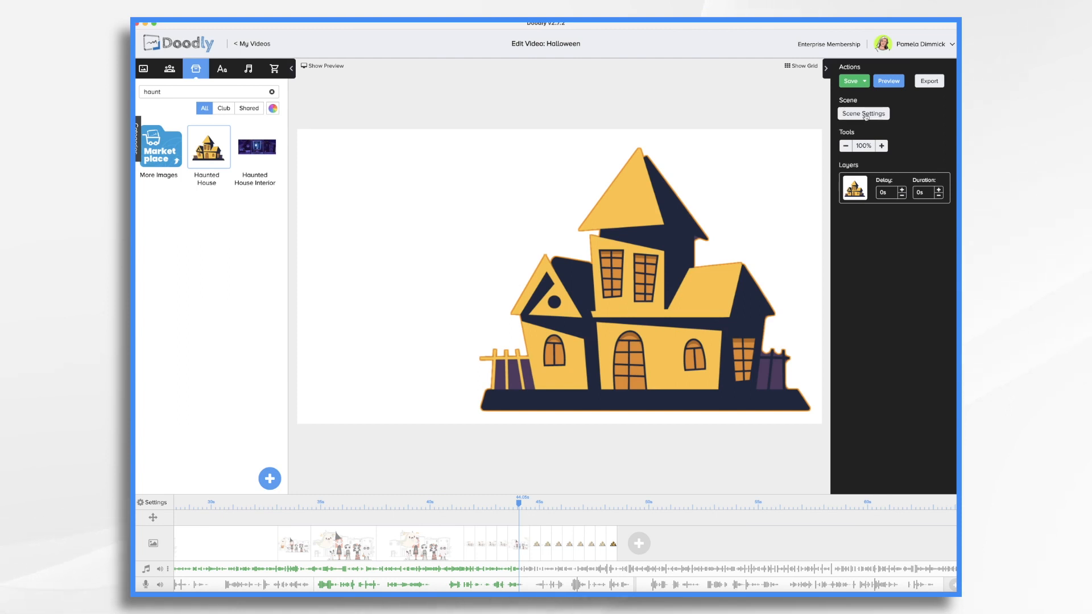
- Set a Swipe left exit, shorten the ghost's draw time, and add extra end pause
click(863, 114)
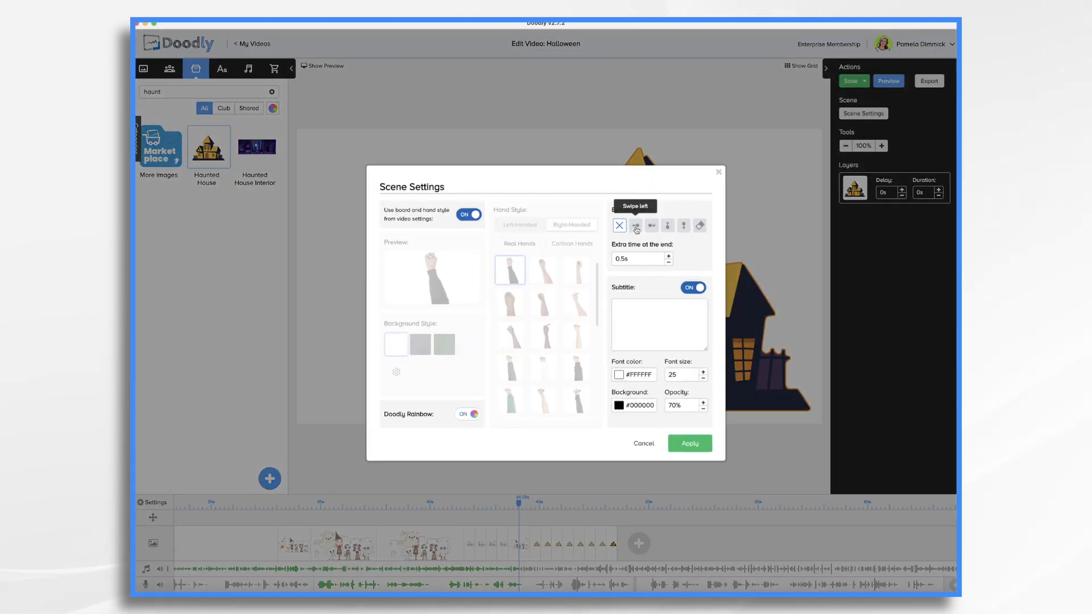
click(689, 443)
text(ghost)
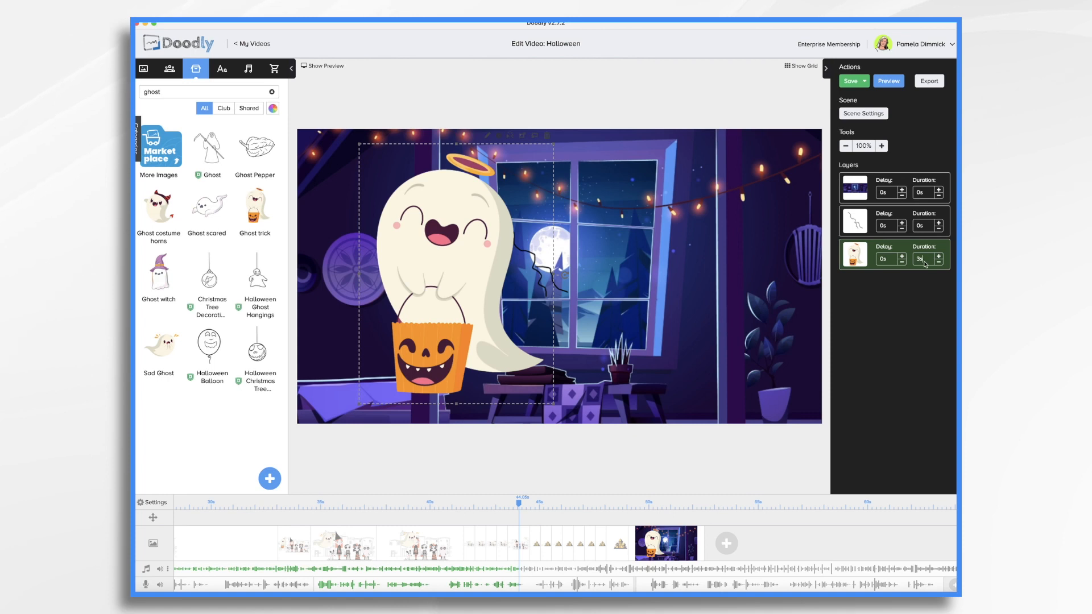
click(938, 262)
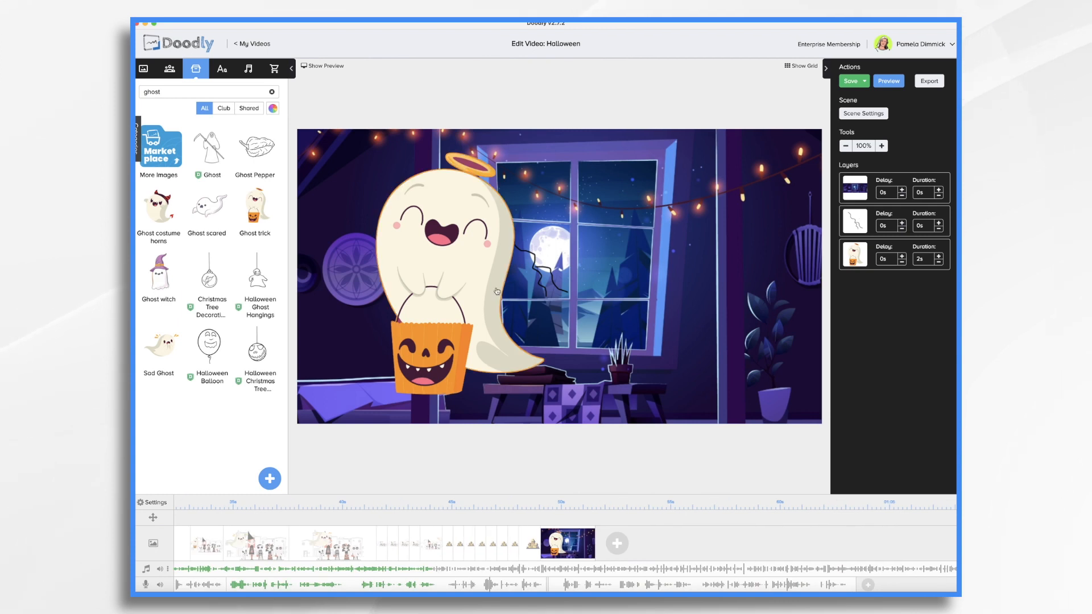
click(864, 113)
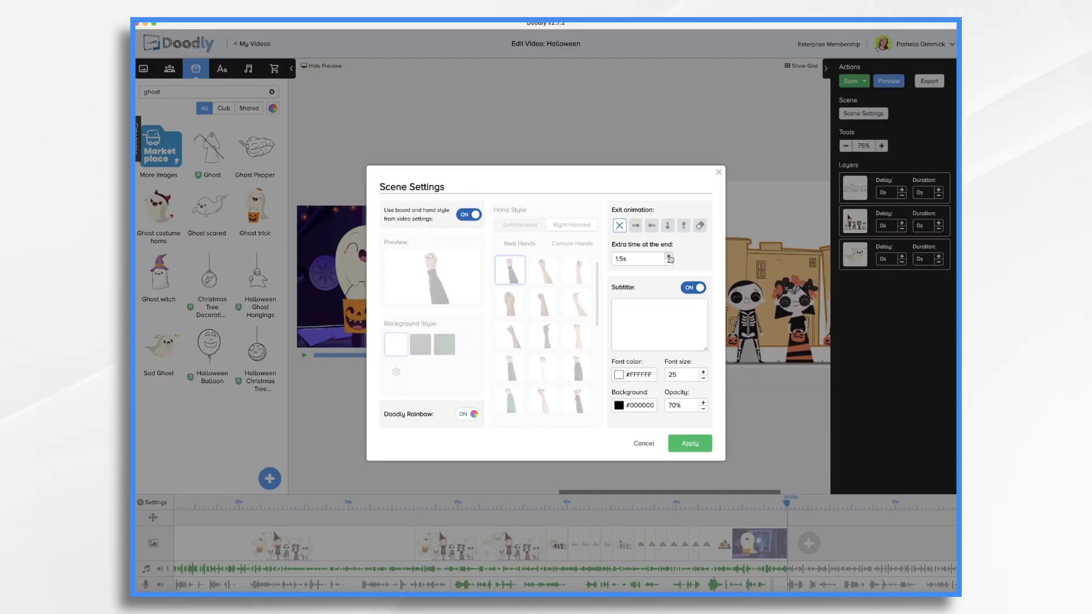
click(689, 443)
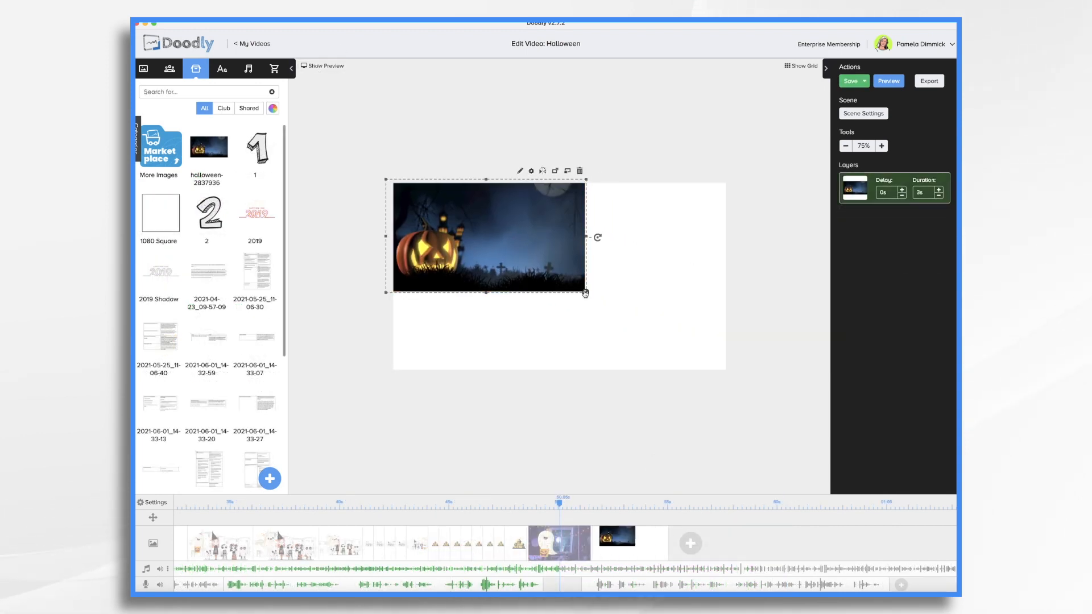
- Add three ghost images, including the witch ghost, to the cemetery scene without replacing the background
text(ghost)
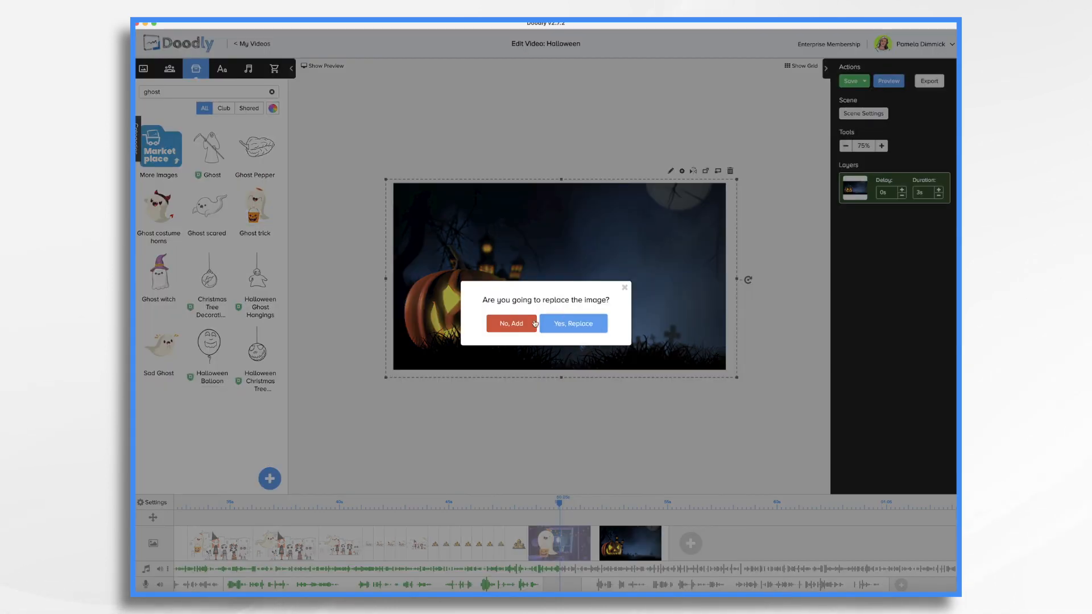
click(511, 323)
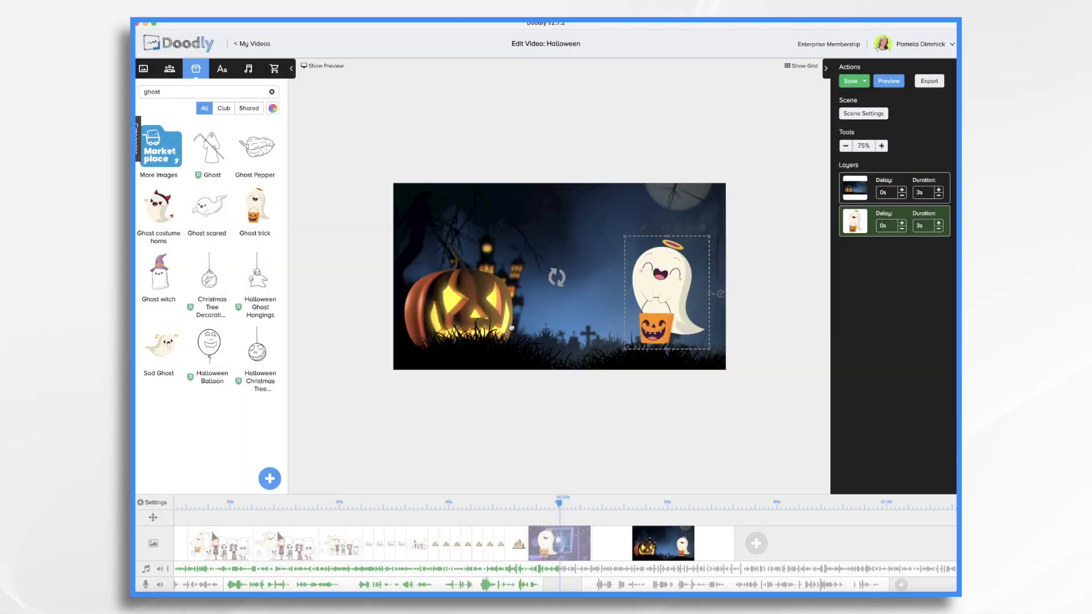
click(159, 272)
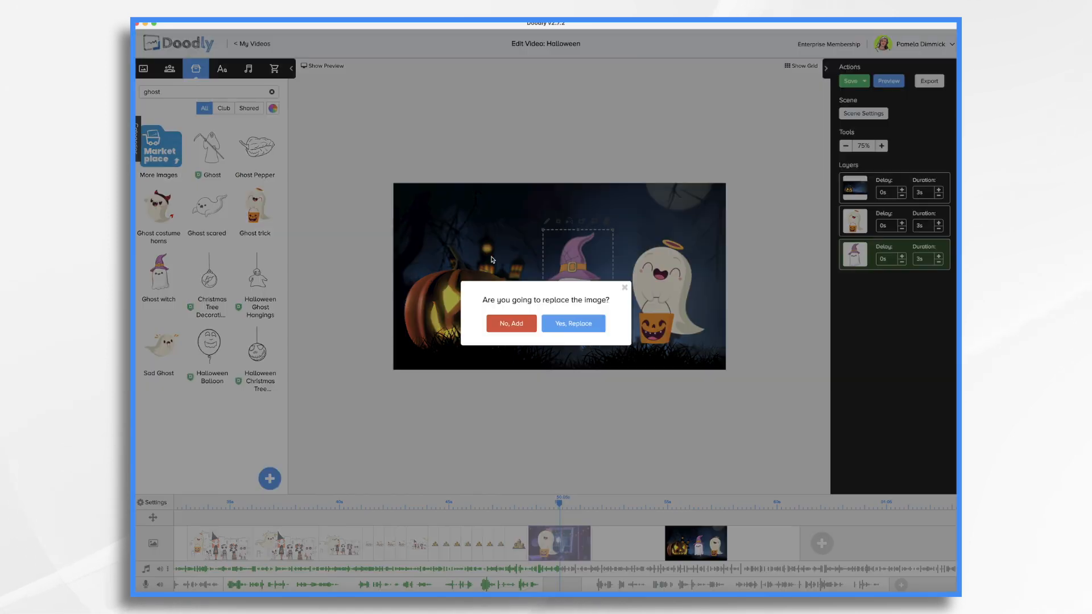
click(511, 324)
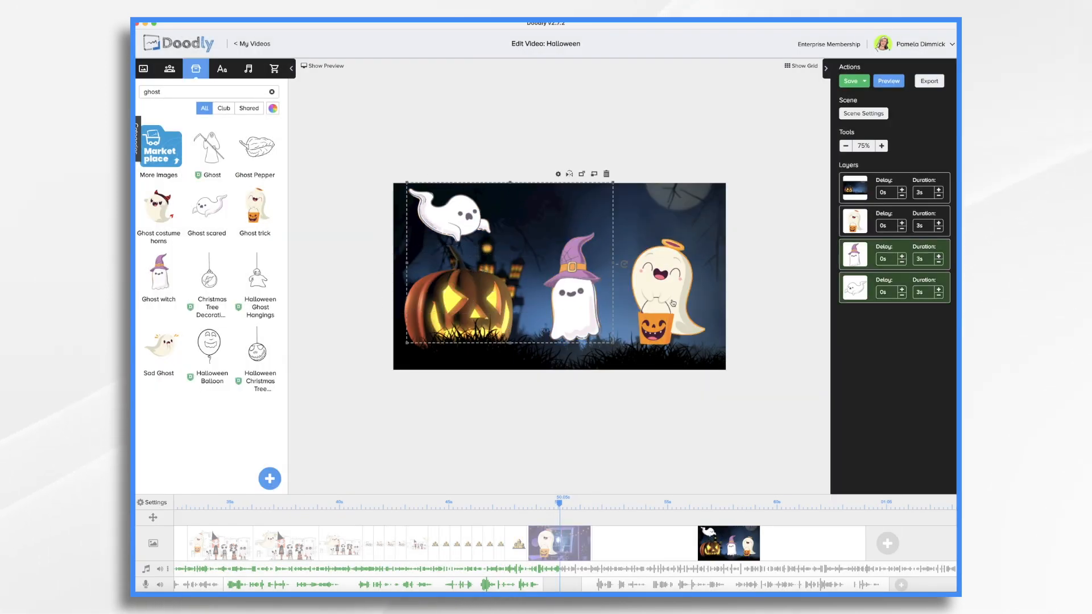
click(882, 146)
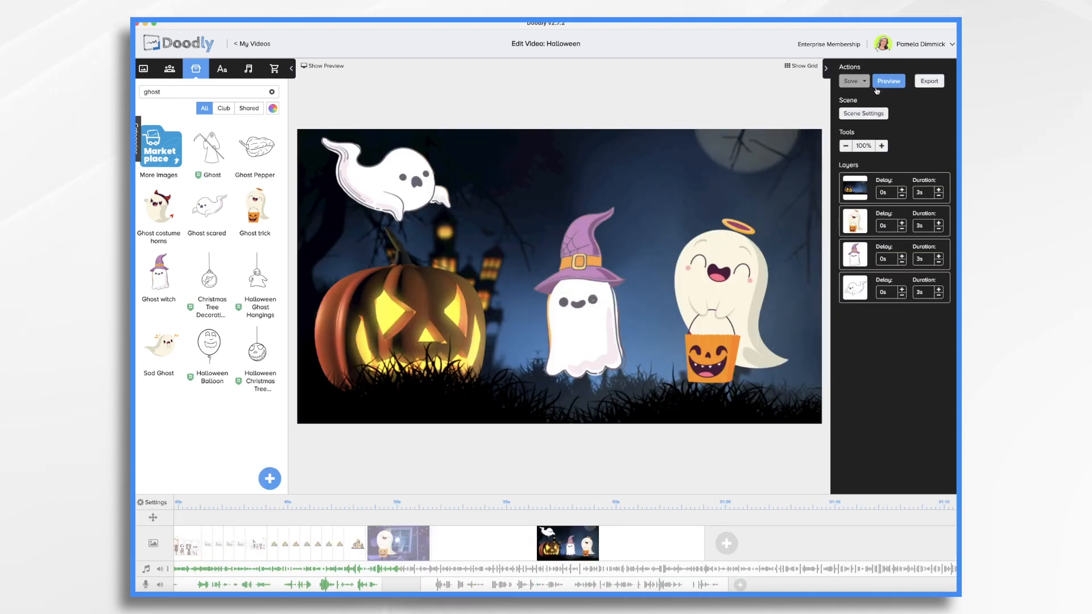
- Apply the cemetery scene's exit animation and end time, then preview the whole video
click(863, 114)
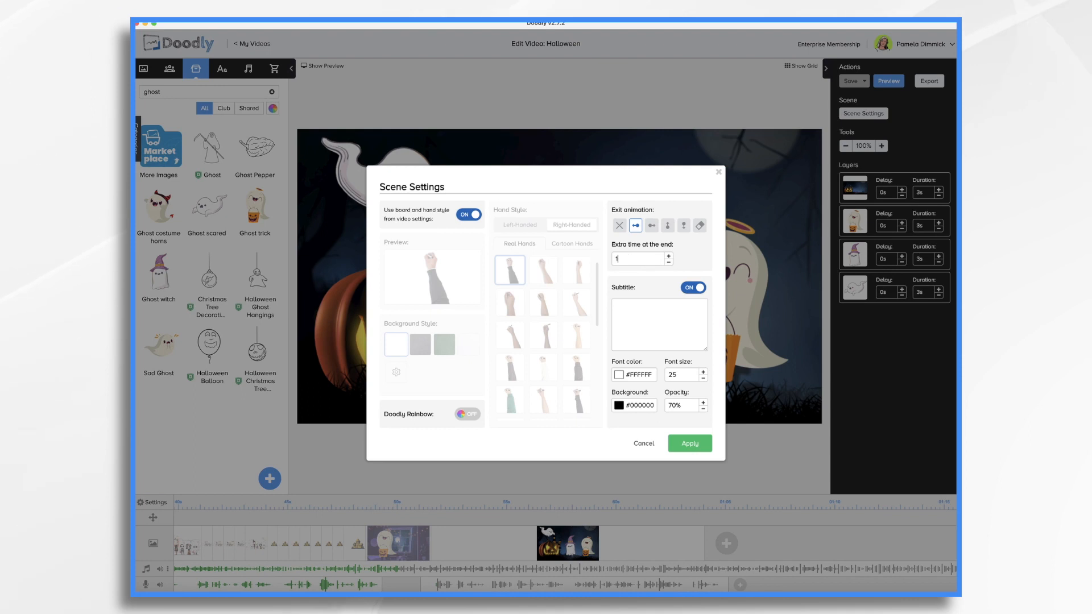
click(689, 443)
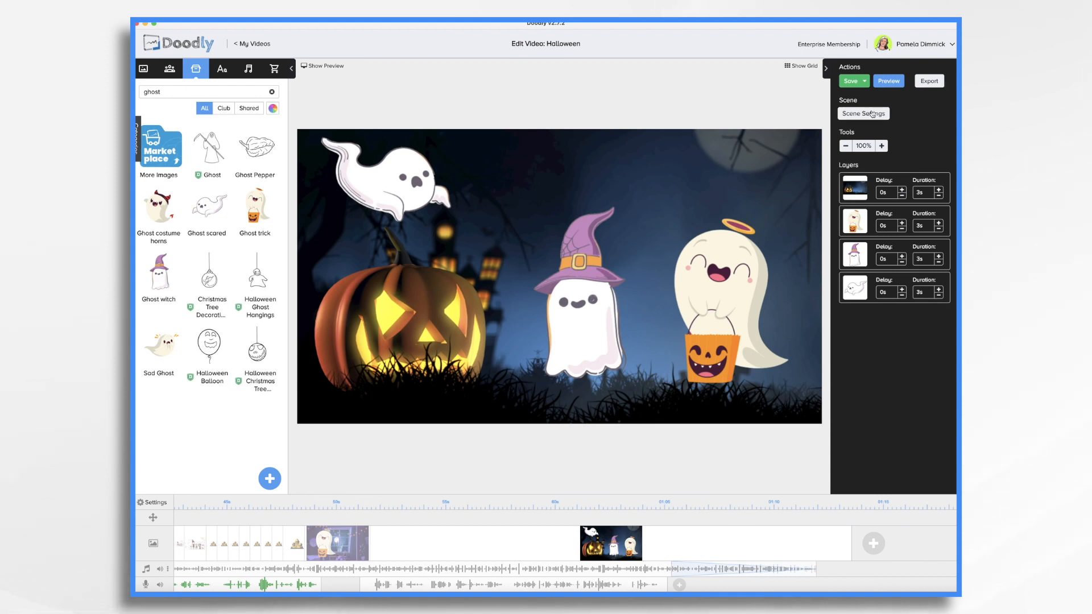
click(888, 81)
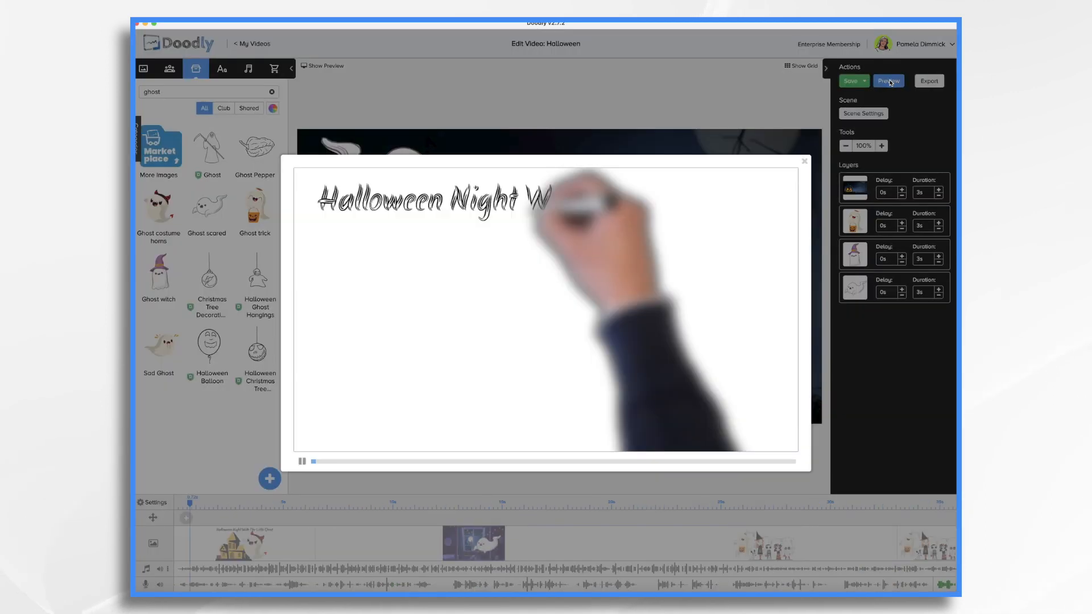